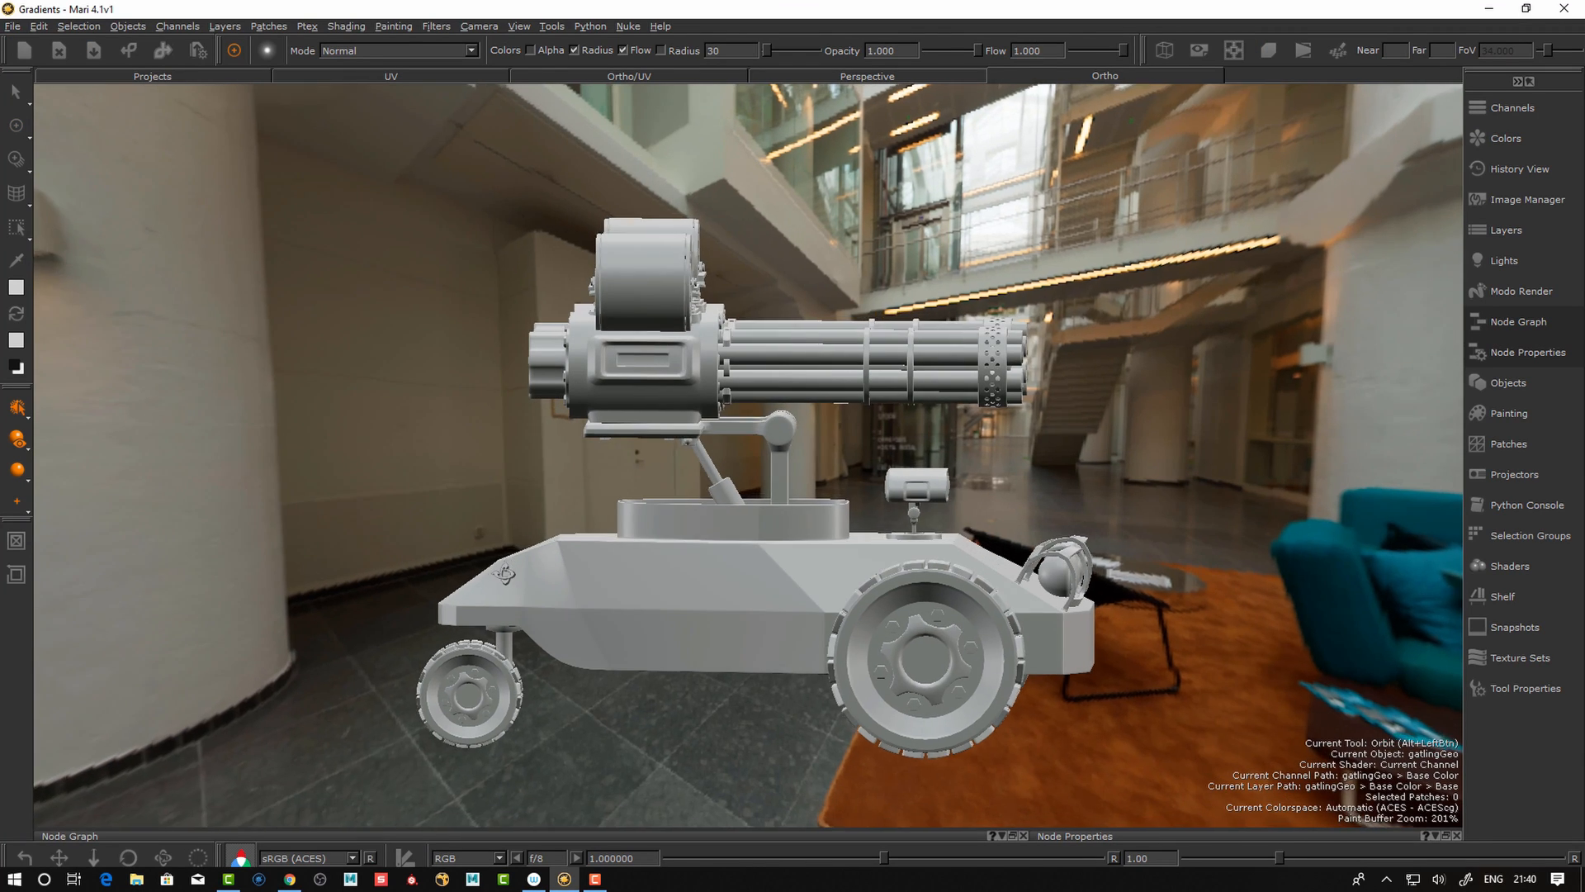
Show the Base Color layer stack with flat shading and no environment backdrop, Base layer selected
left_click(1506, 230)
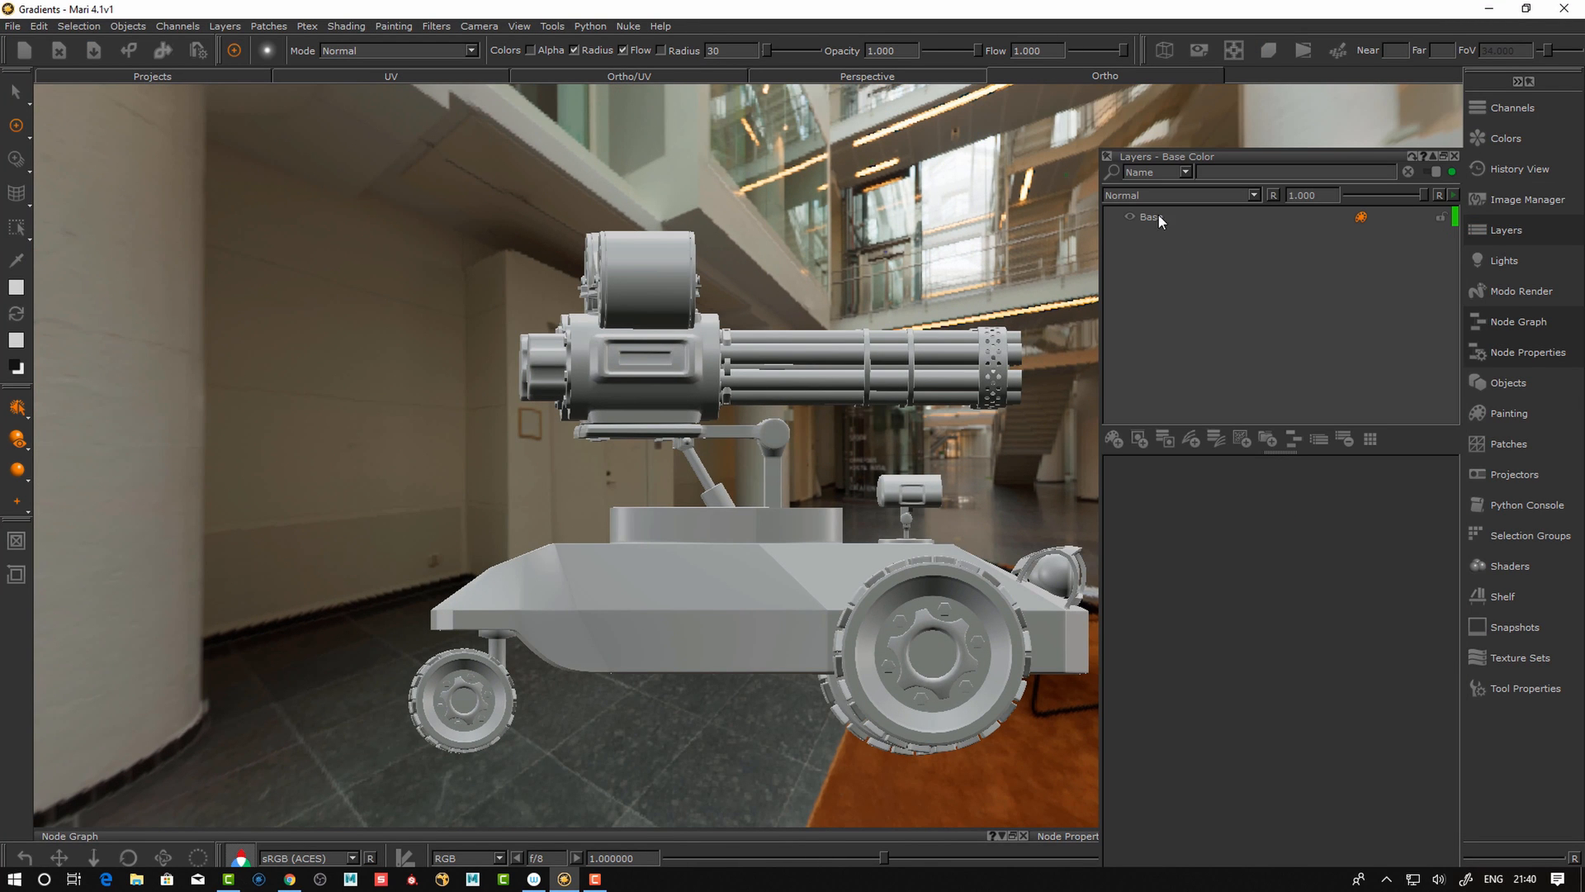
left_click(1150, 216)
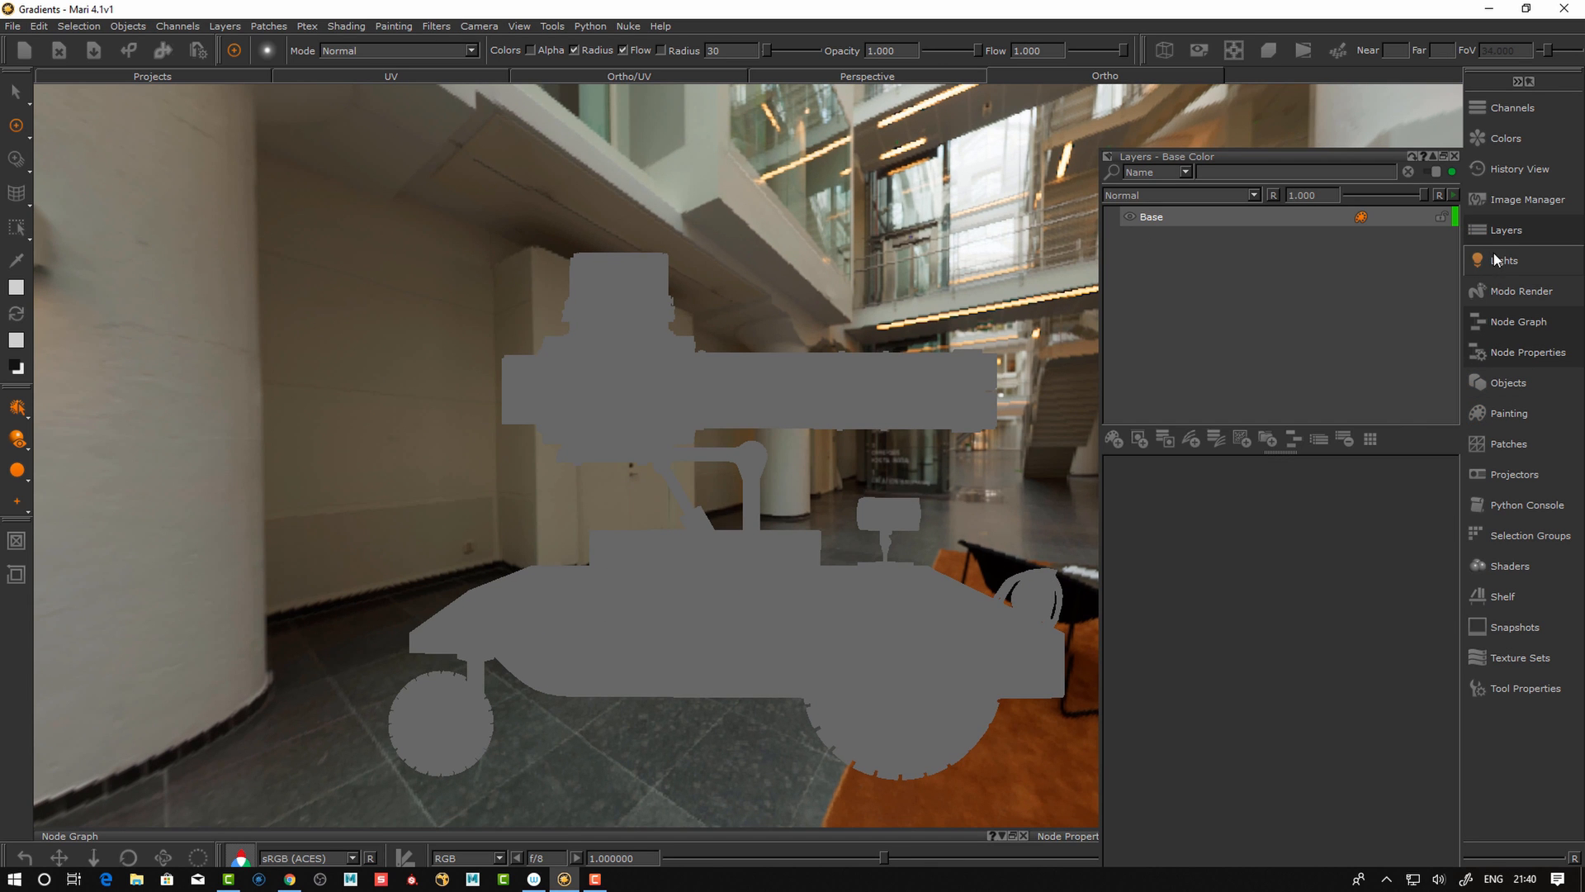
left_click(1506, 259)
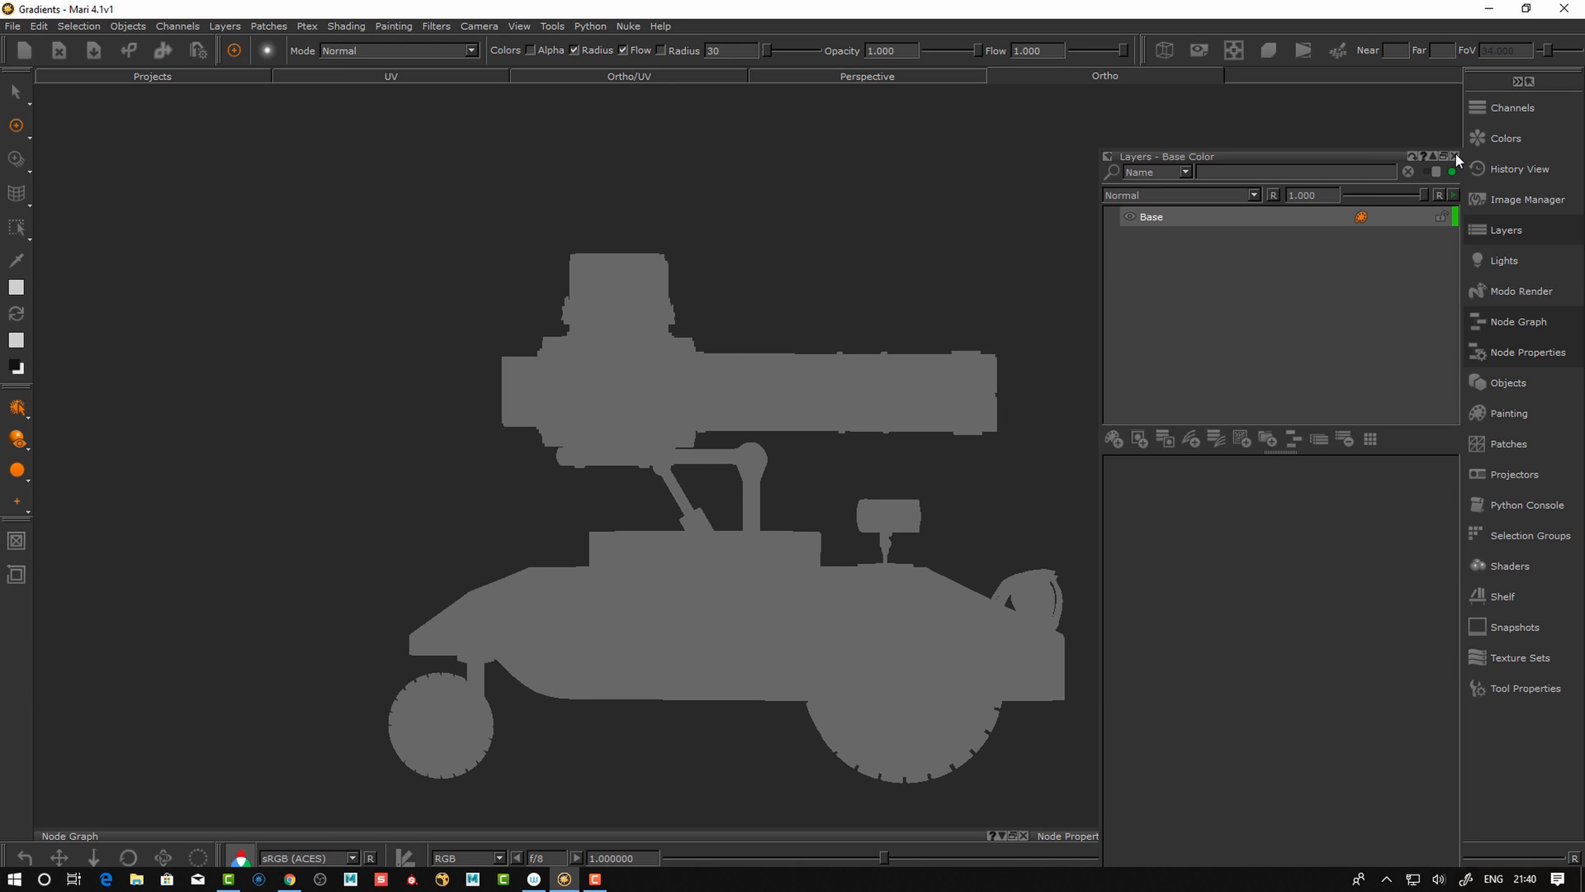
left_click(1151, 216)
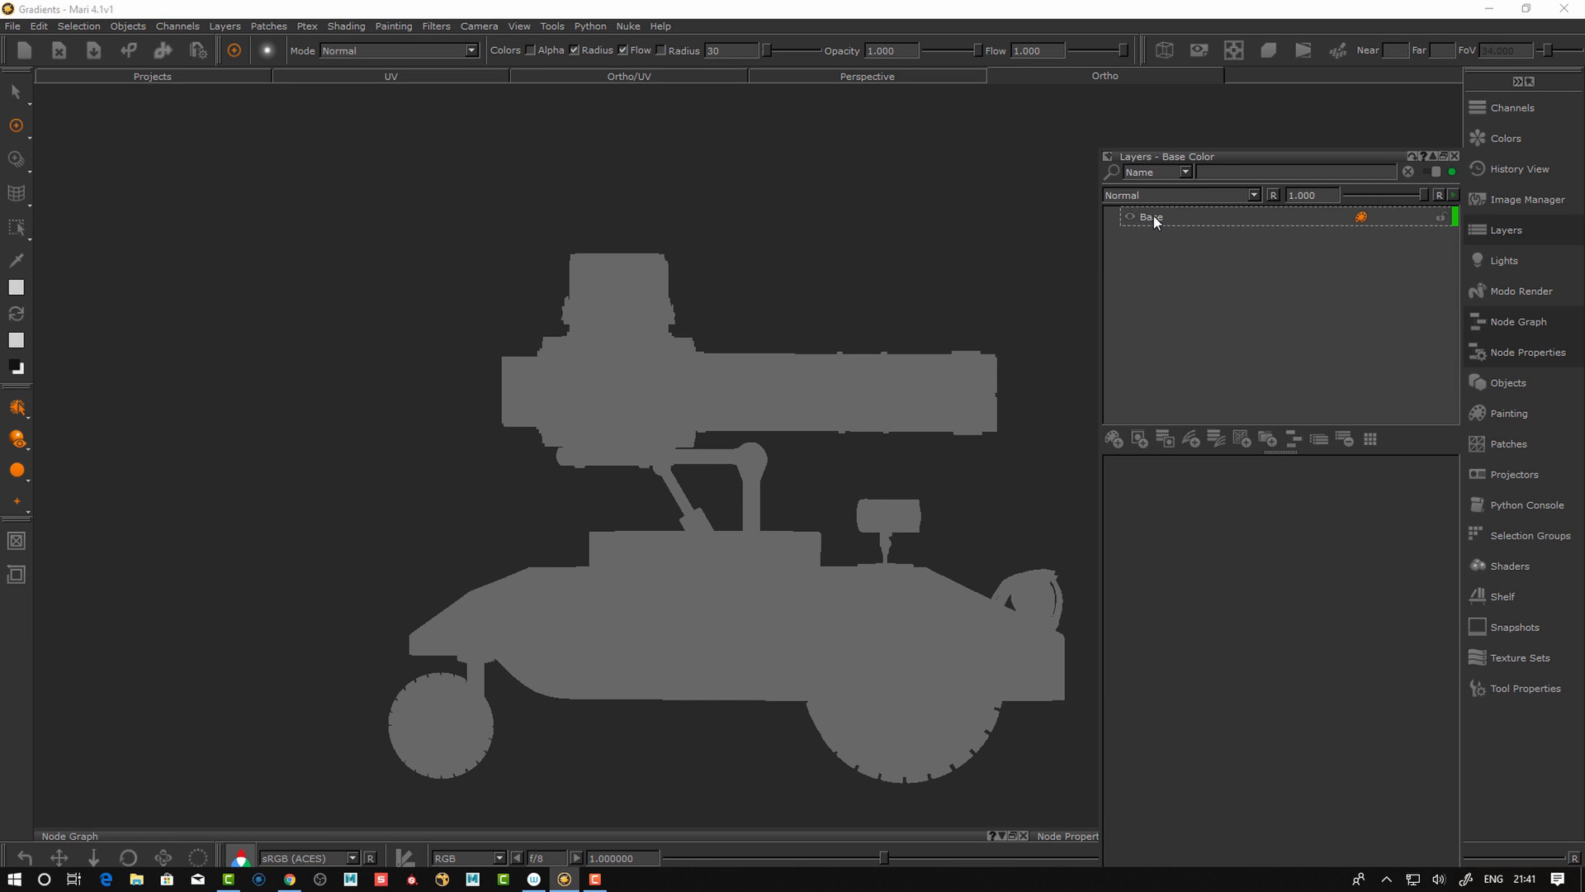
left_click(1240, 438)
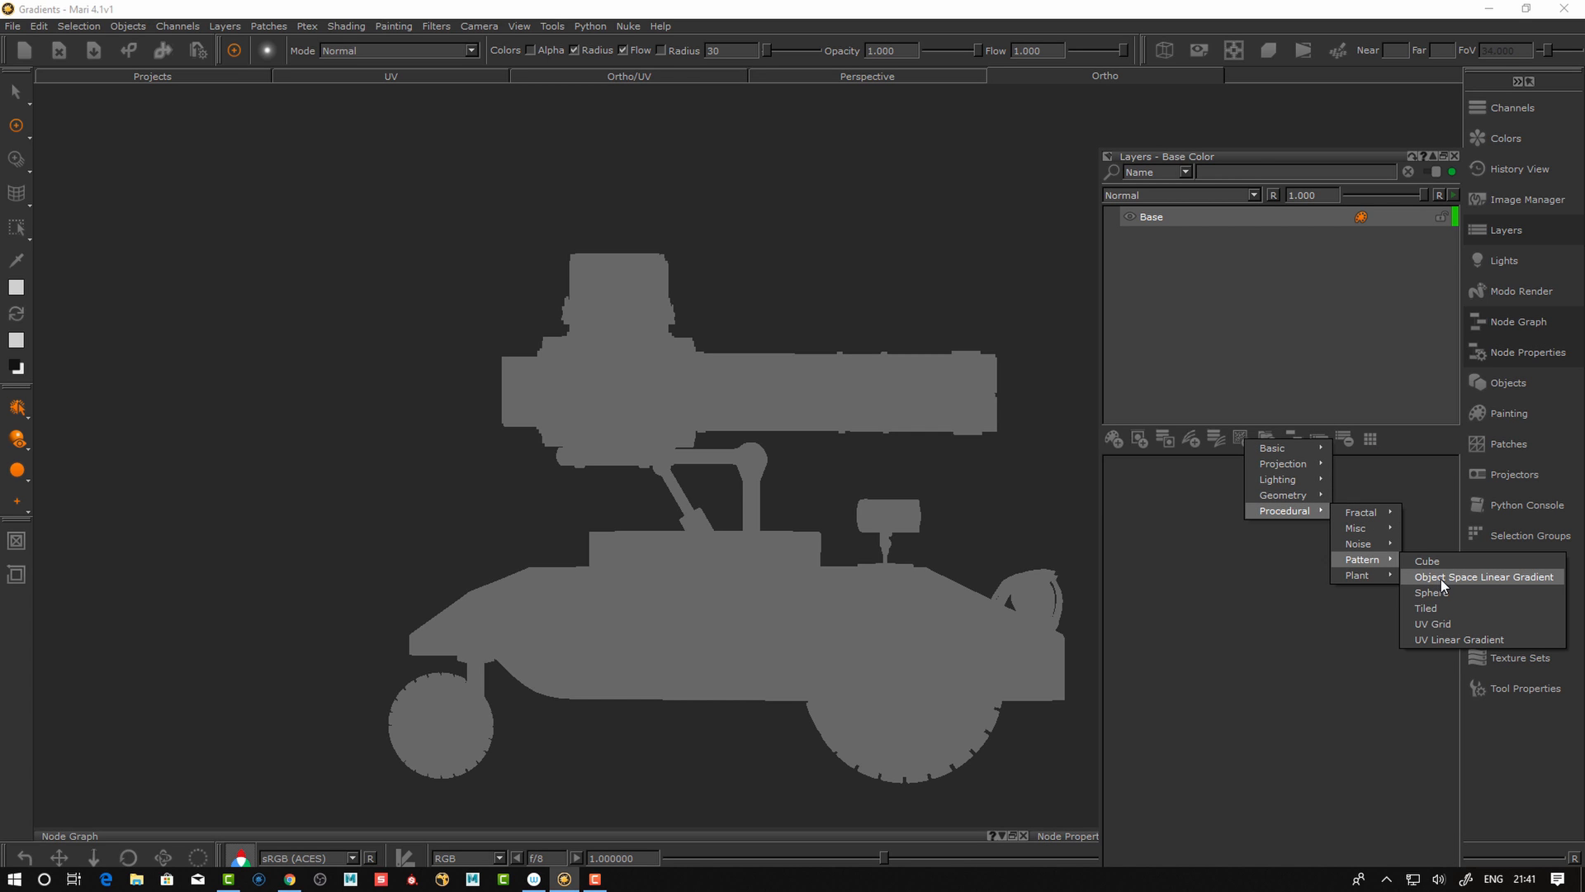
Add an Object Space Linear Gradient layer above Base shading the vehicle top to bottom
left_click(1483, 577)
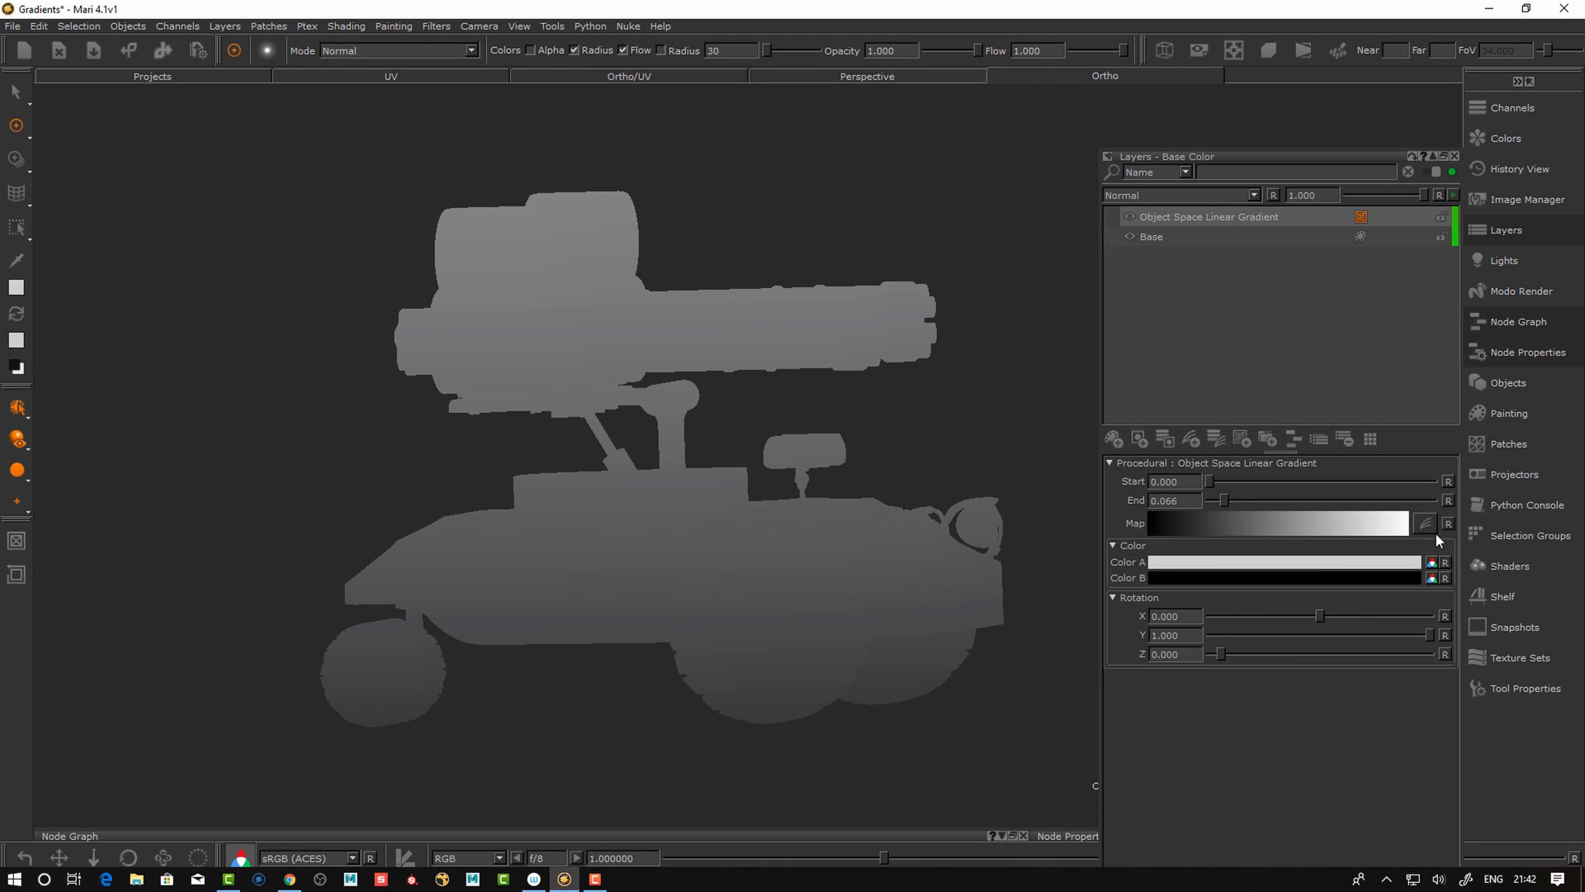
mouse_move(904, 629)
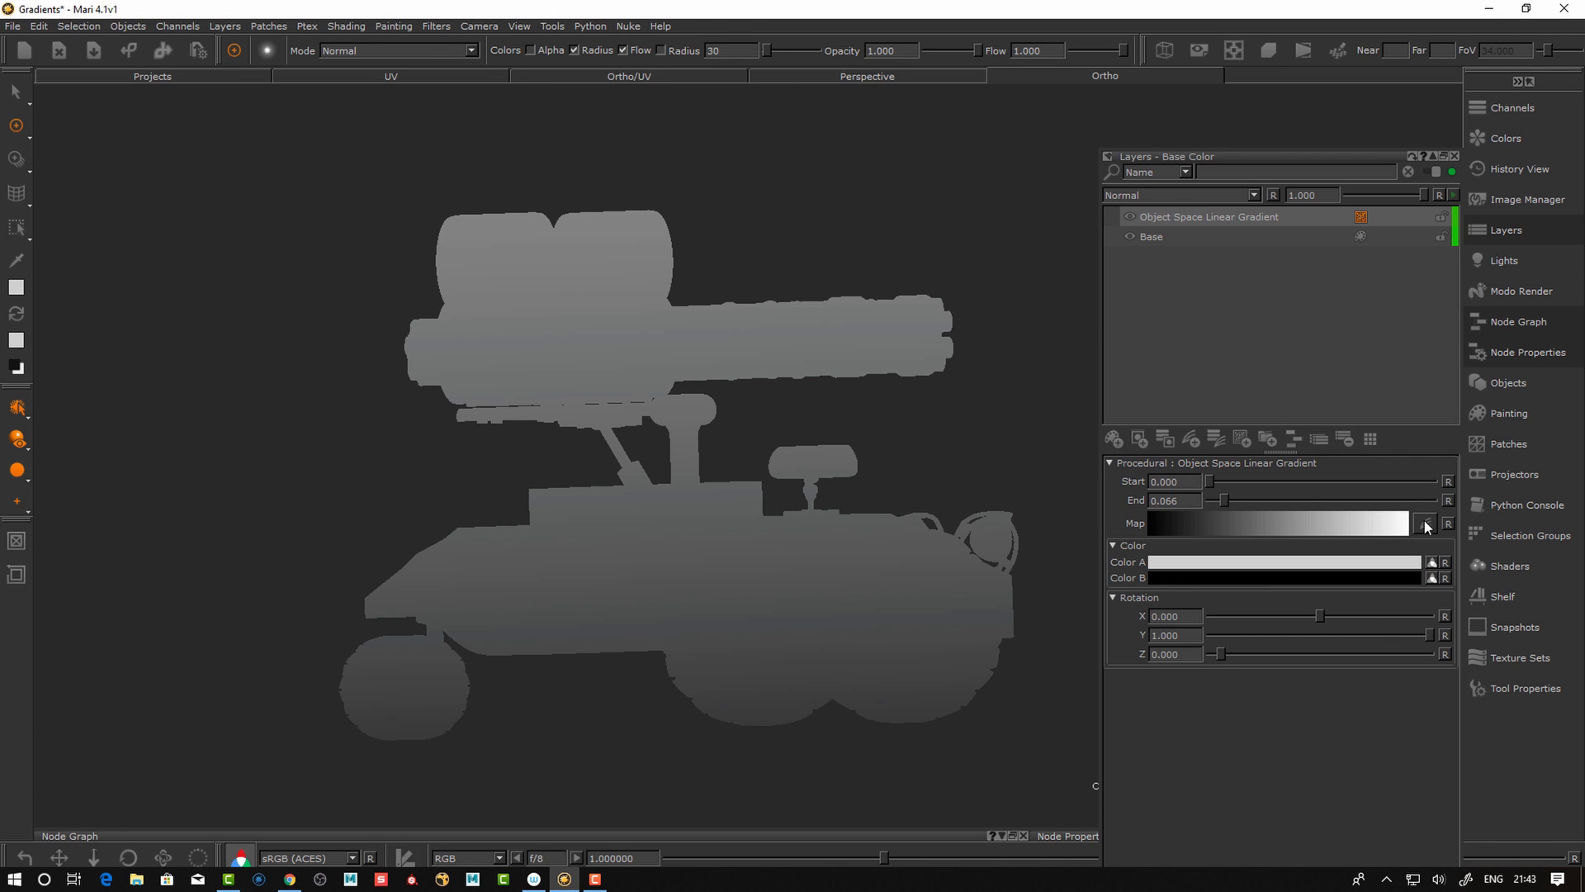
Reshape the gradient's map curve with peaks and dips for dark-bright-dark banding
left_click(1425, 523)
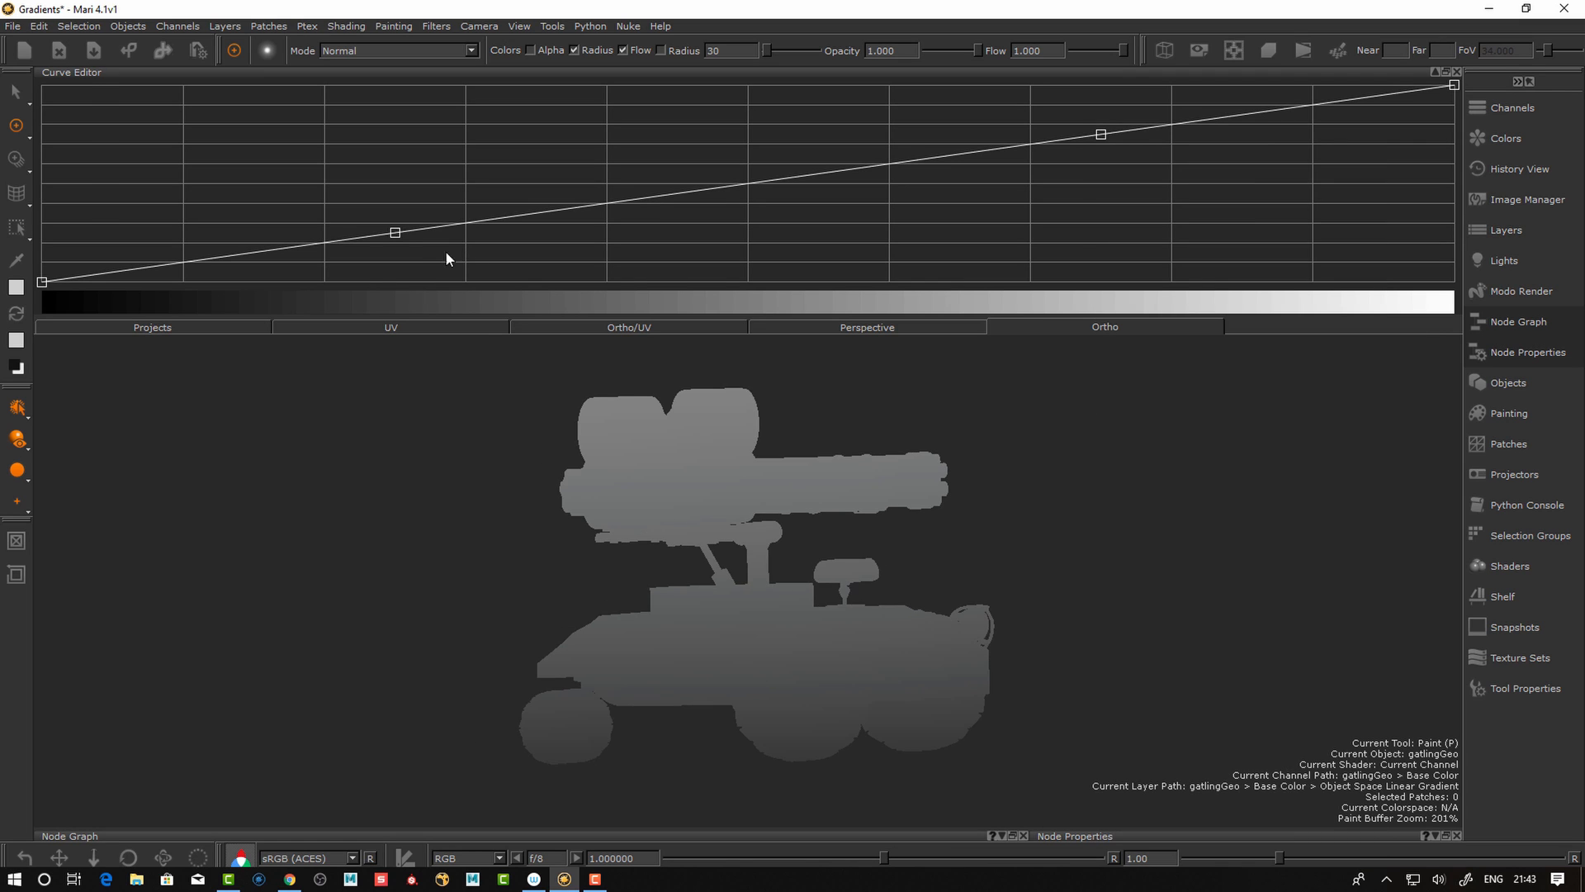
left_click_drag(395, 231, 474, 268)
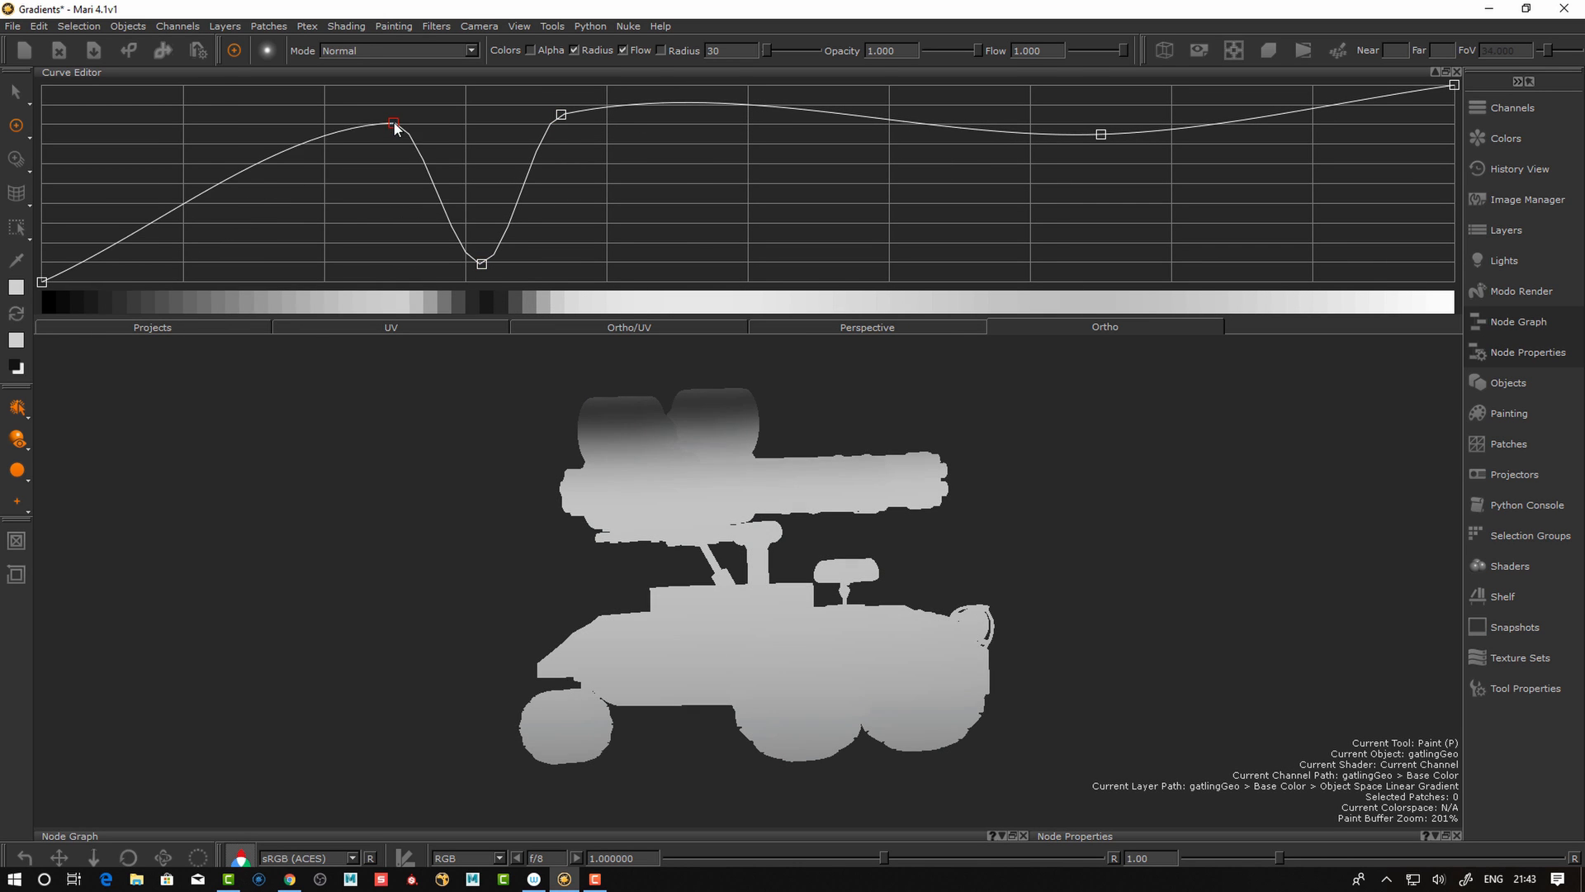
left_click_drag(394, 121, 395, 106)
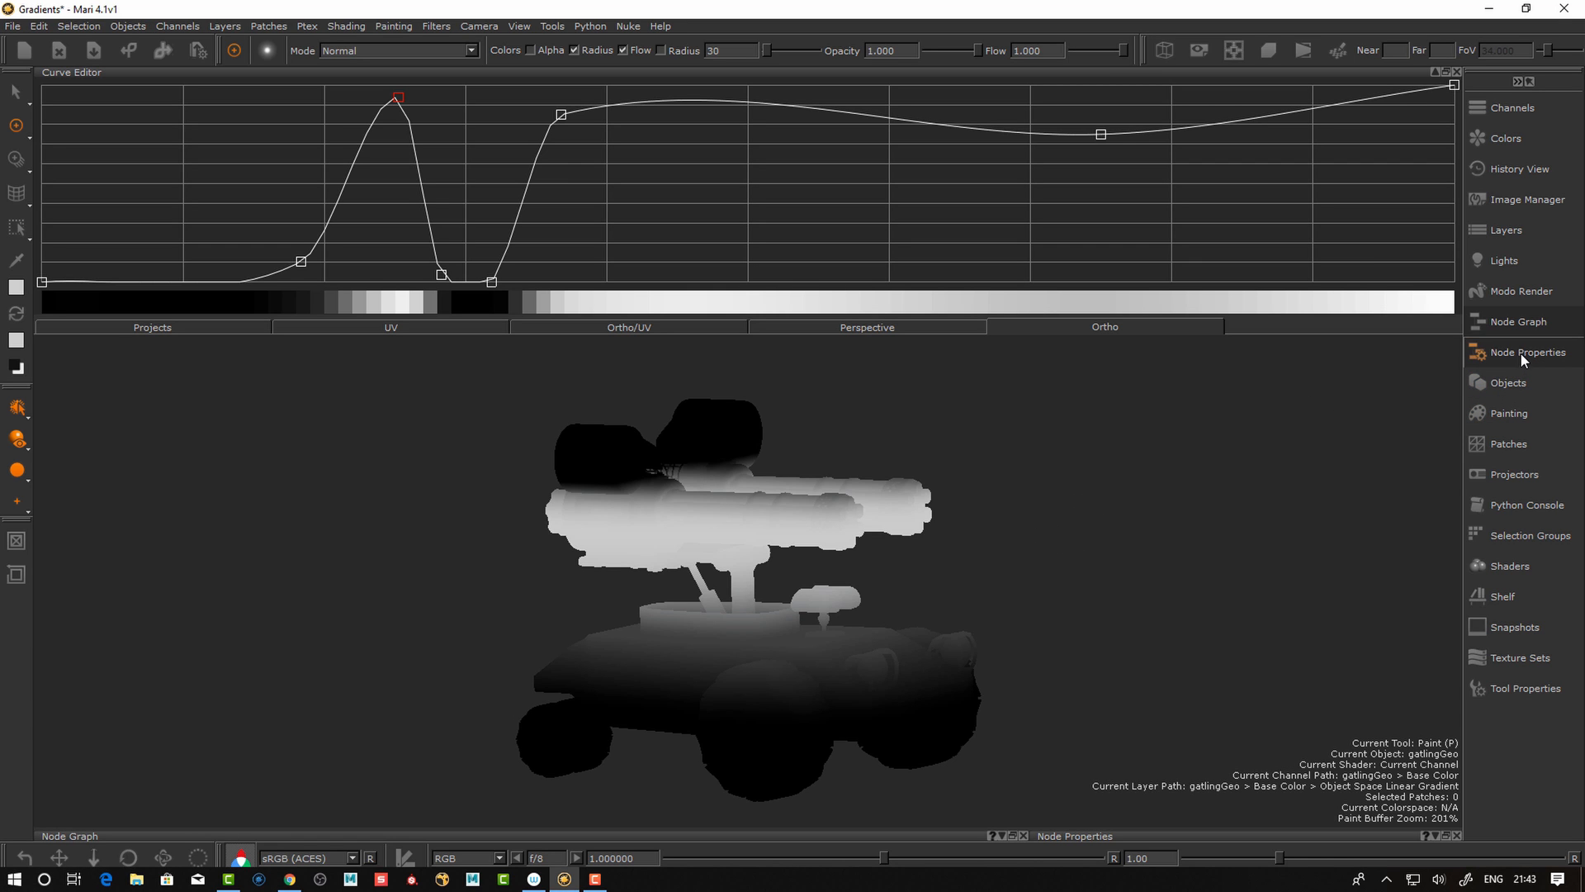
Create an Object Space Linear Gradient node in the node graph
left_click(1456, 71)
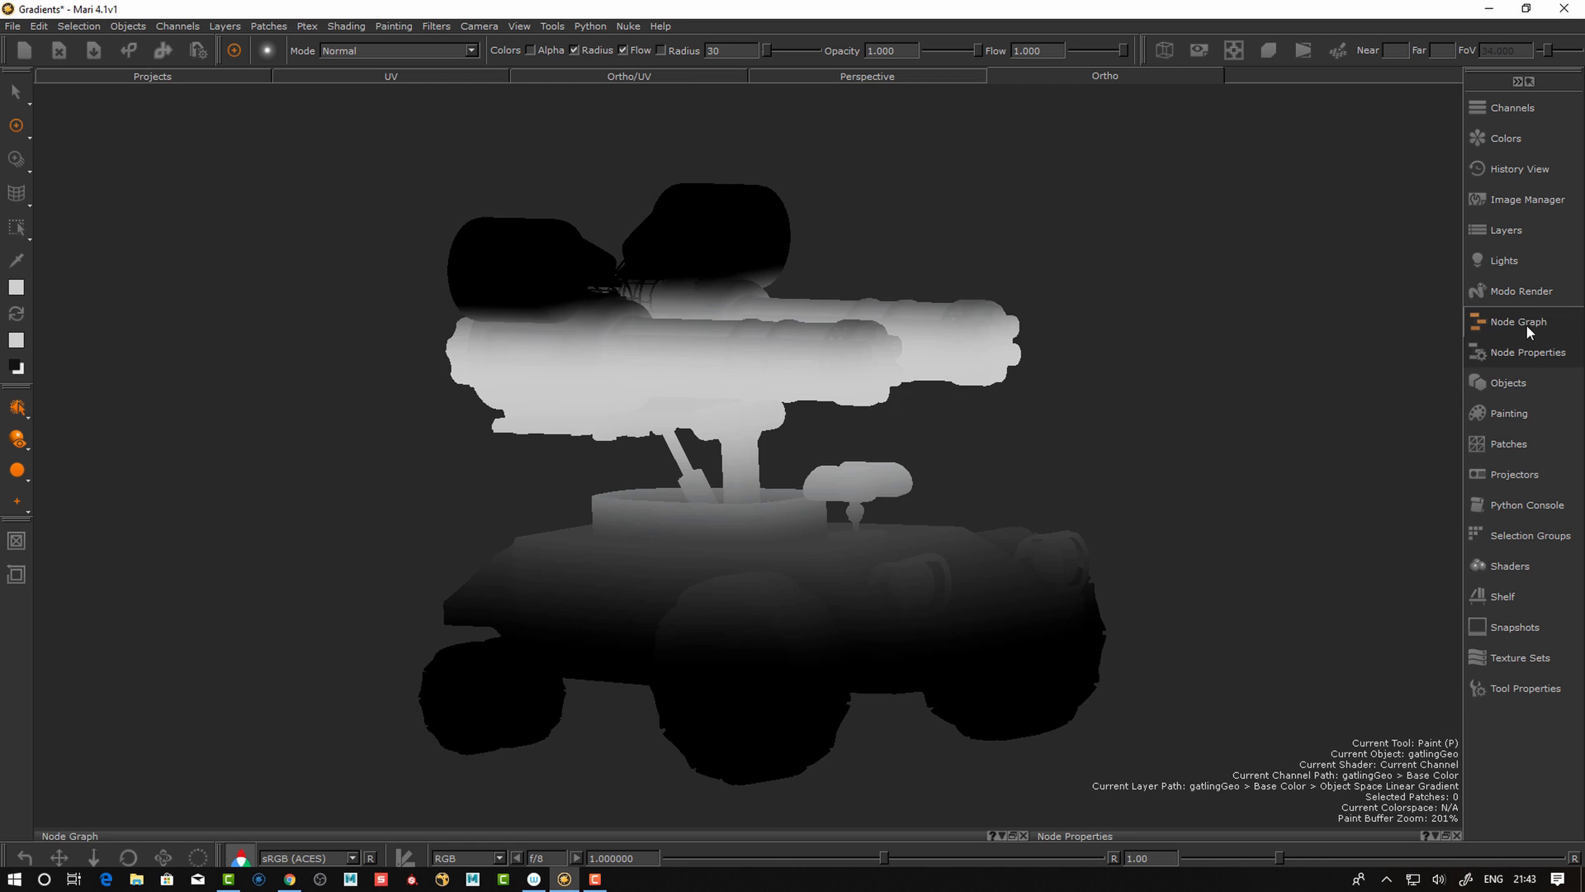
left_click(1516, 322)
type("o")
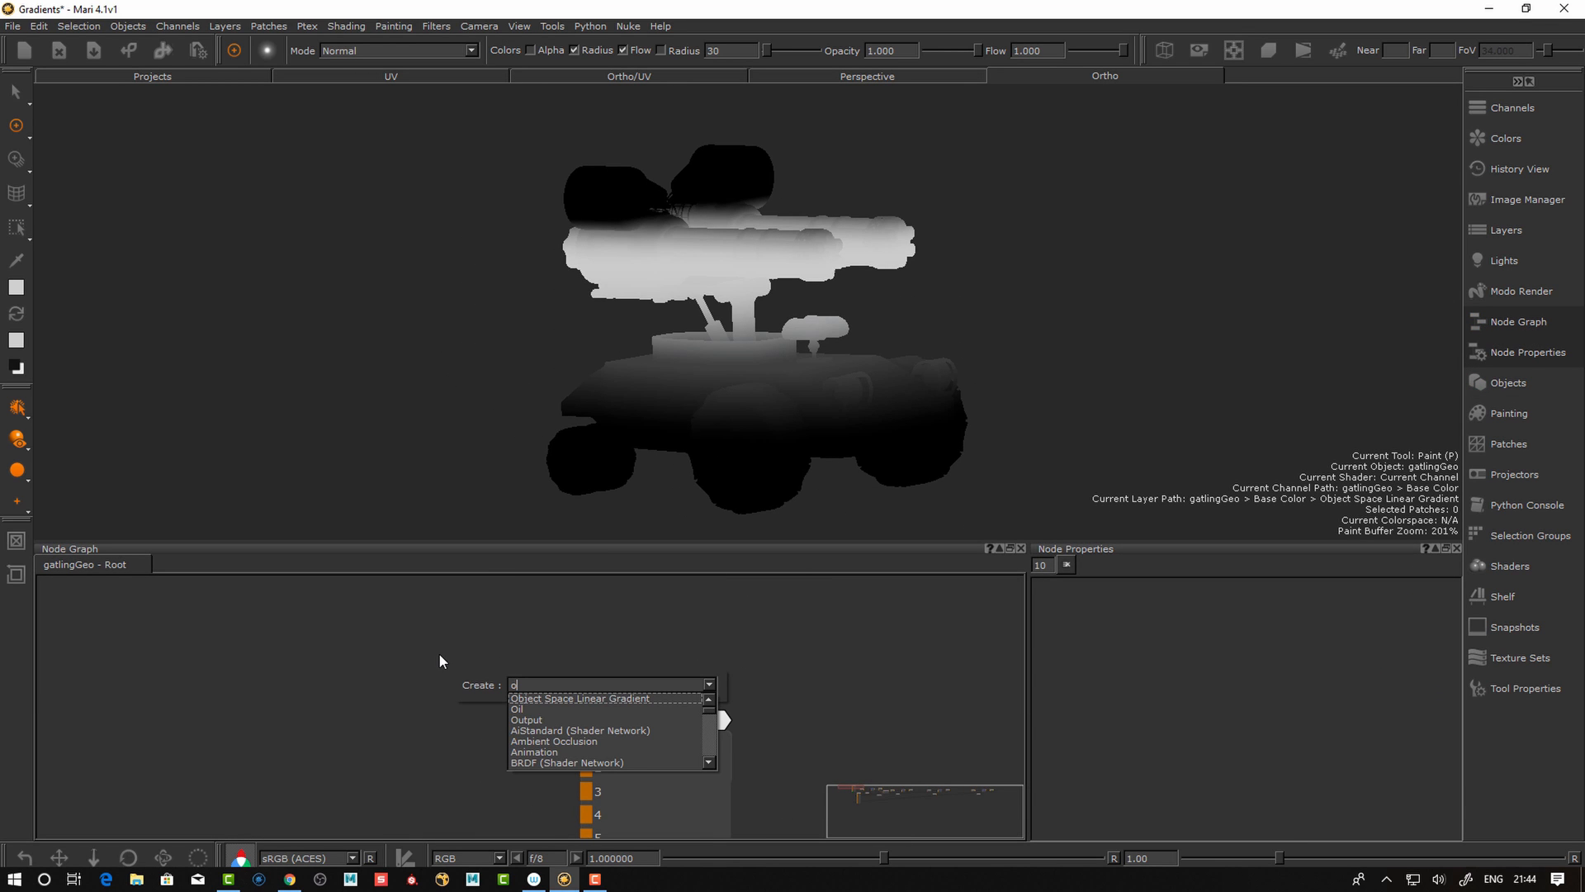
mouse_move(552, 708)
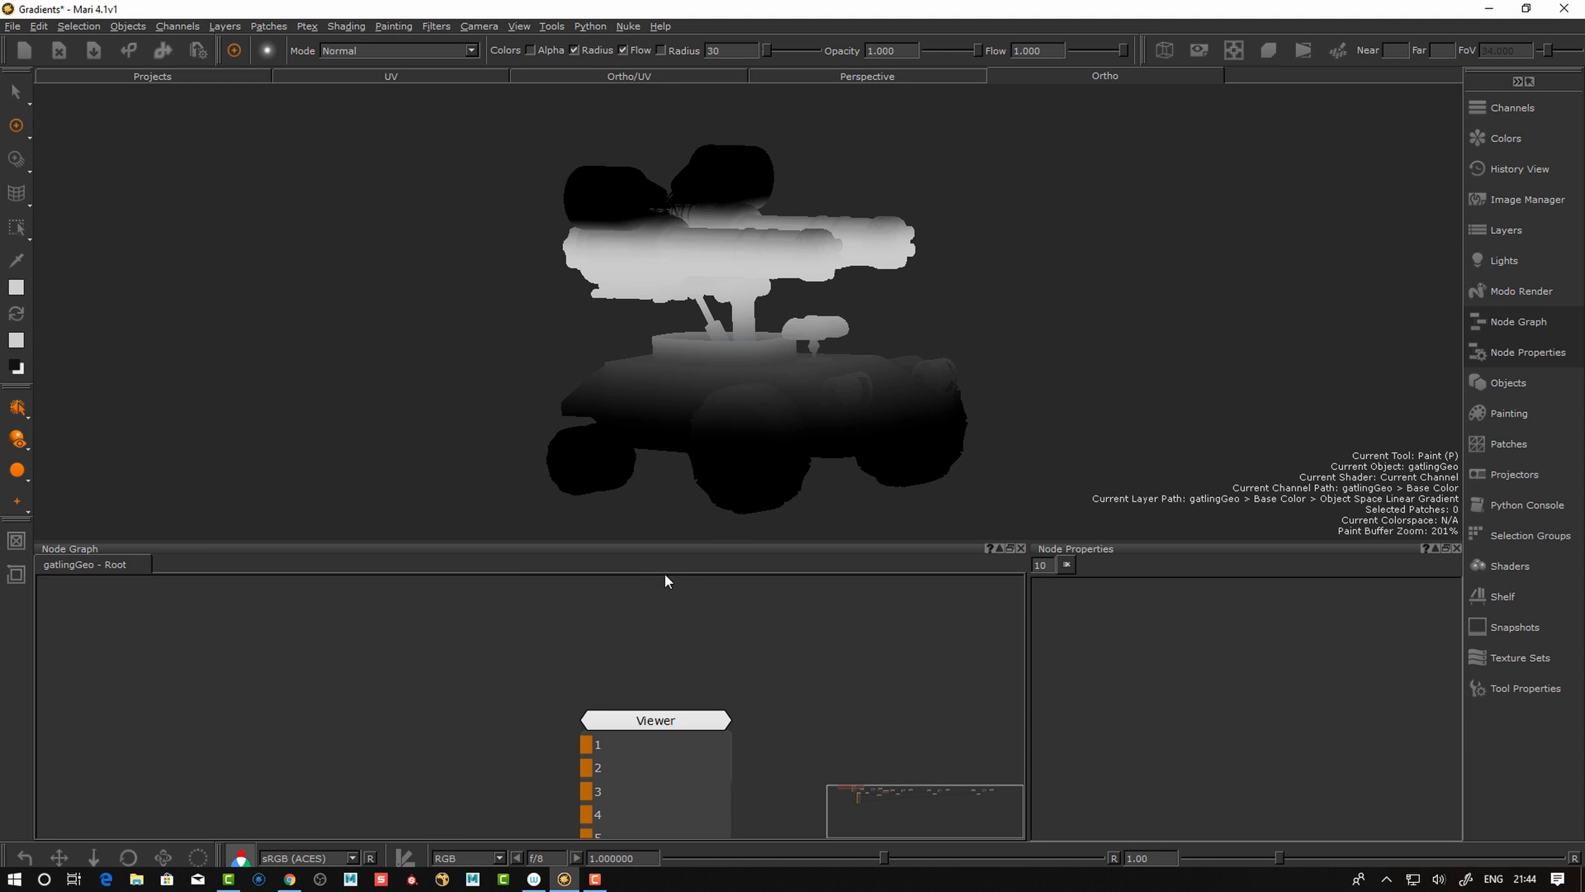
left_click(619, 699)
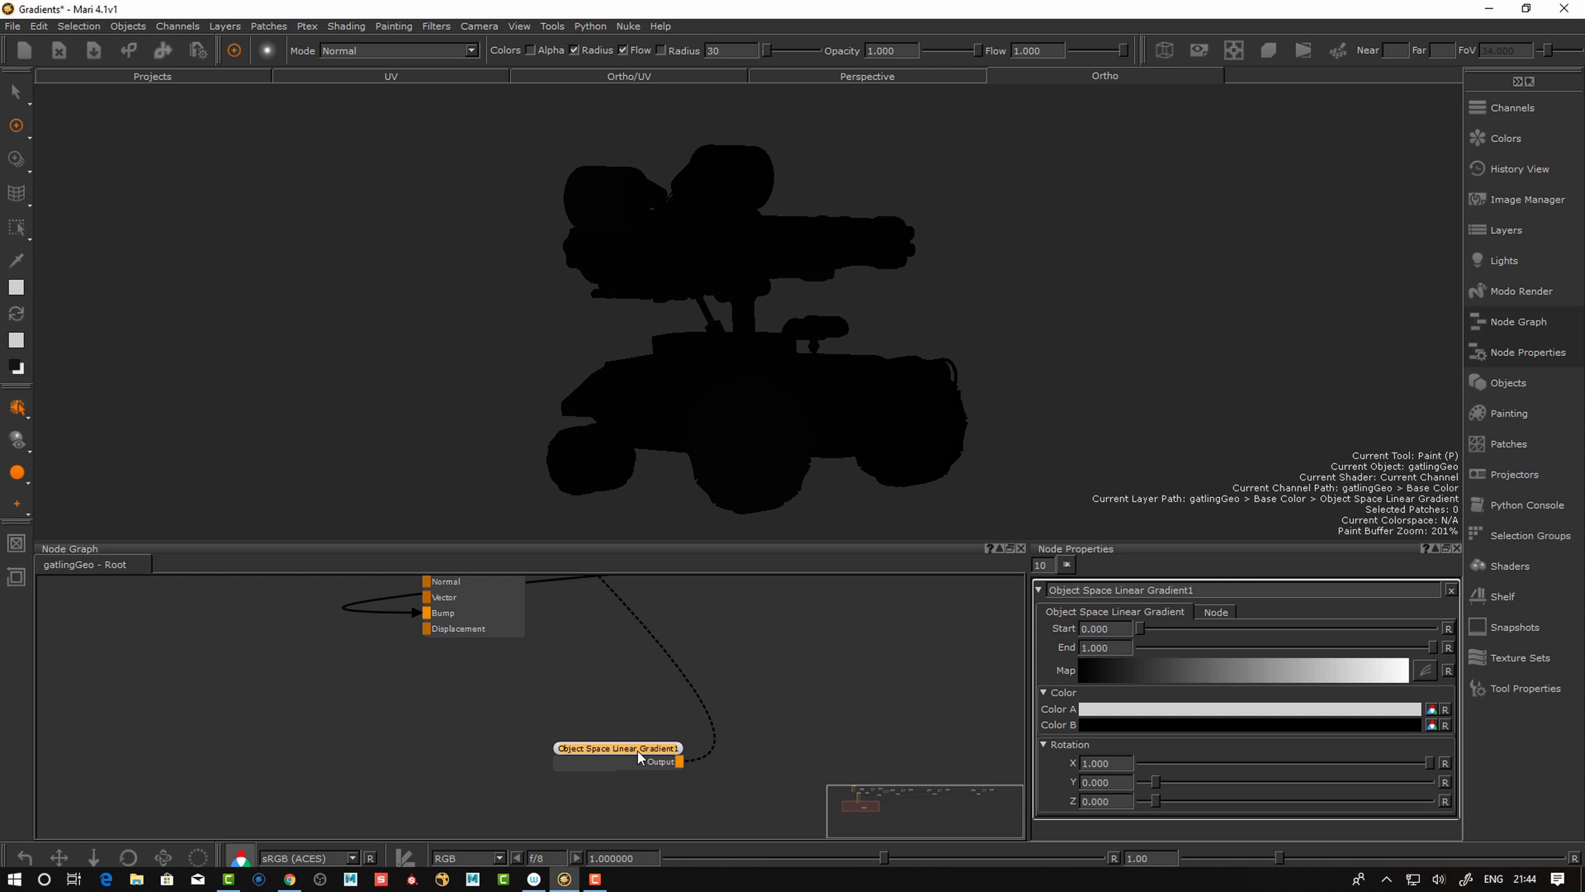
Paint a light-to-dark linear gradient across the gun with the Gradient tool settings shown
left_click(1449, 589)
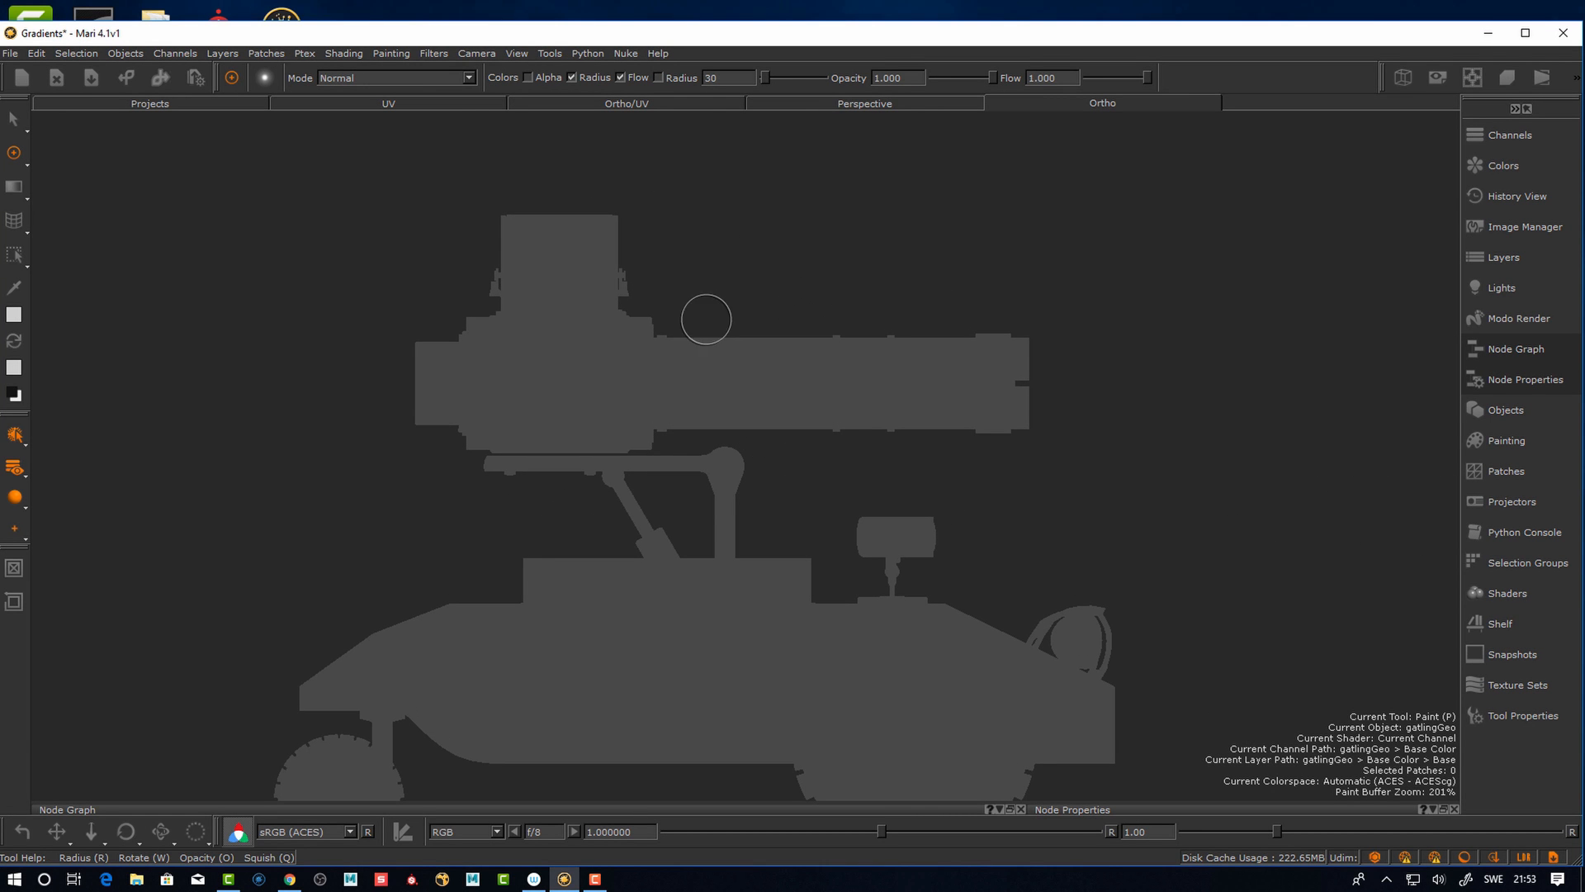
left_click(15, 187)
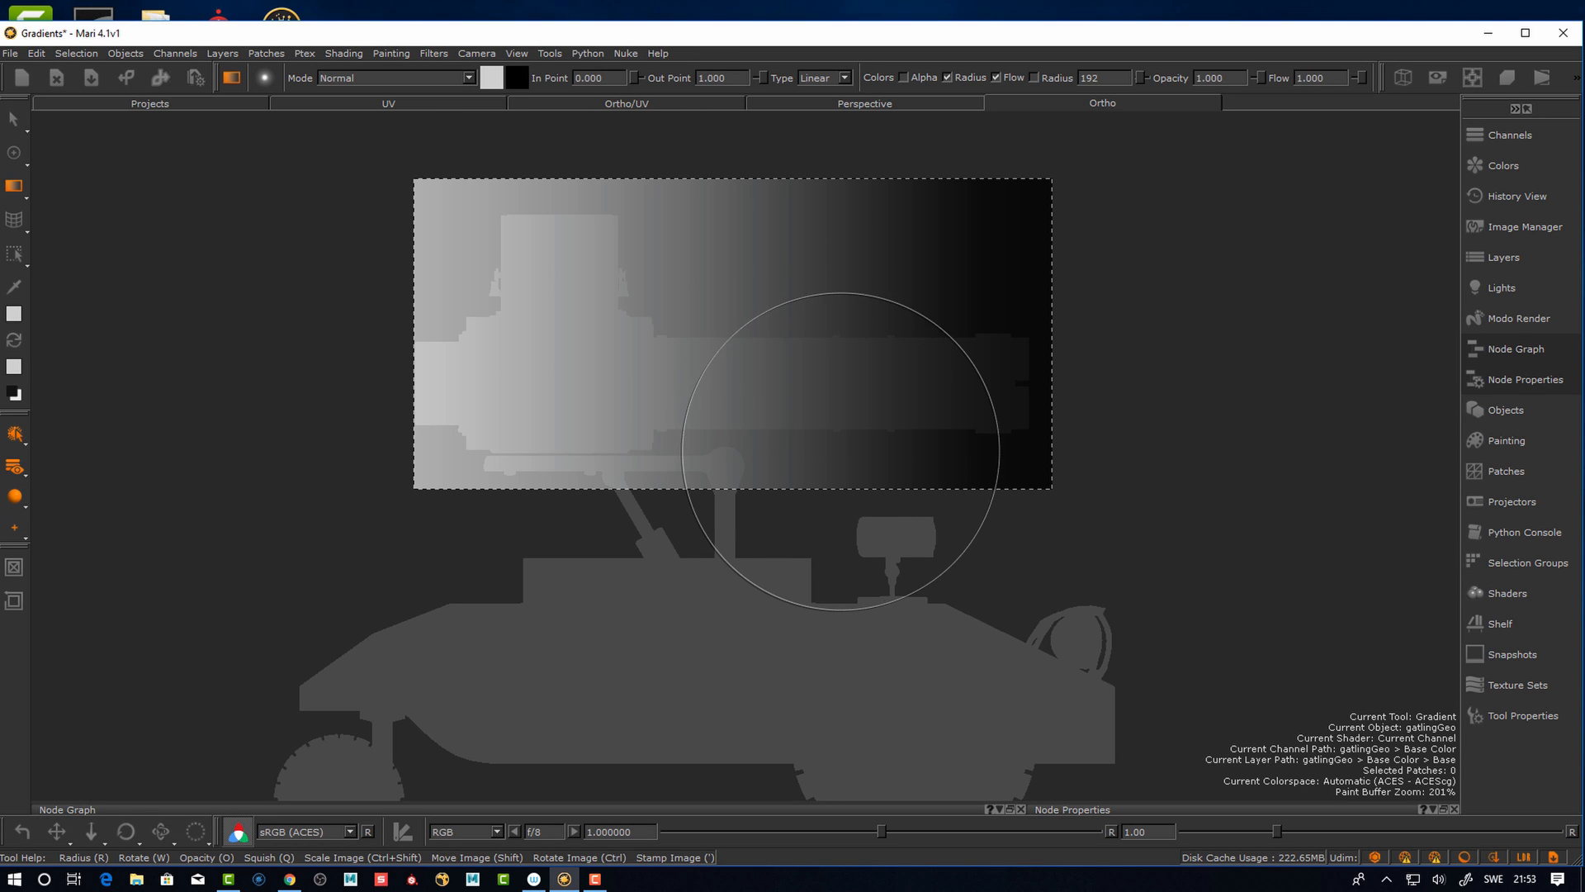
mouse_move(829, 440)
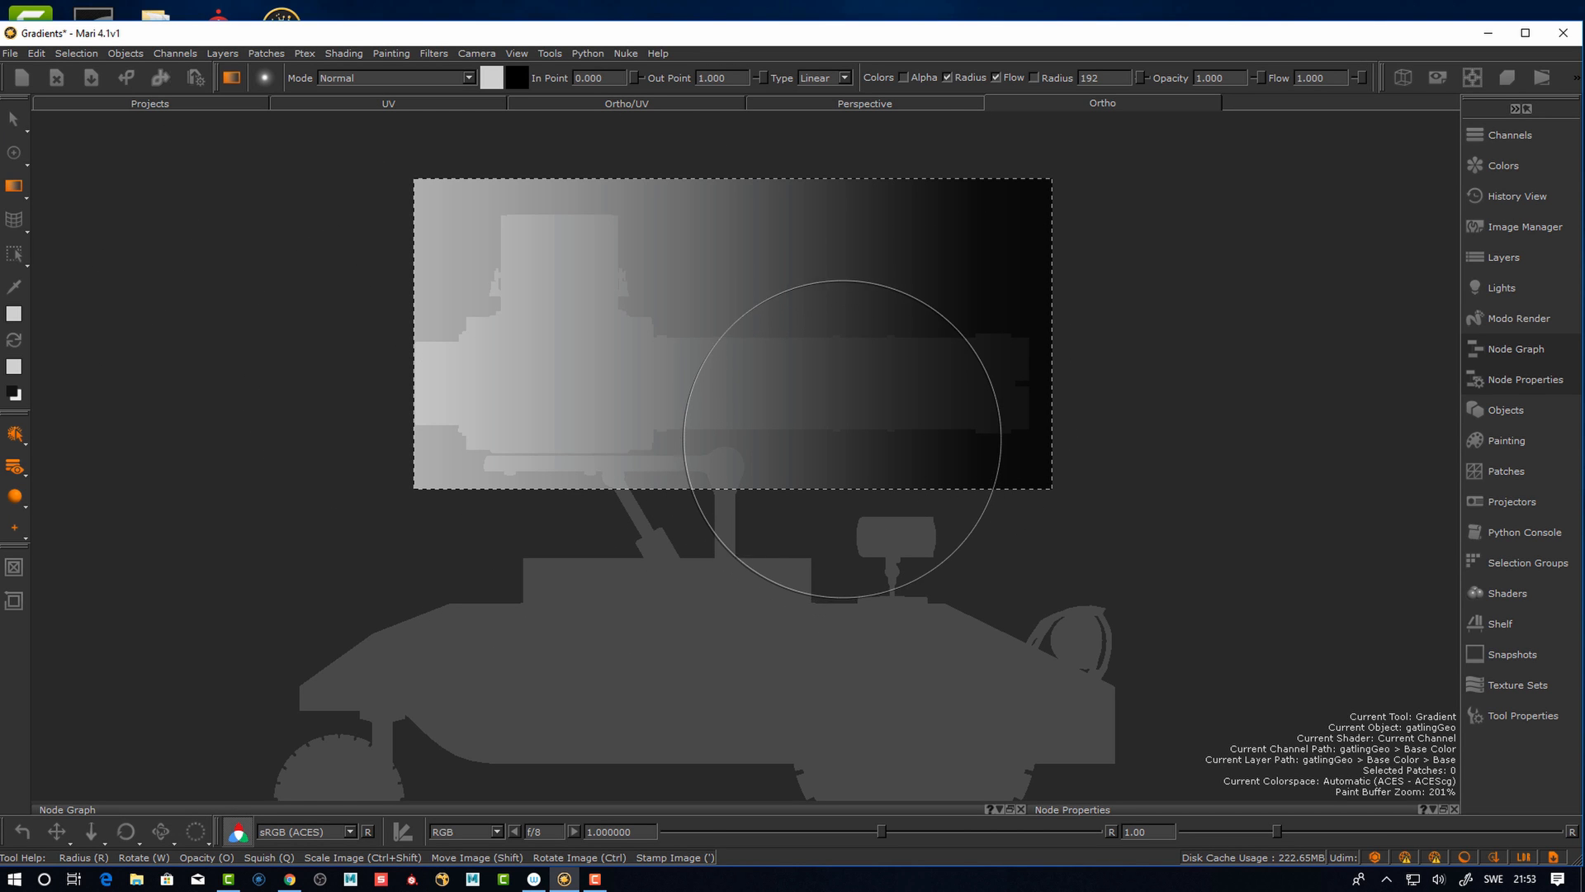
left_click(1520, 715)
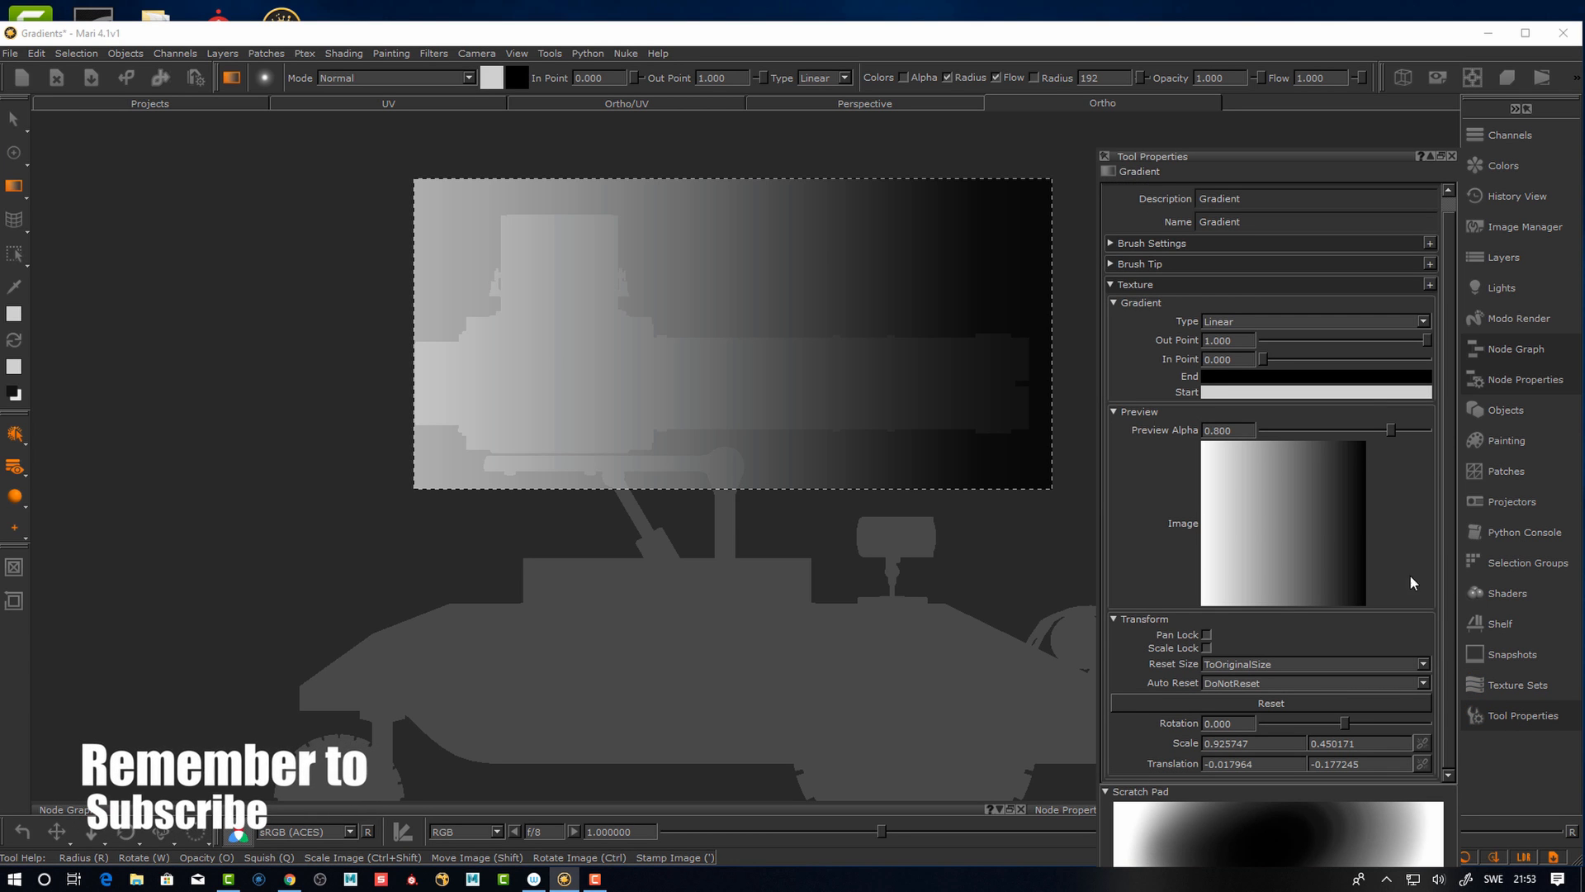
mouse_move(1402, 461)
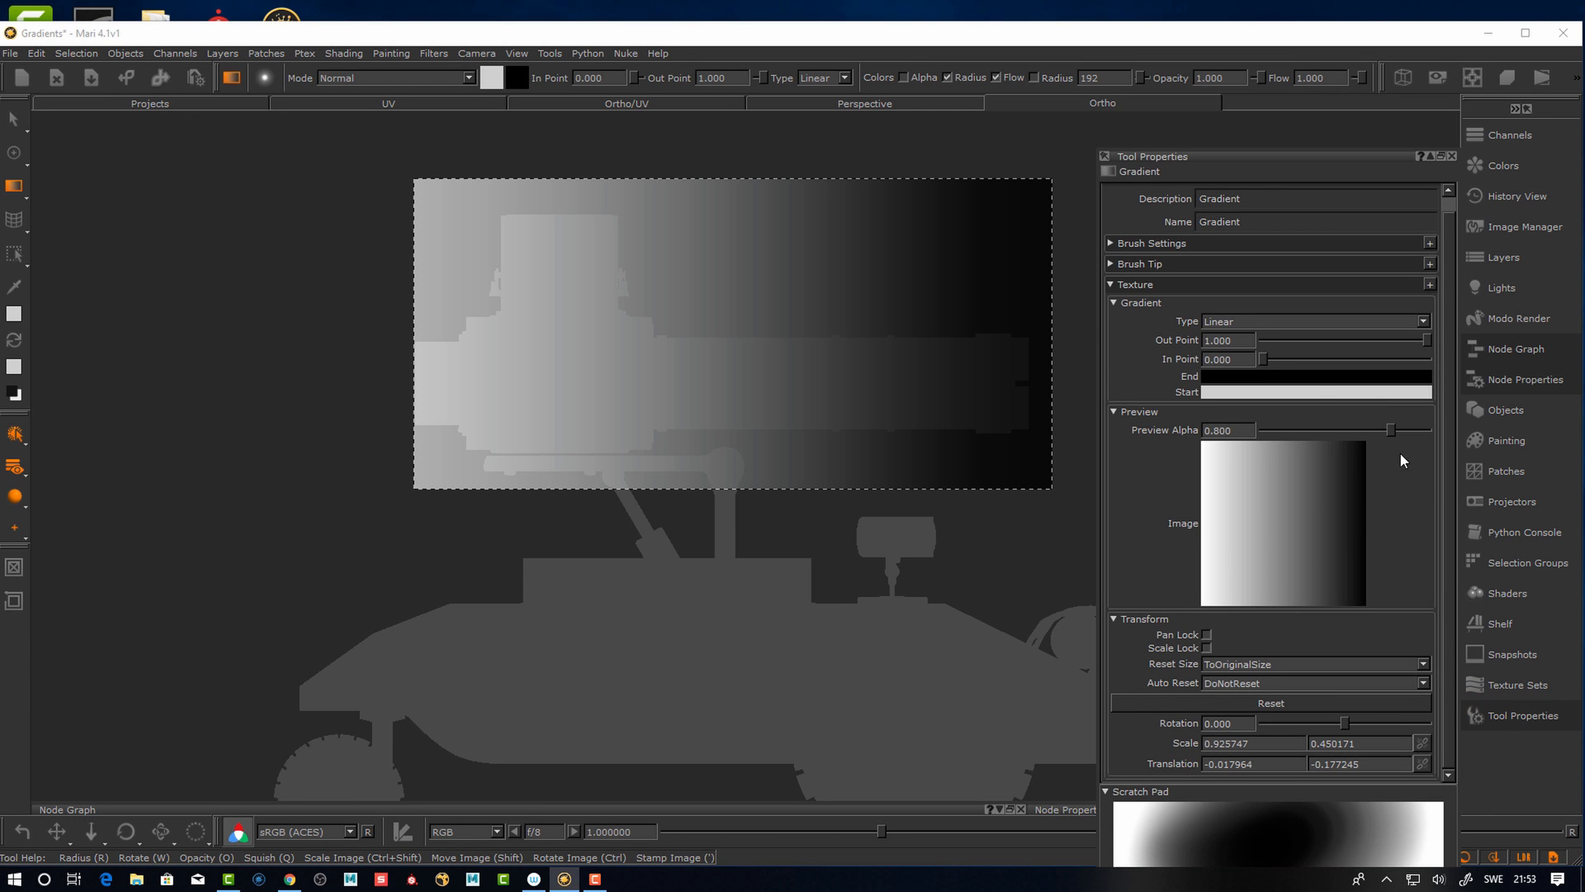
left_click(1114, 191)
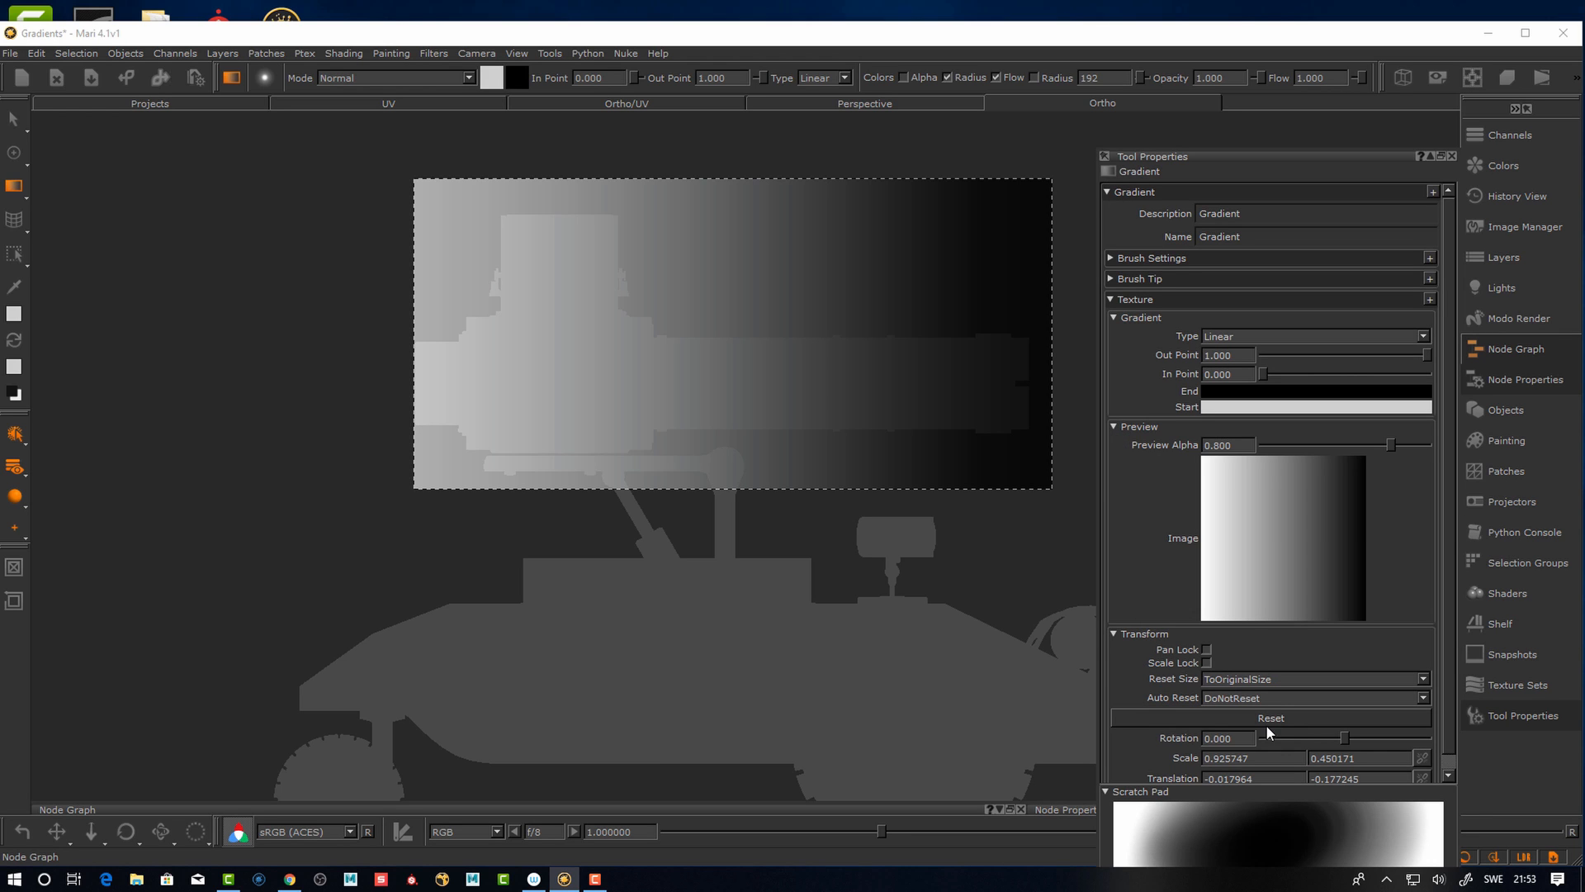
mouse_move(1432, 663)
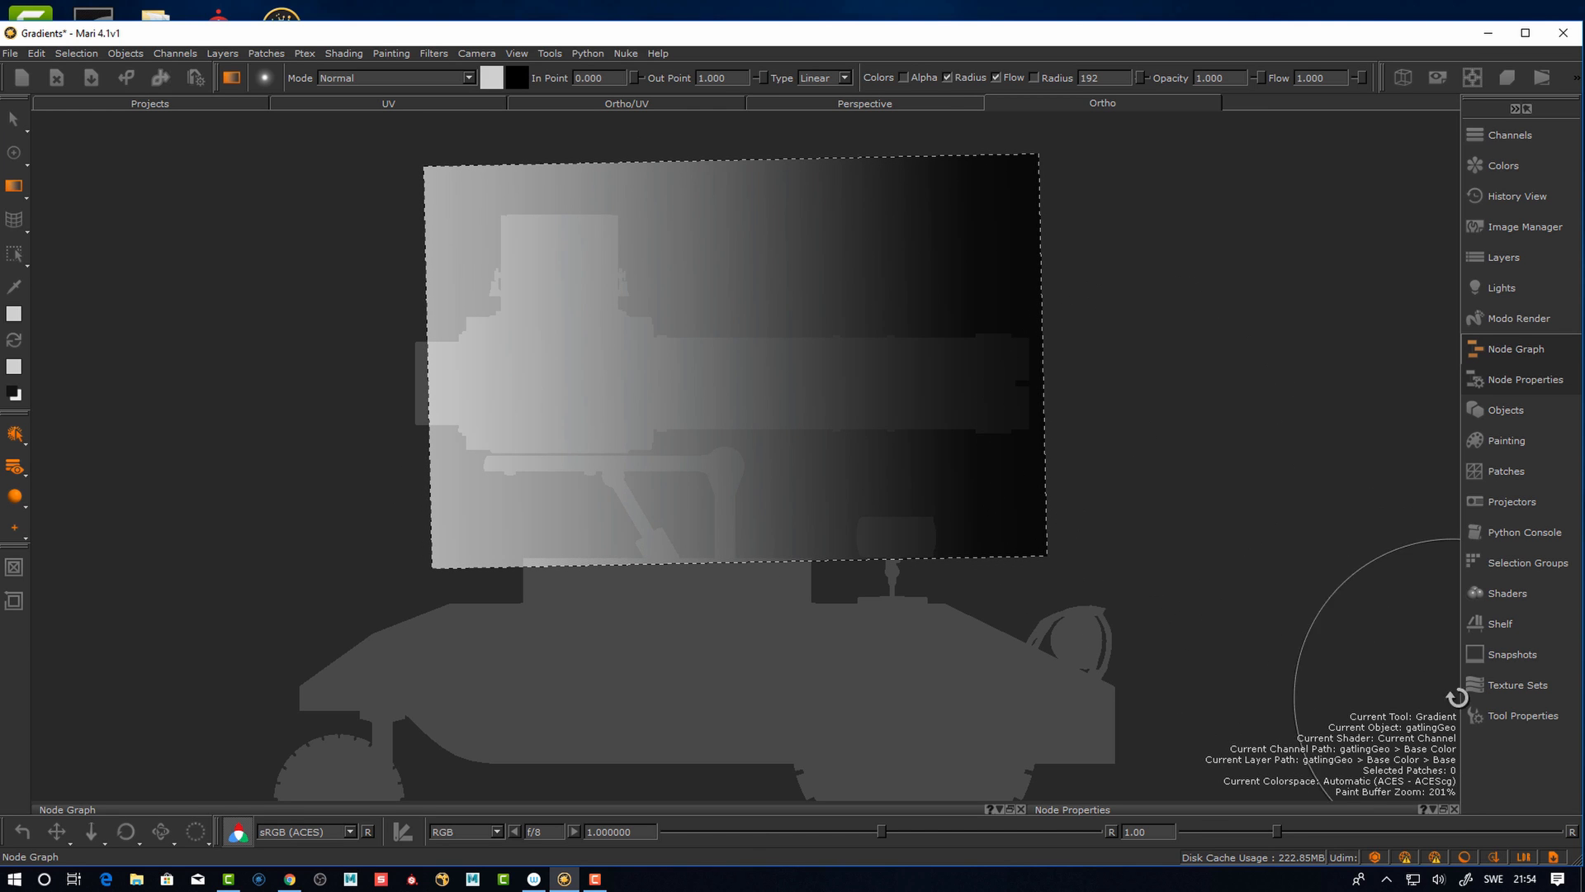
Review the Gradient tool settings while enlarging the gradient over the turret arm
left_click(1524, 715)
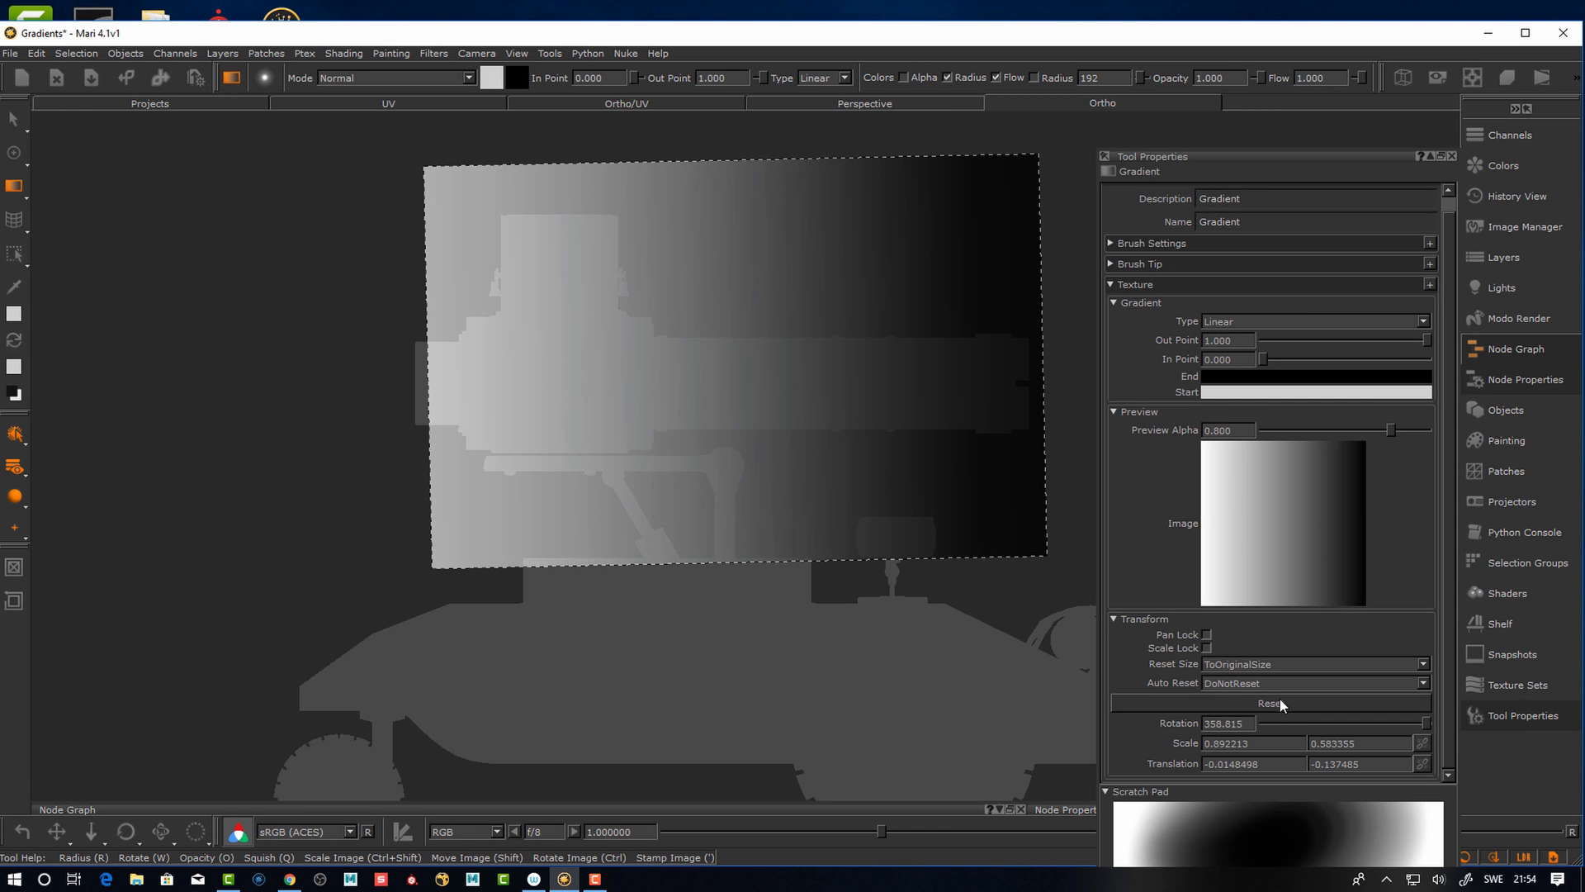
mouse_move(1273, 715)
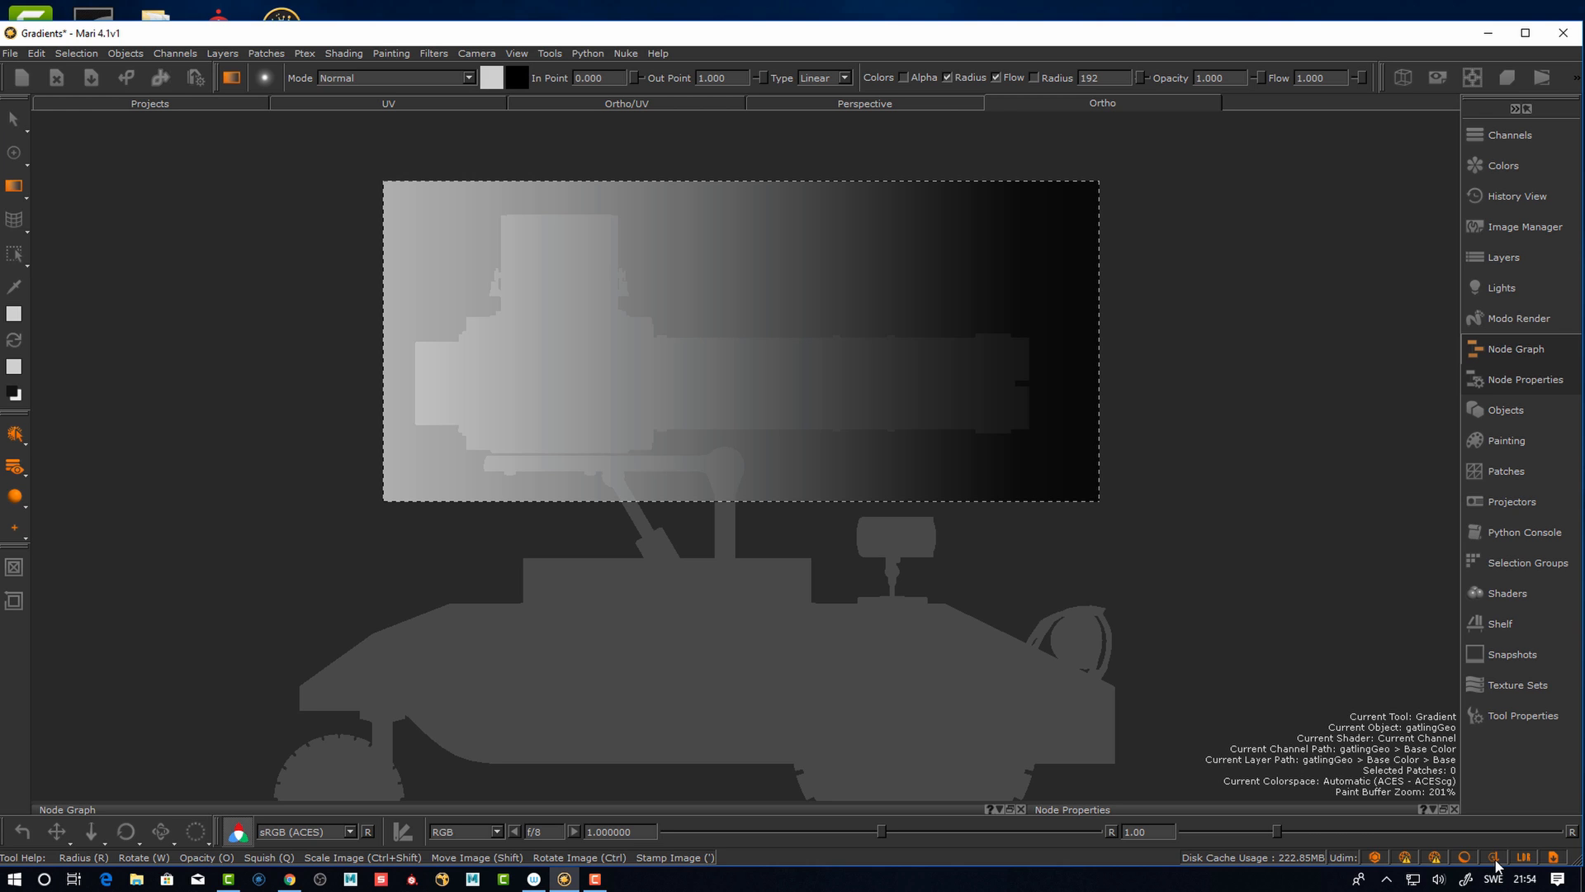
mouse_move(605, 342)
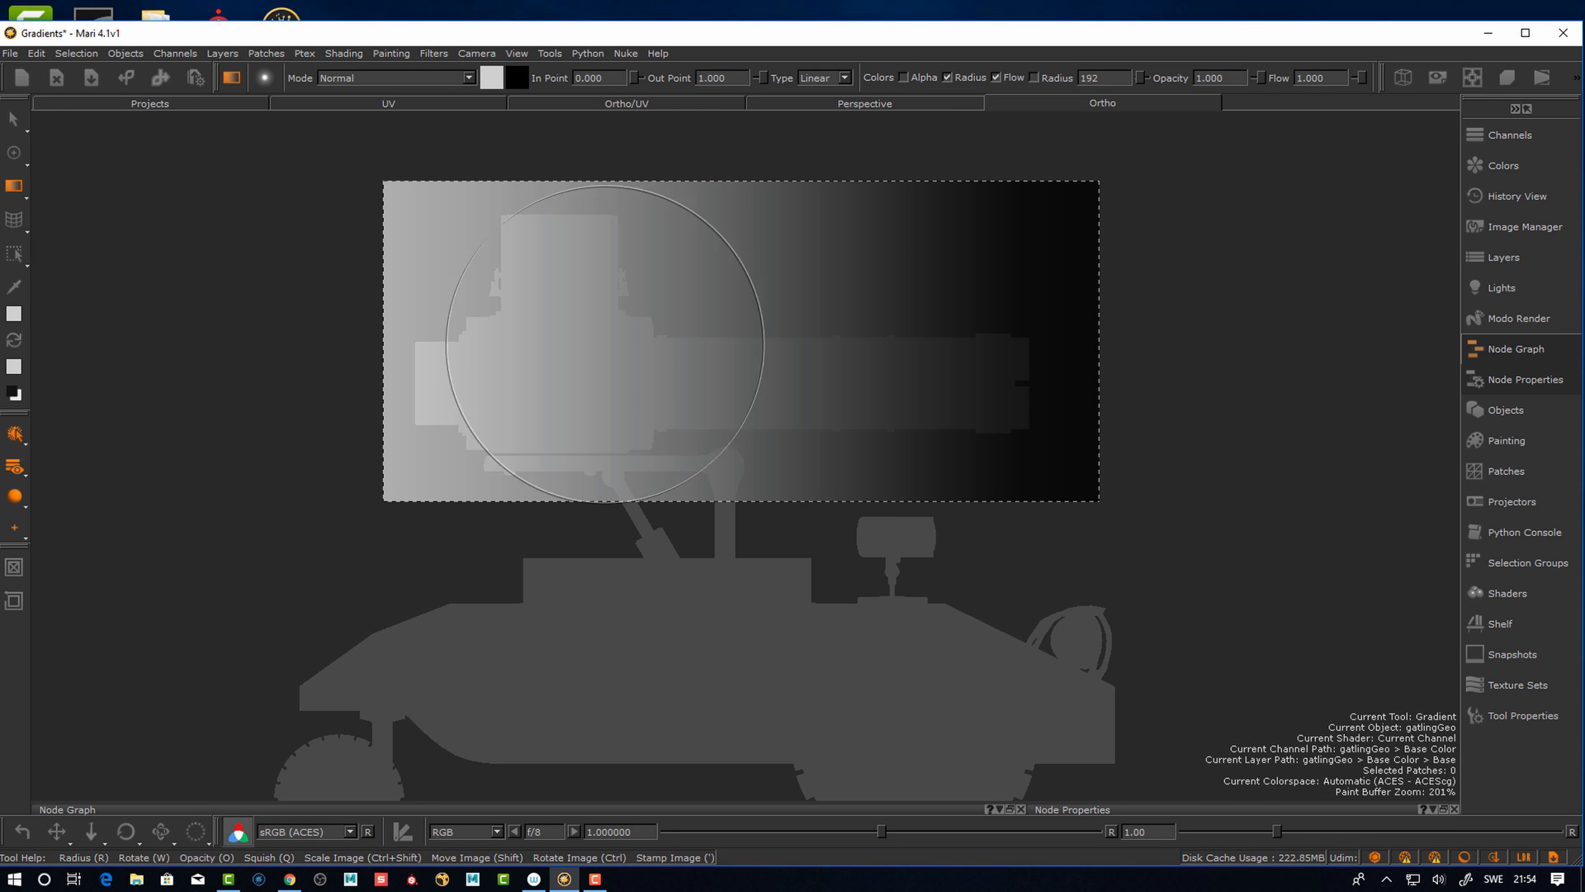
mouse_move(687, 375)
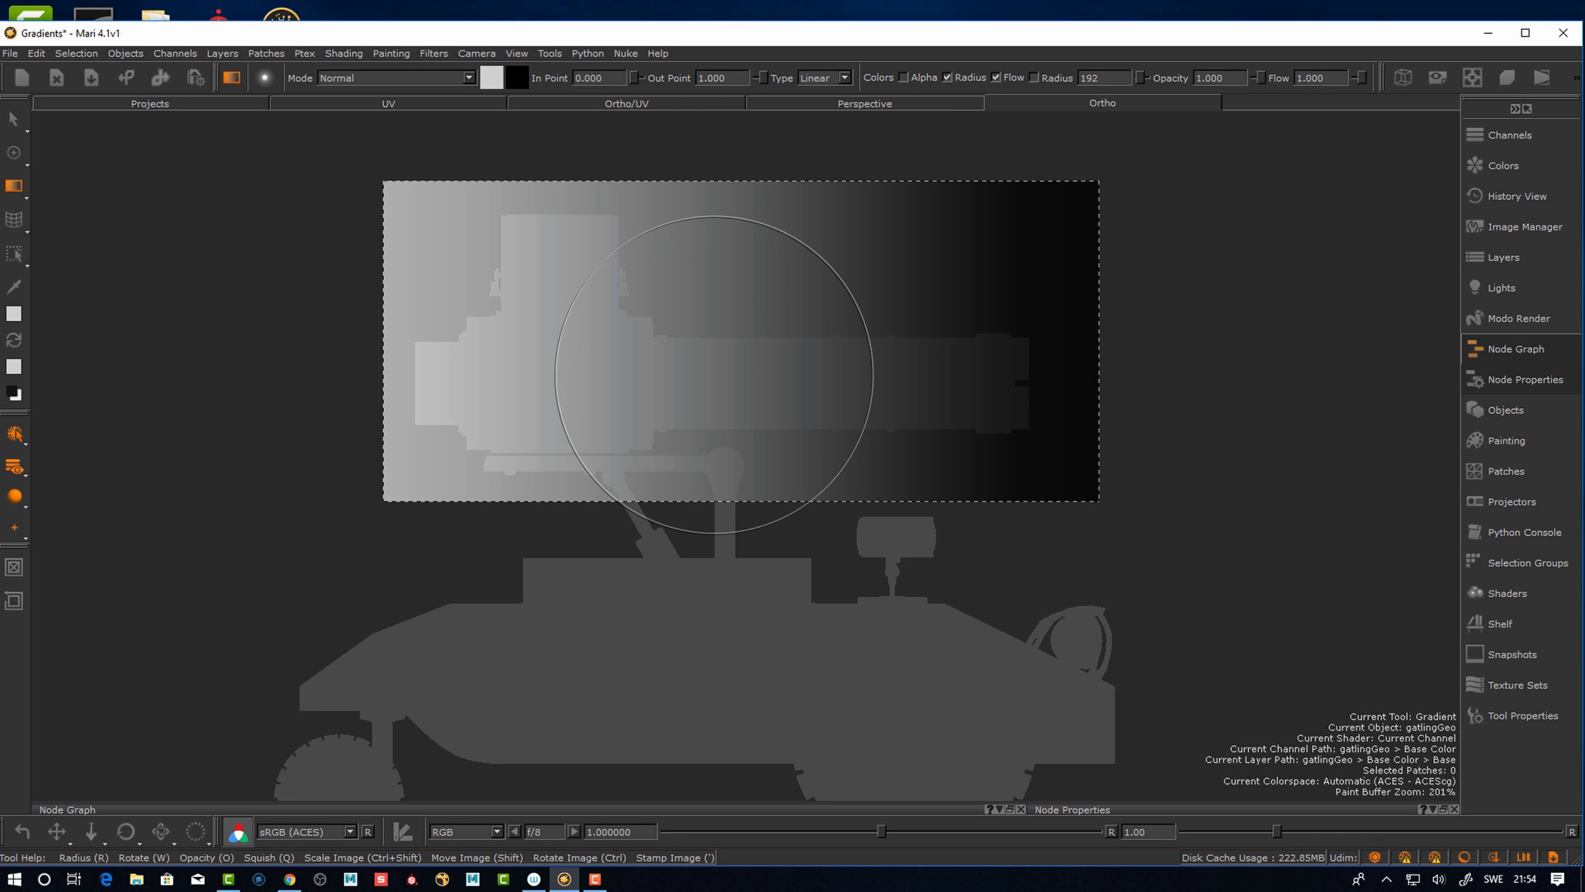
mouse_move(715, 404)
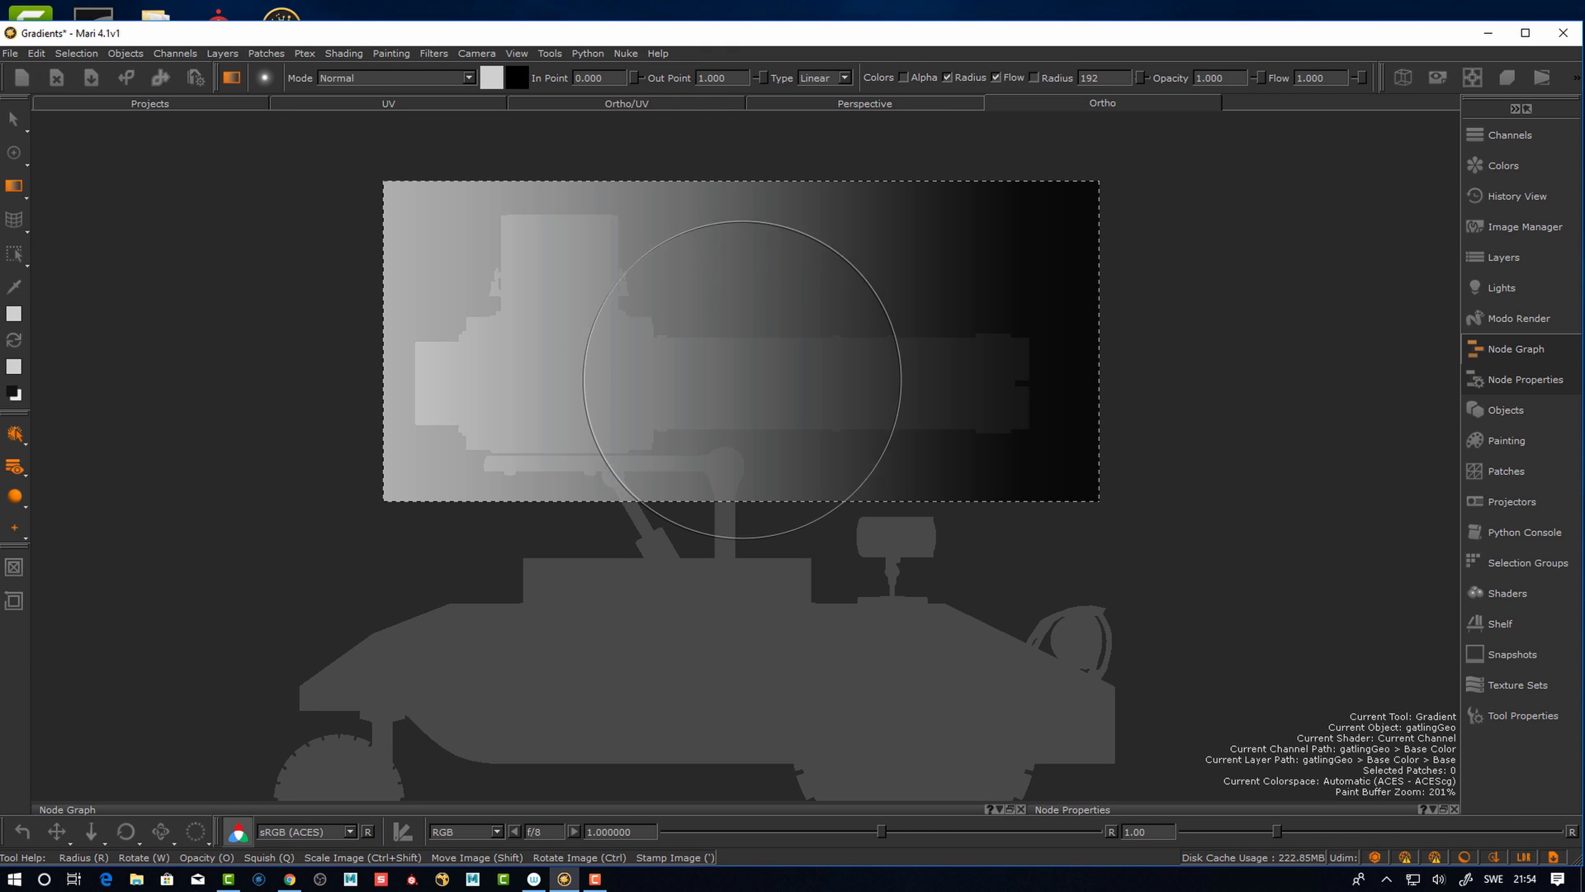
mouse_move(748, 375)
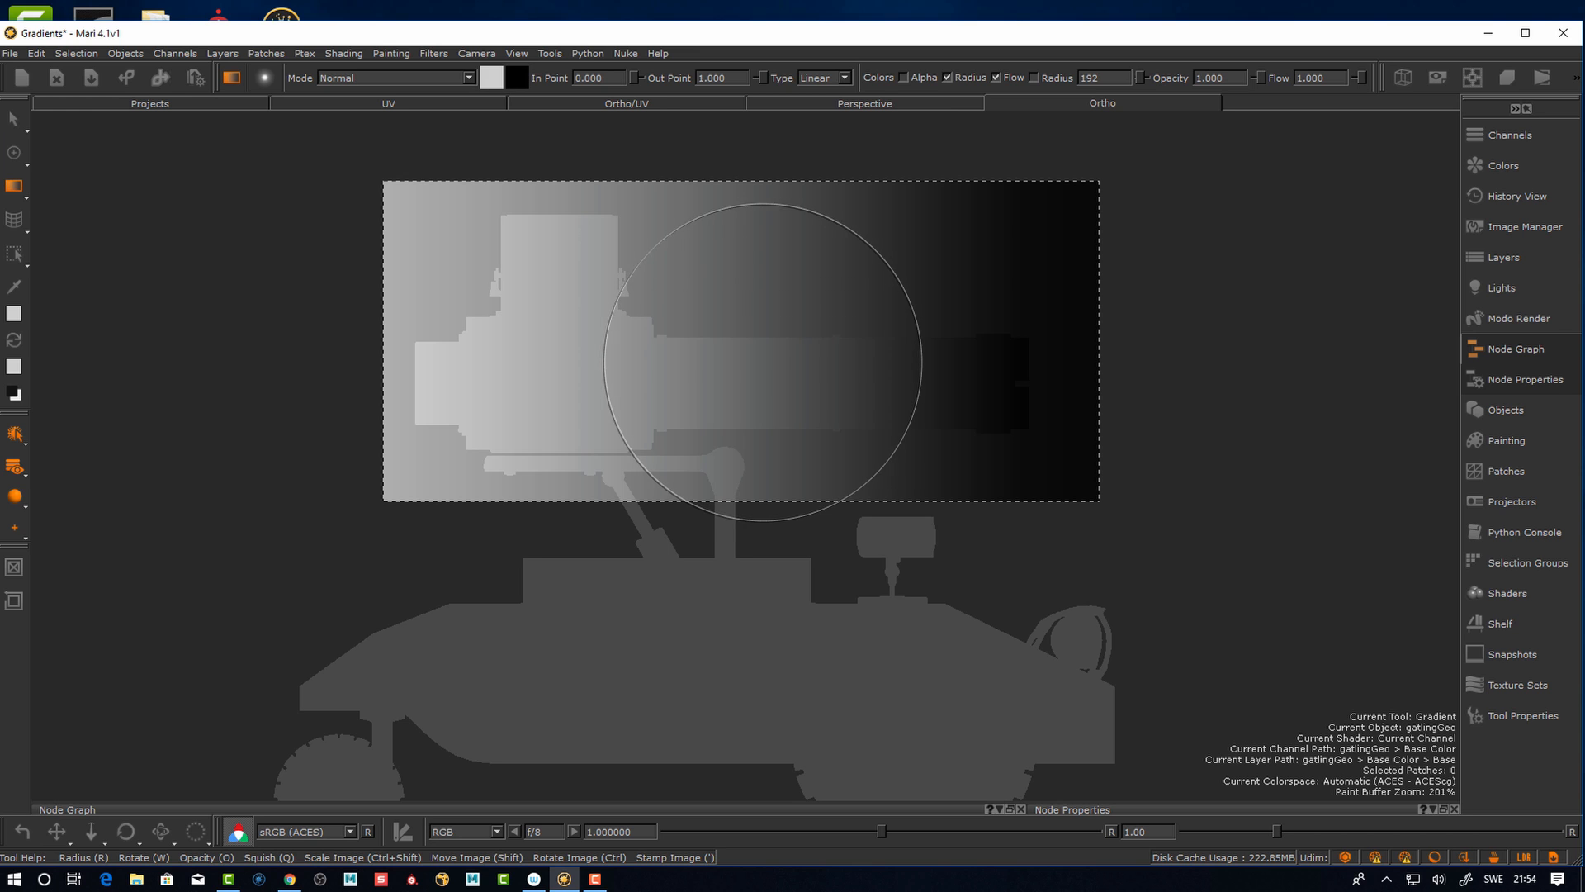
mouse_move(756, 363)
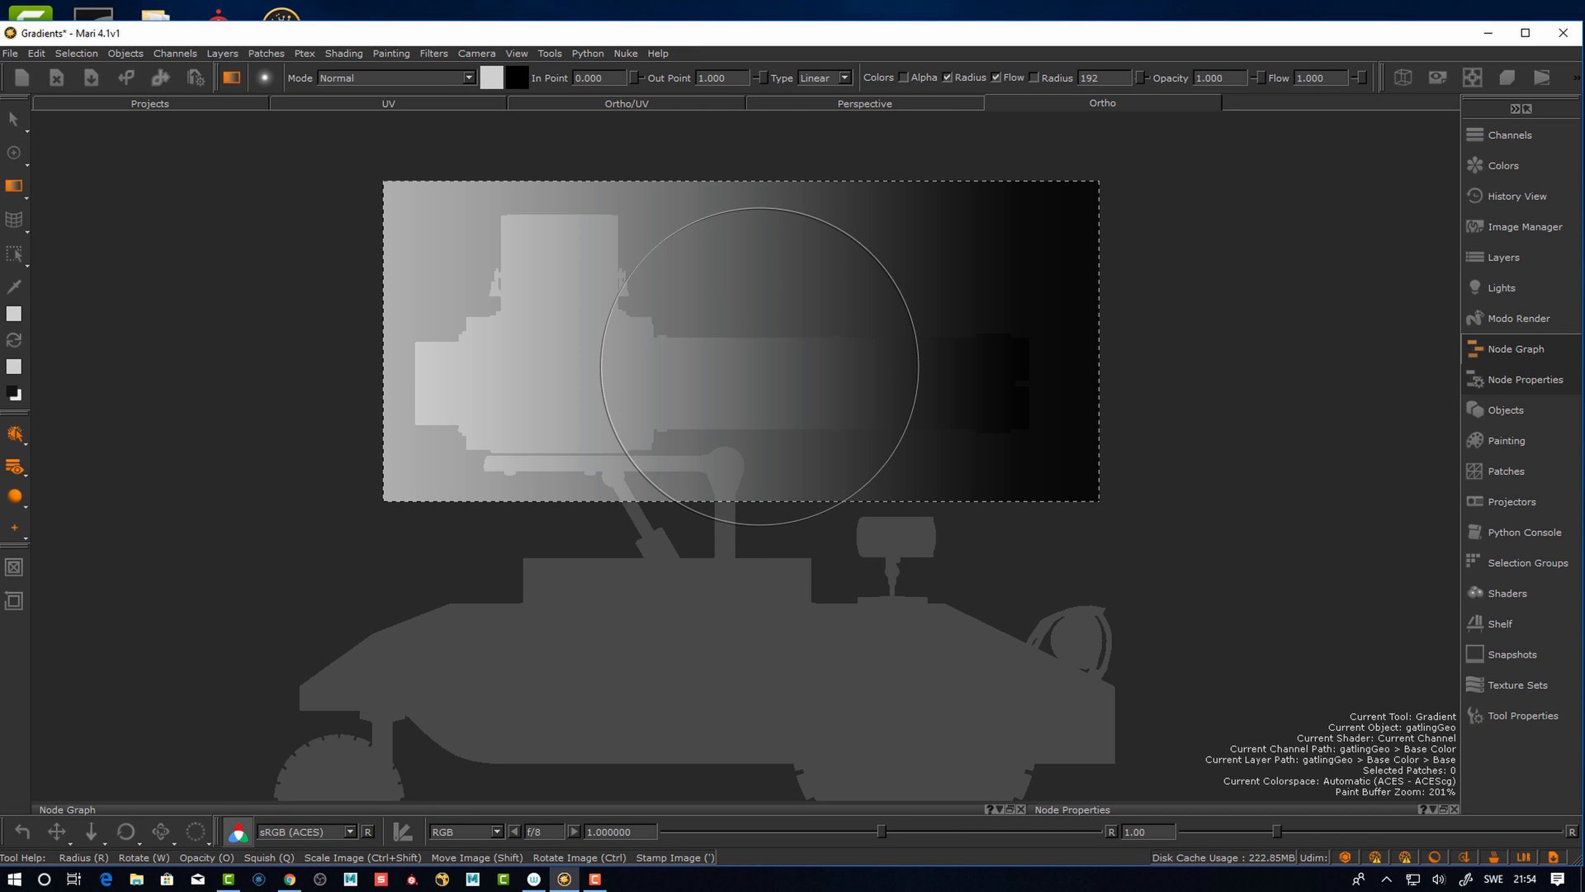
mouse_move(763, 429)
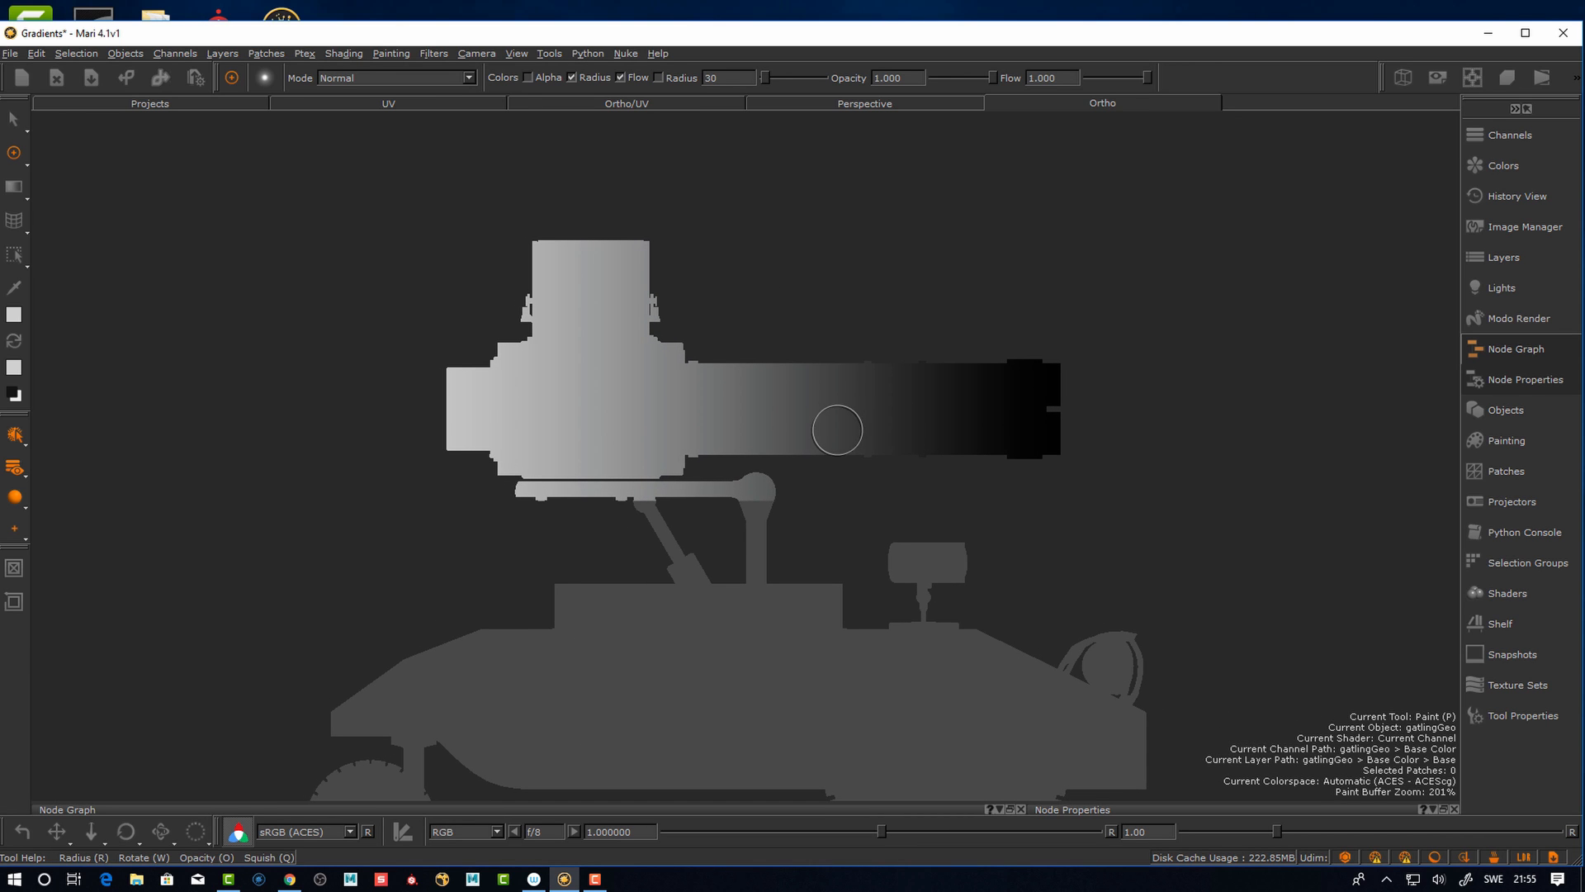
Project the light-to-dark gradient paint onto the gun turret
left_click(826, 417)
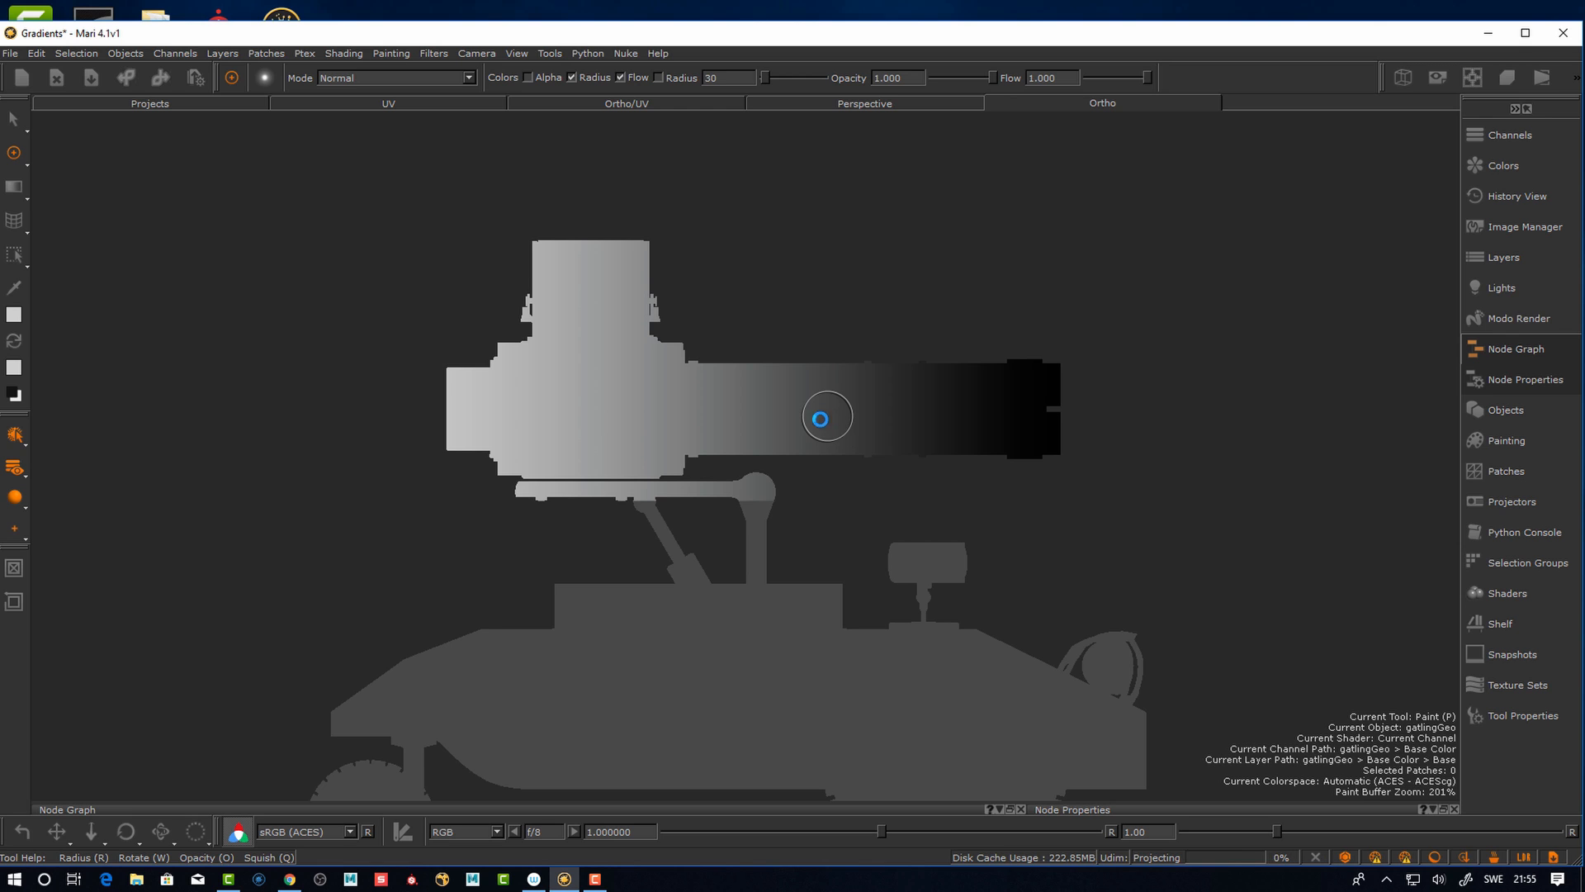
mouse_move(811, 444)
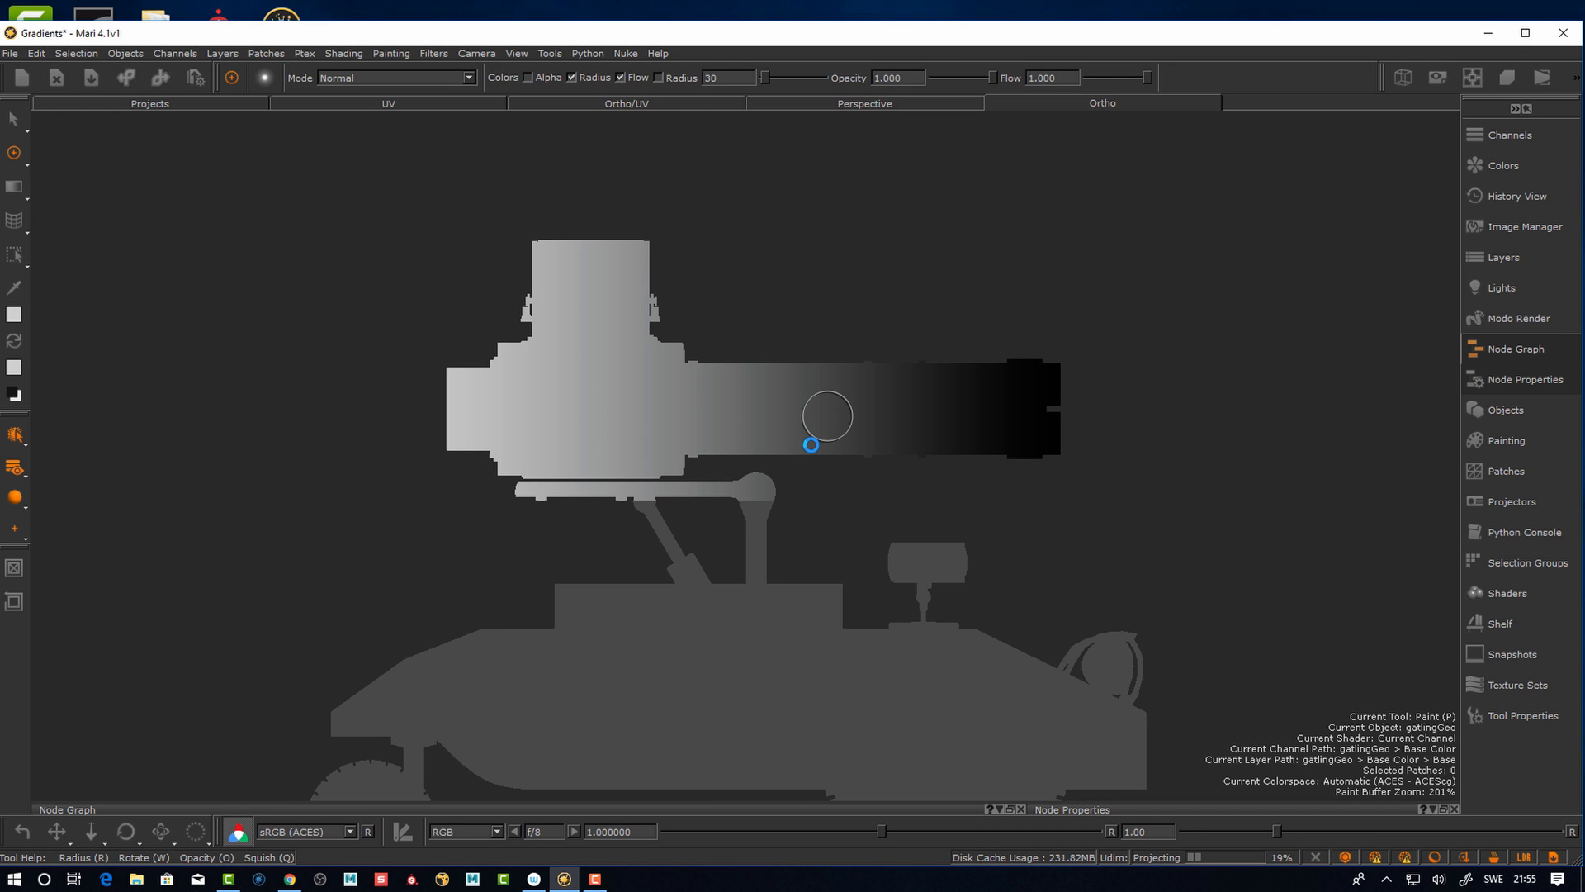
mouse_move(811, 492)
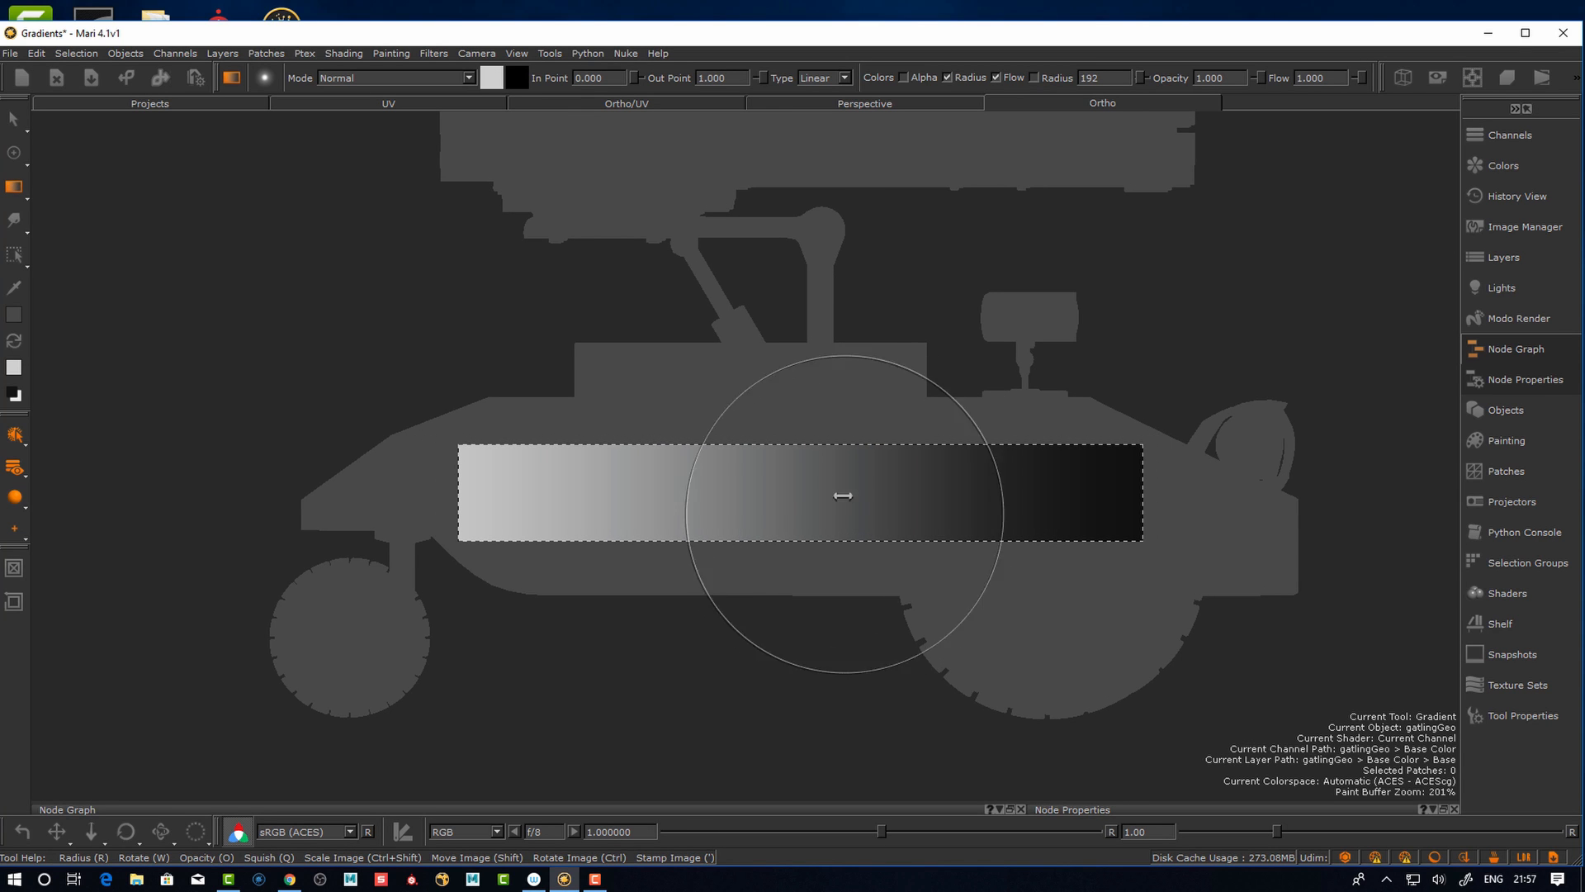
mouse_move(820, 439)
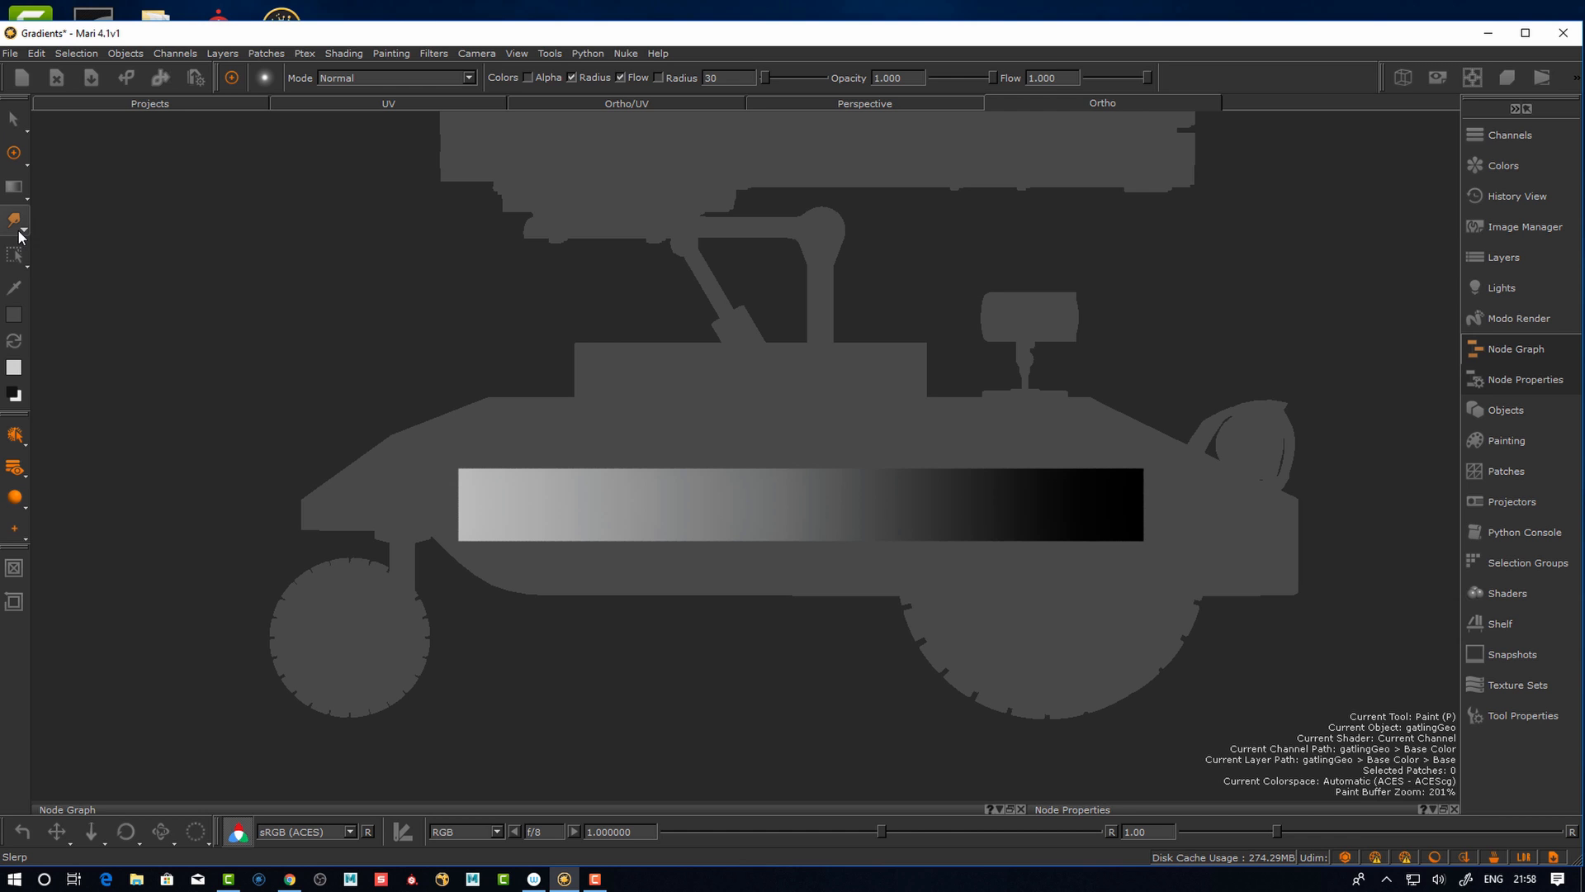
Bend the body's gradient strip into a gentle wave with the Slerp warp tool in Pull mode
left_click(15, 256)
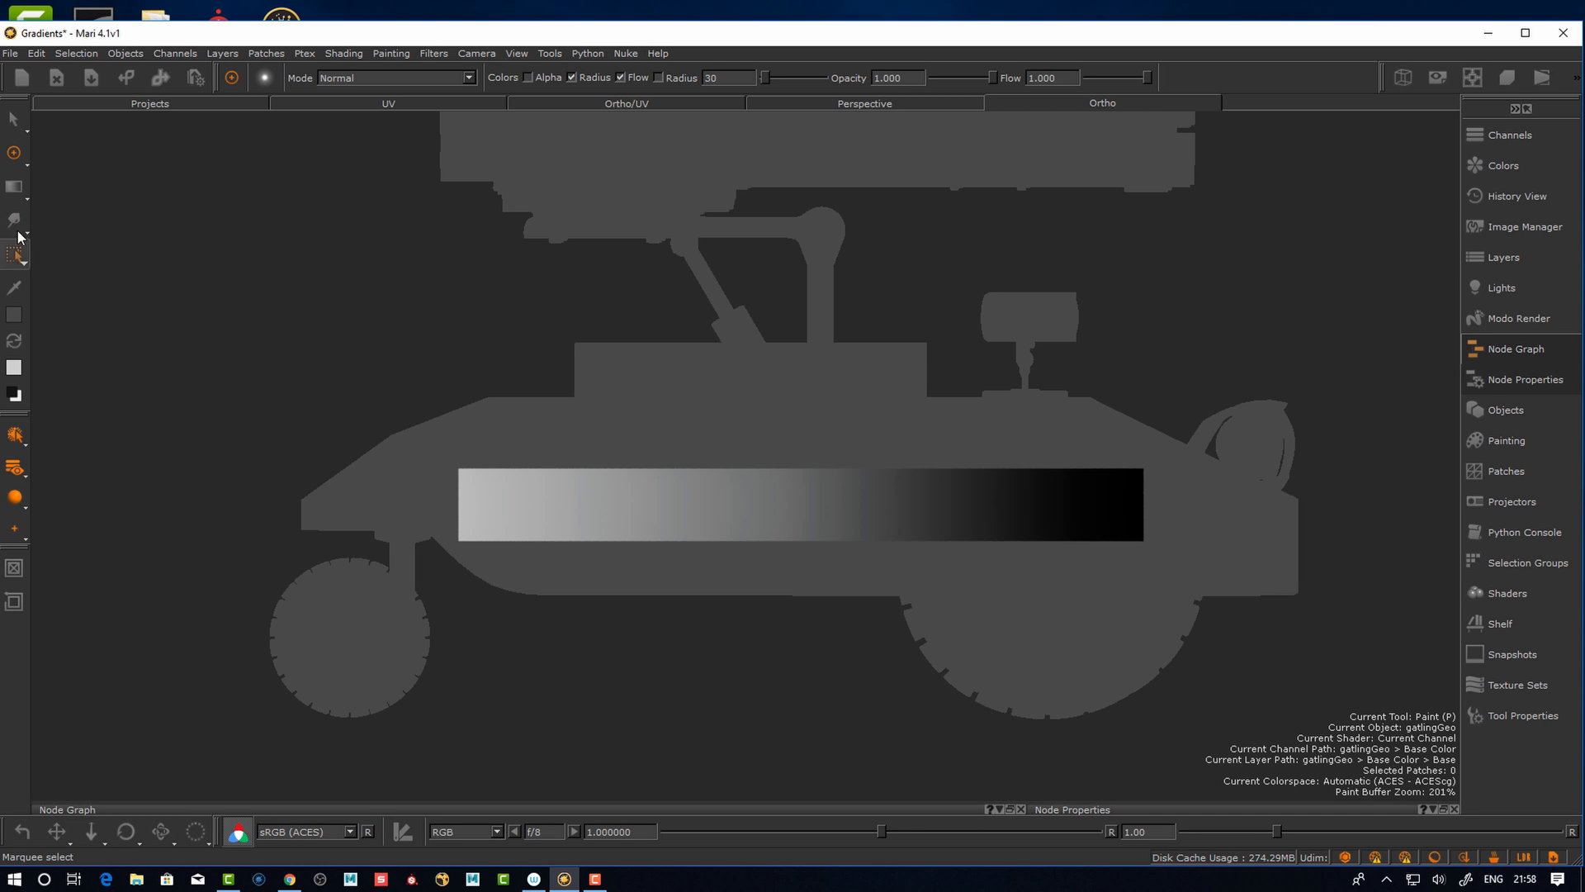
left_click(15, 218)
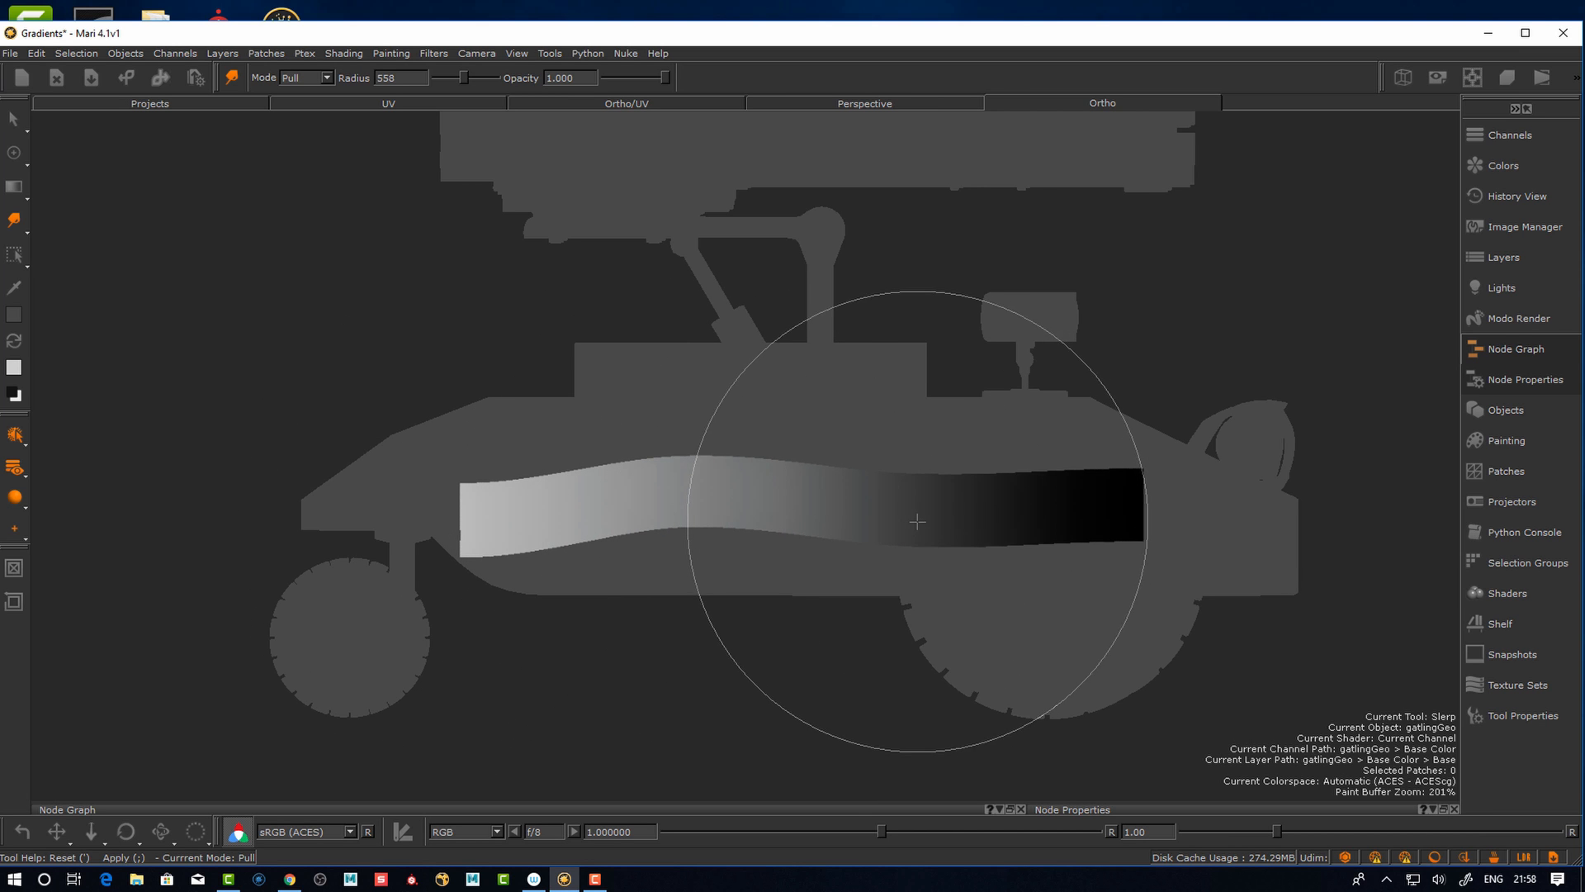
mouse_move(1190, 432)
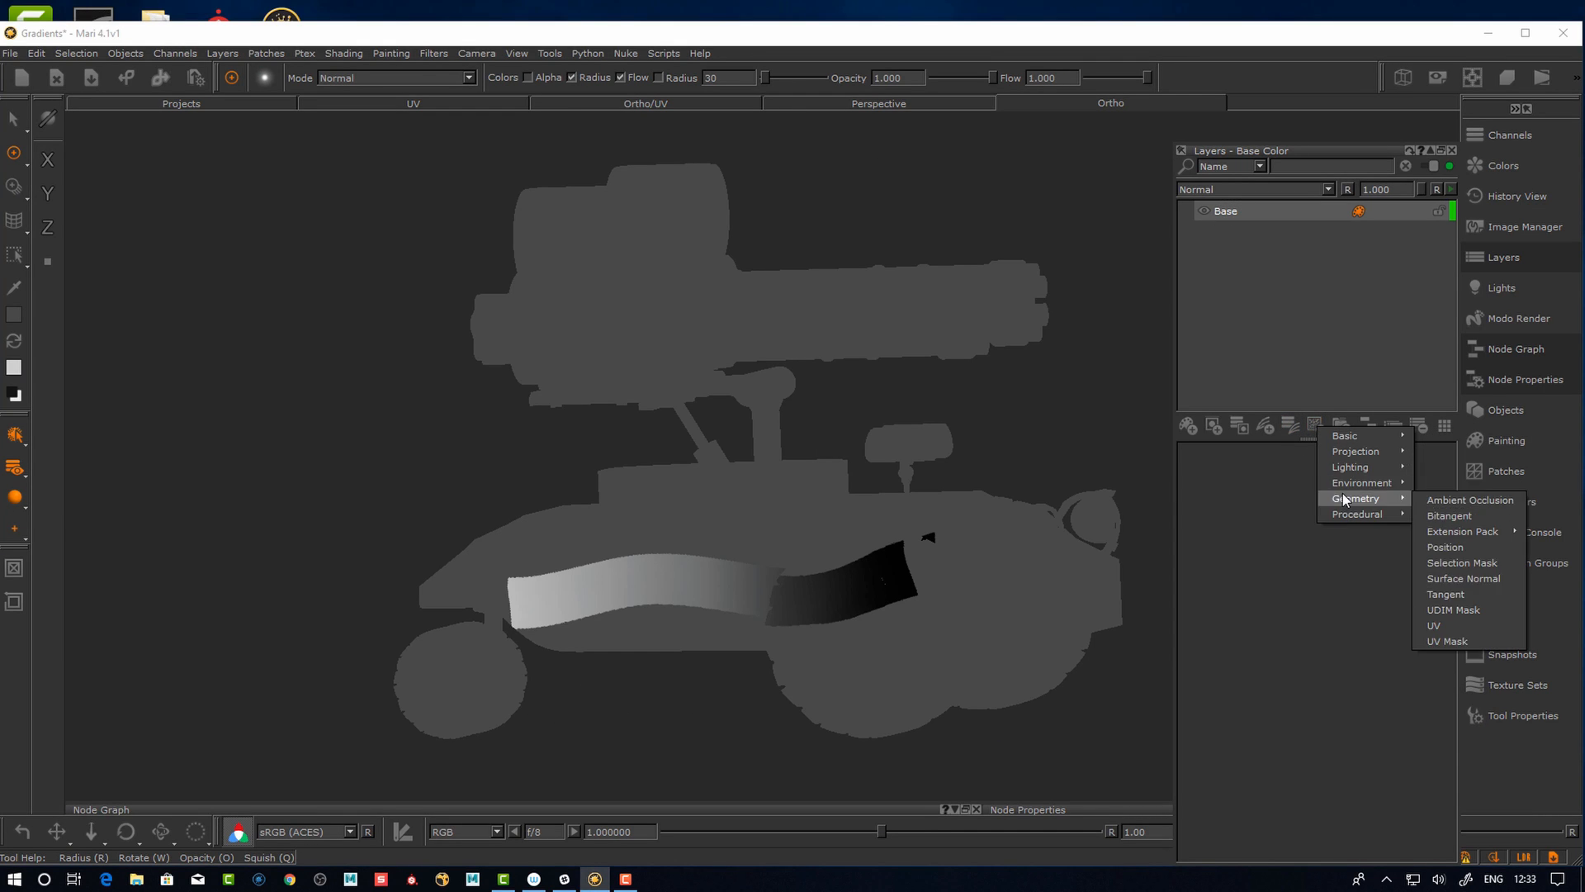
mouse_move(1360, 482)
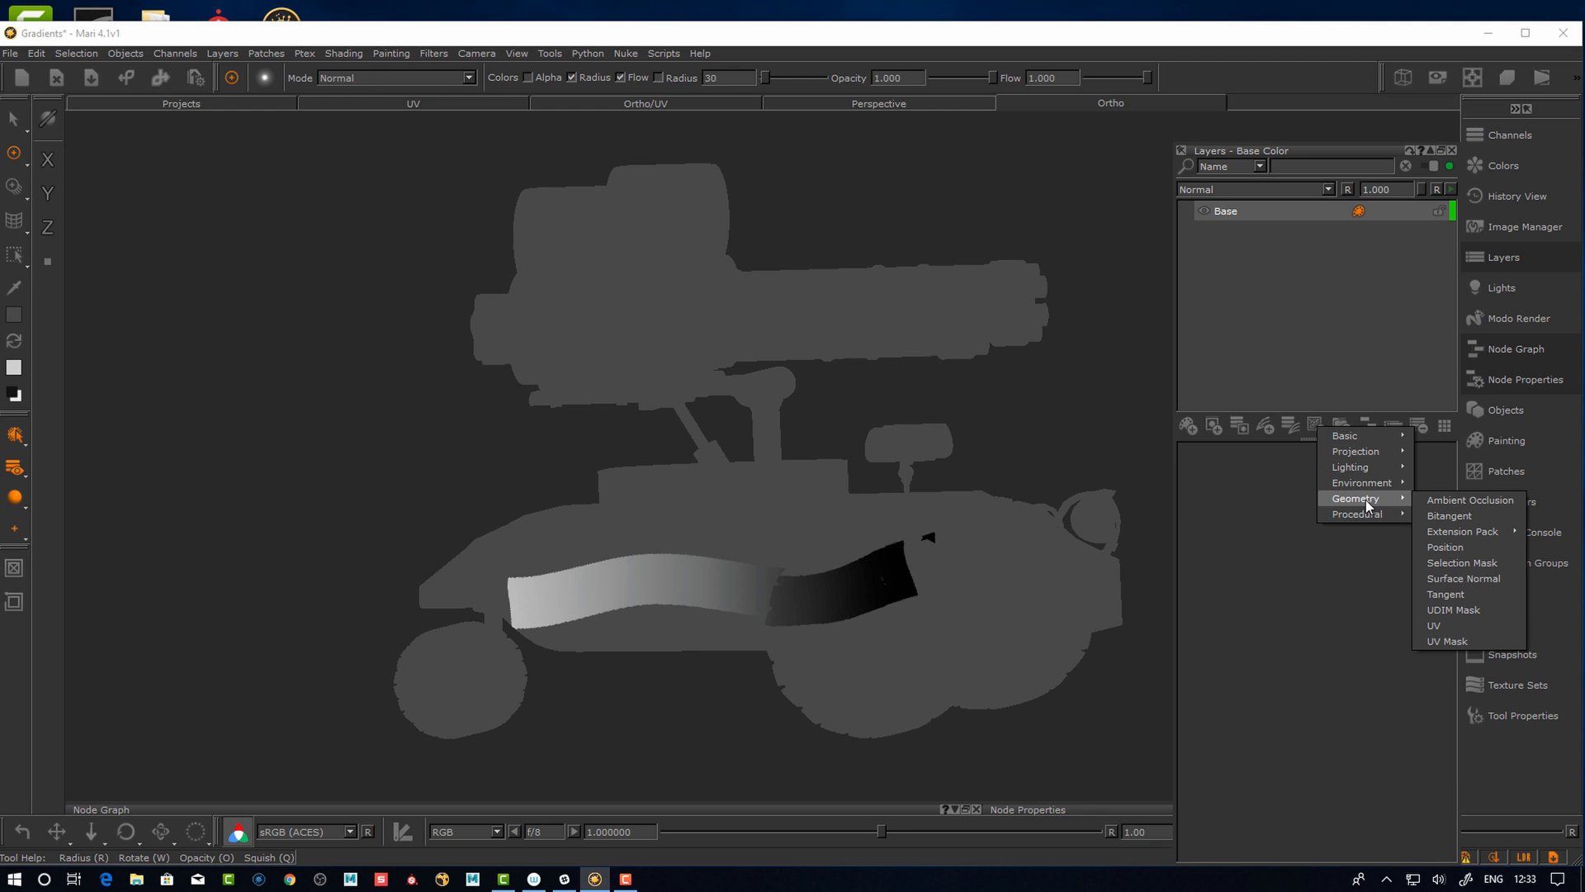
mouse_move(1361, 482)
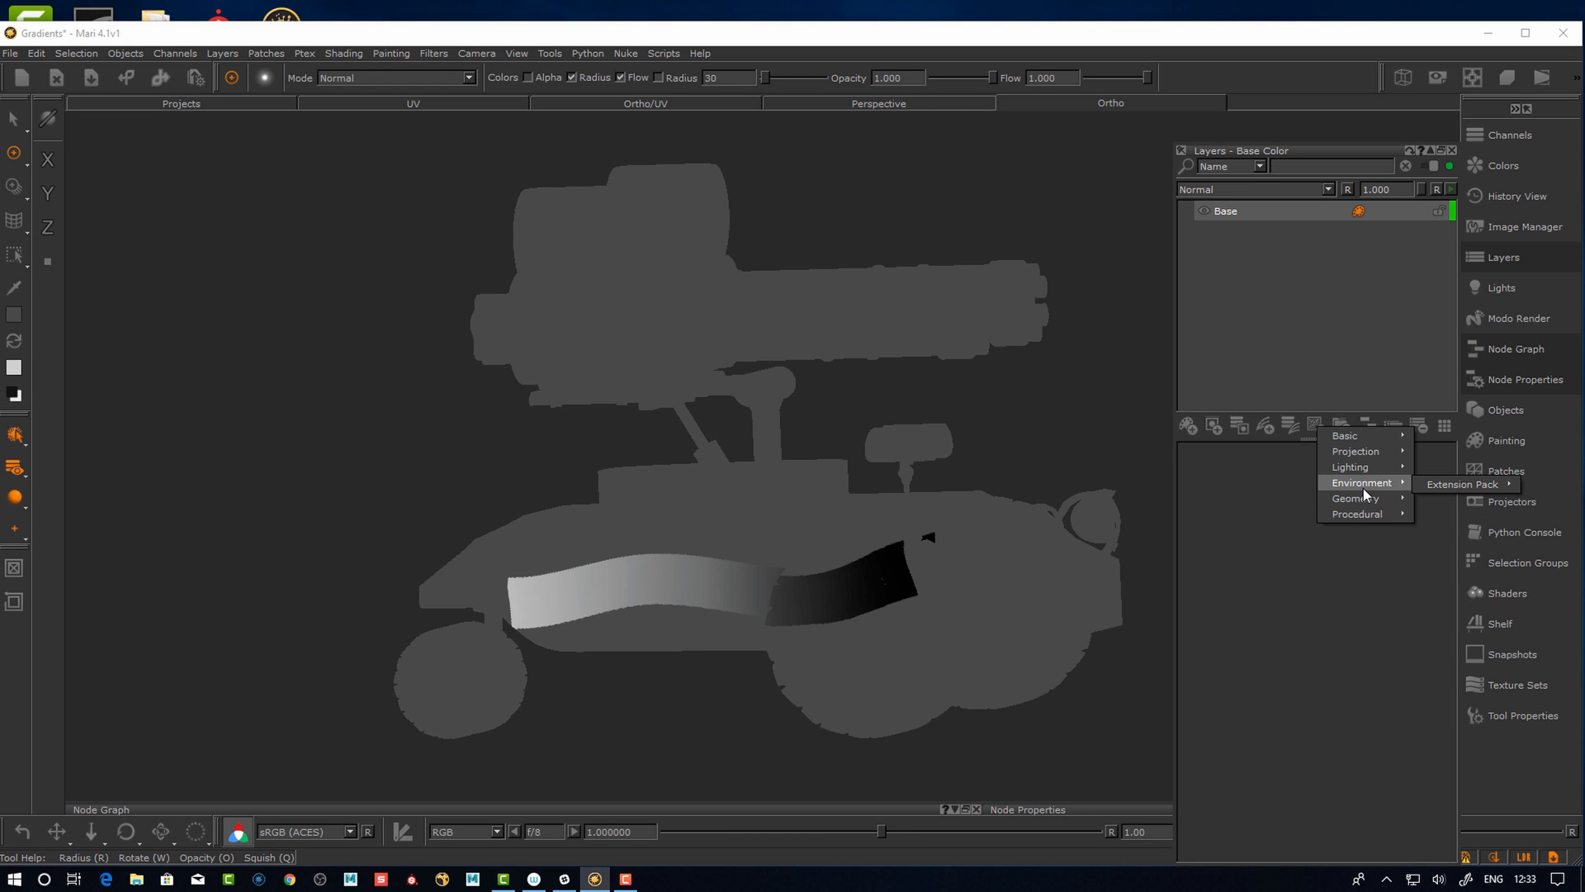
mouse_move(1388, 491)
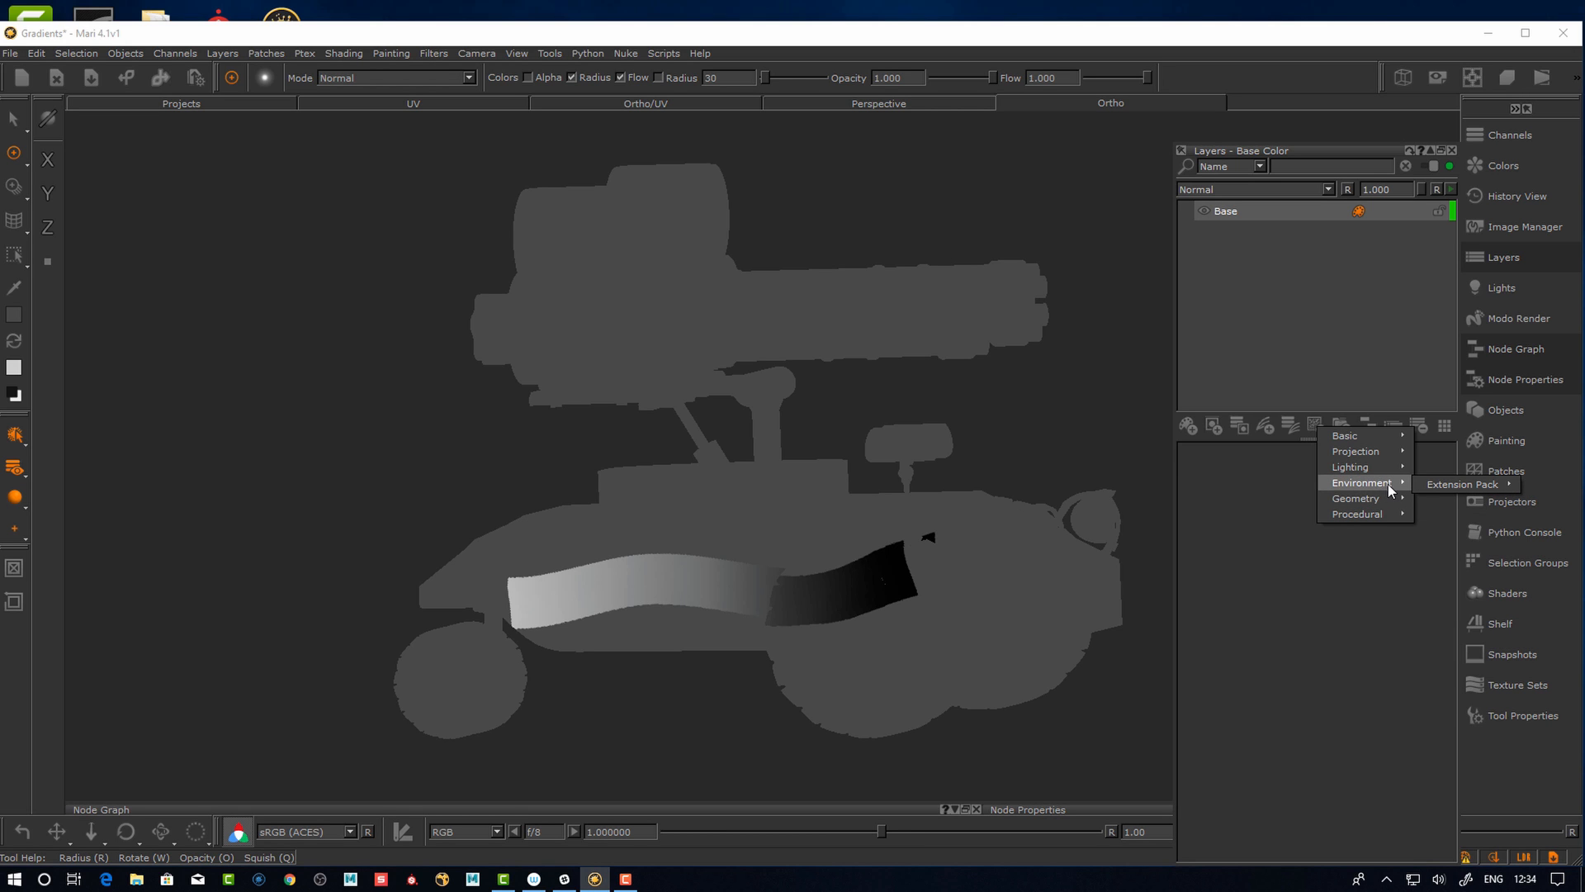
mouse_move(1385, 486)
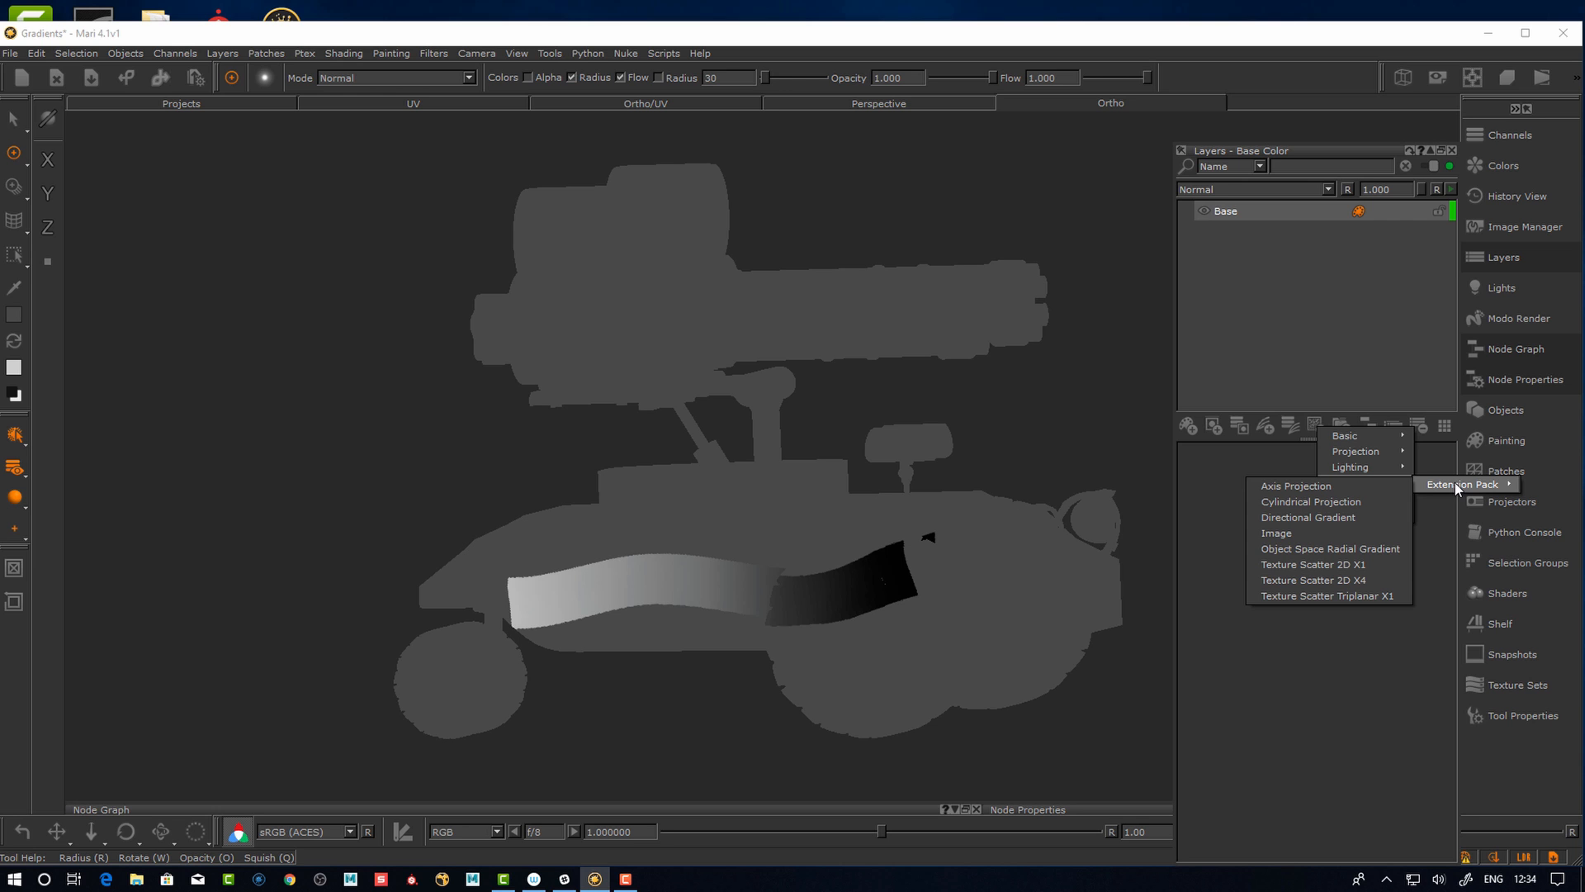
mouse_move(1422, 490)
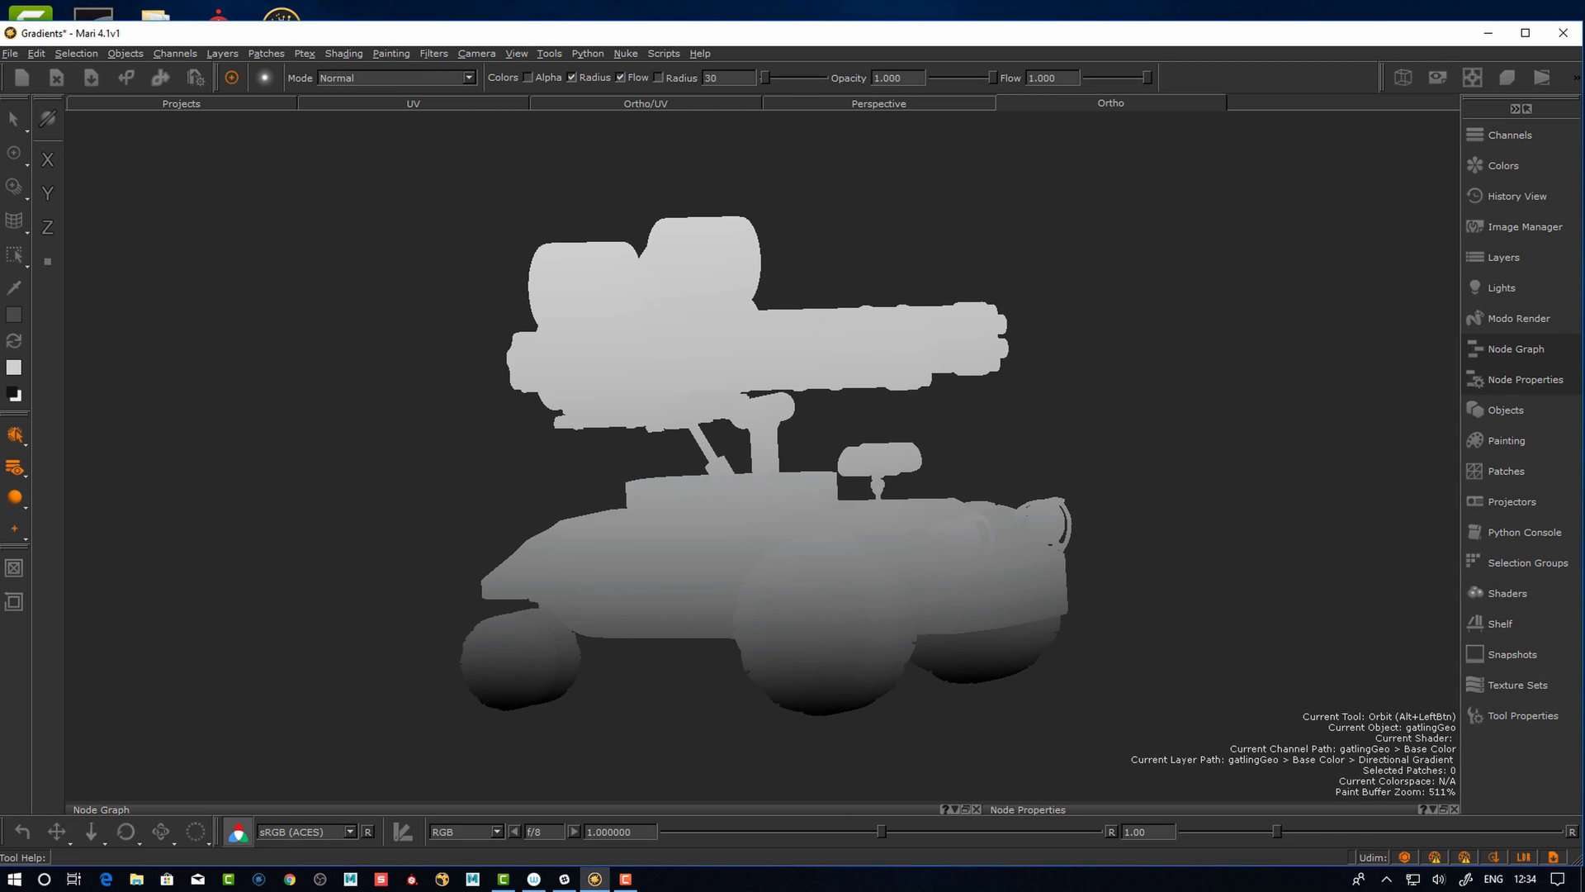
Add a Directional Gradient layer above Base shading the vehicle light top to dark bottom
left_click(1503, 258)
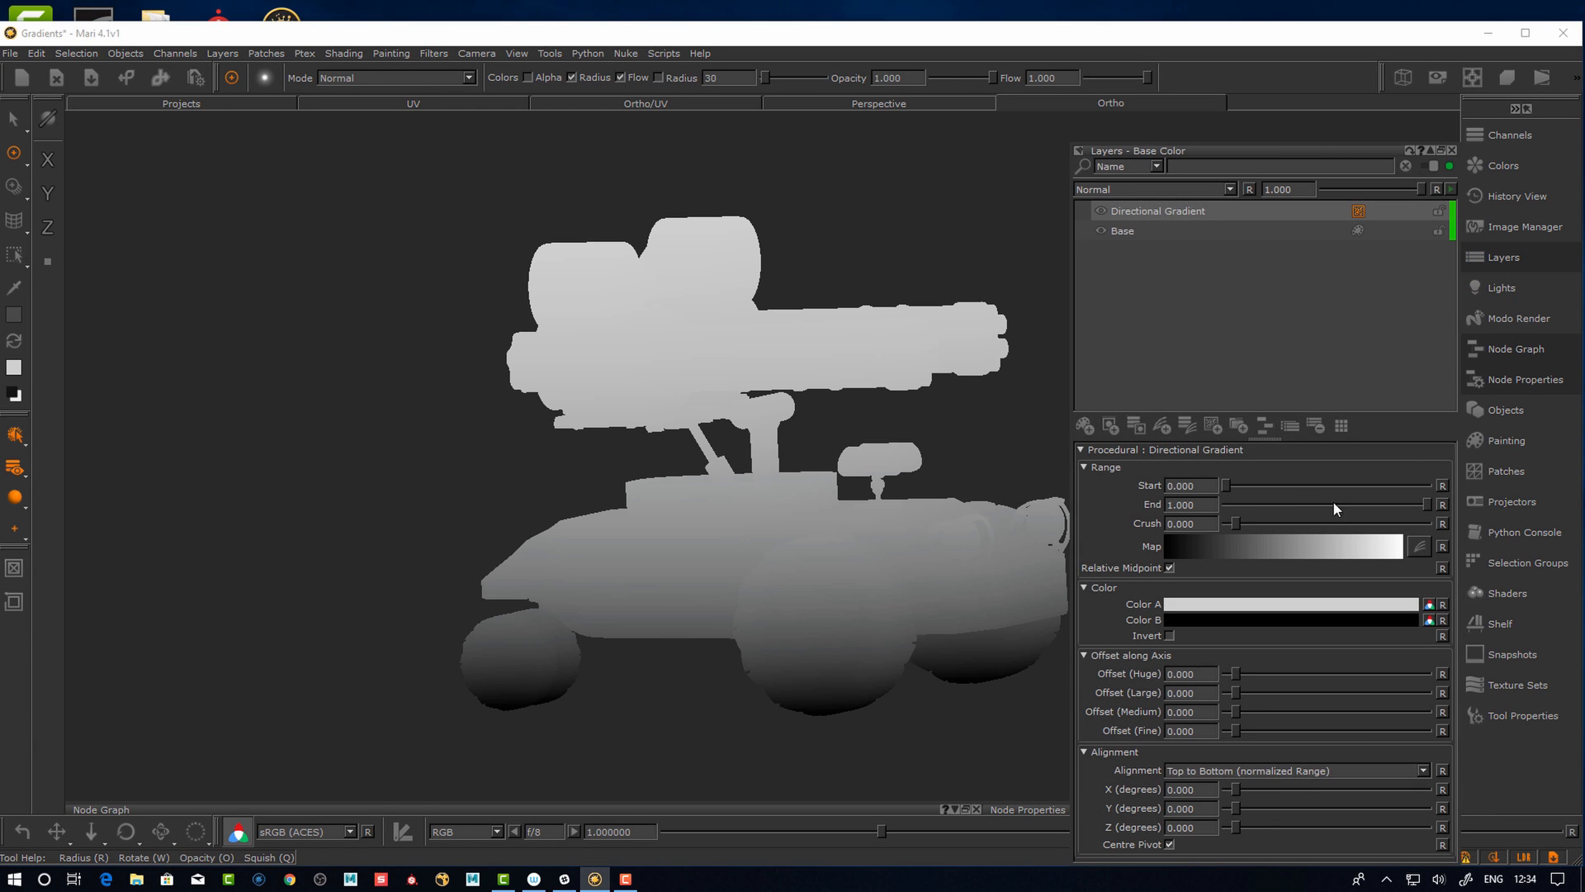
mouse_move(1030, 347)
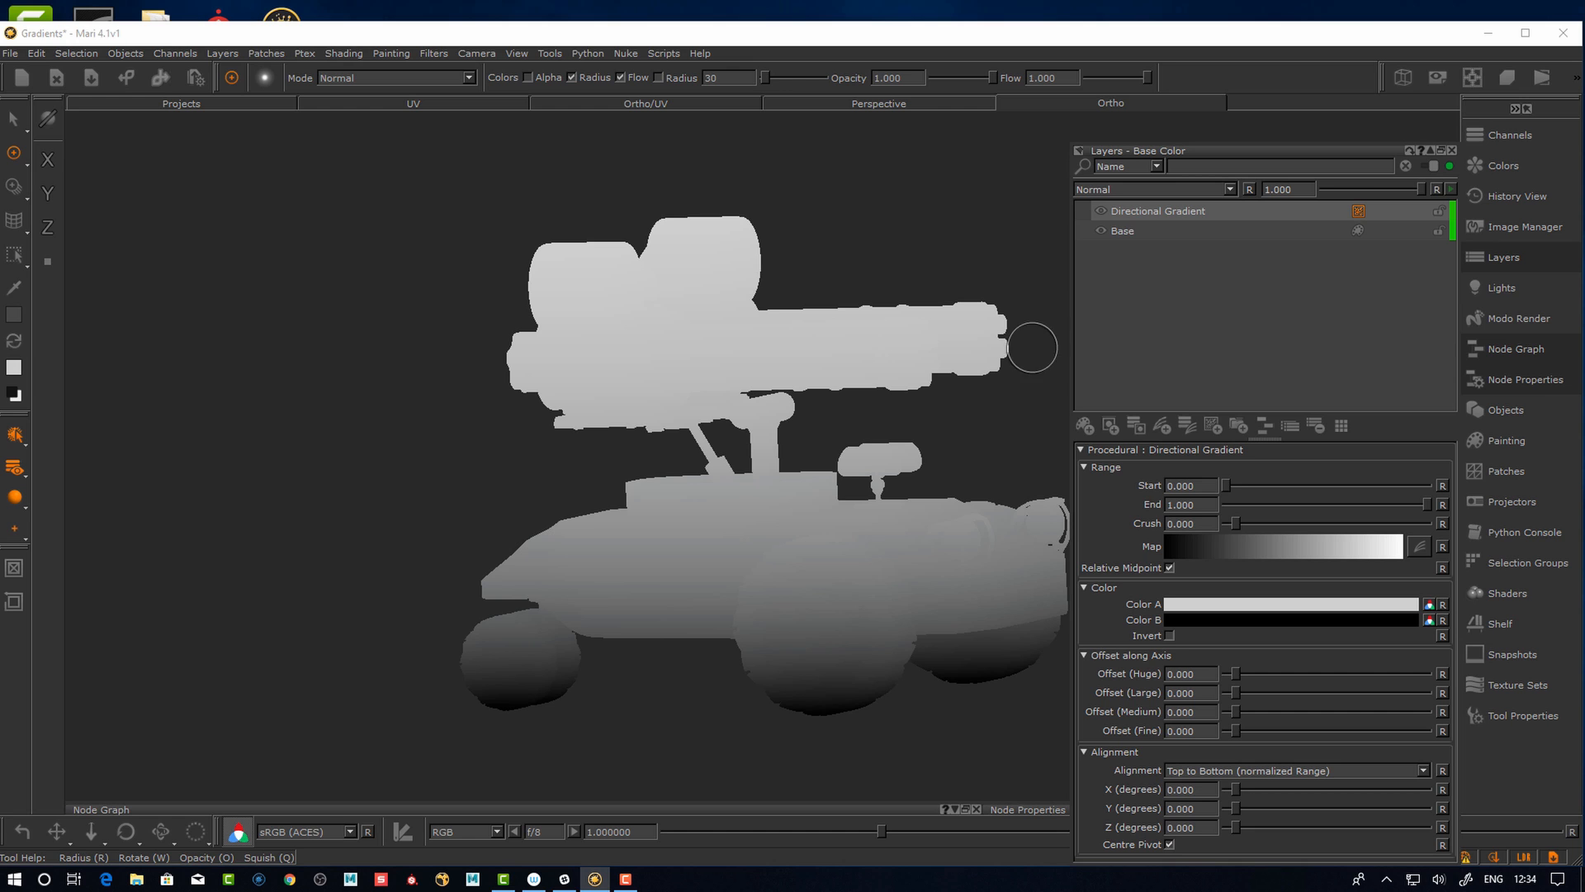
mouse_move(1213, 644)
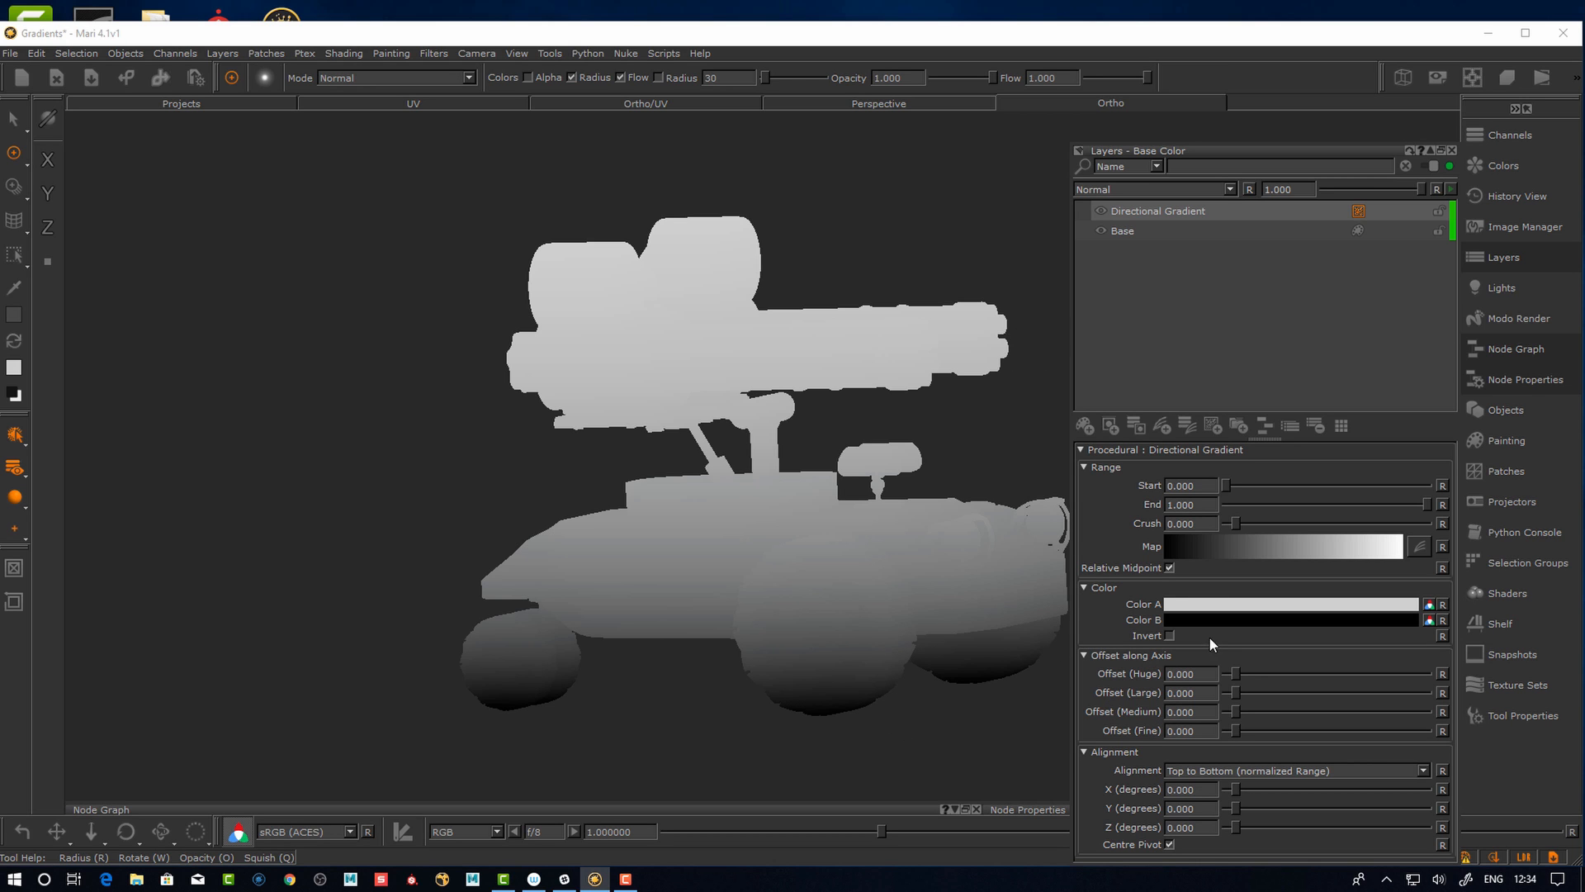
mouse_move(917, 548)
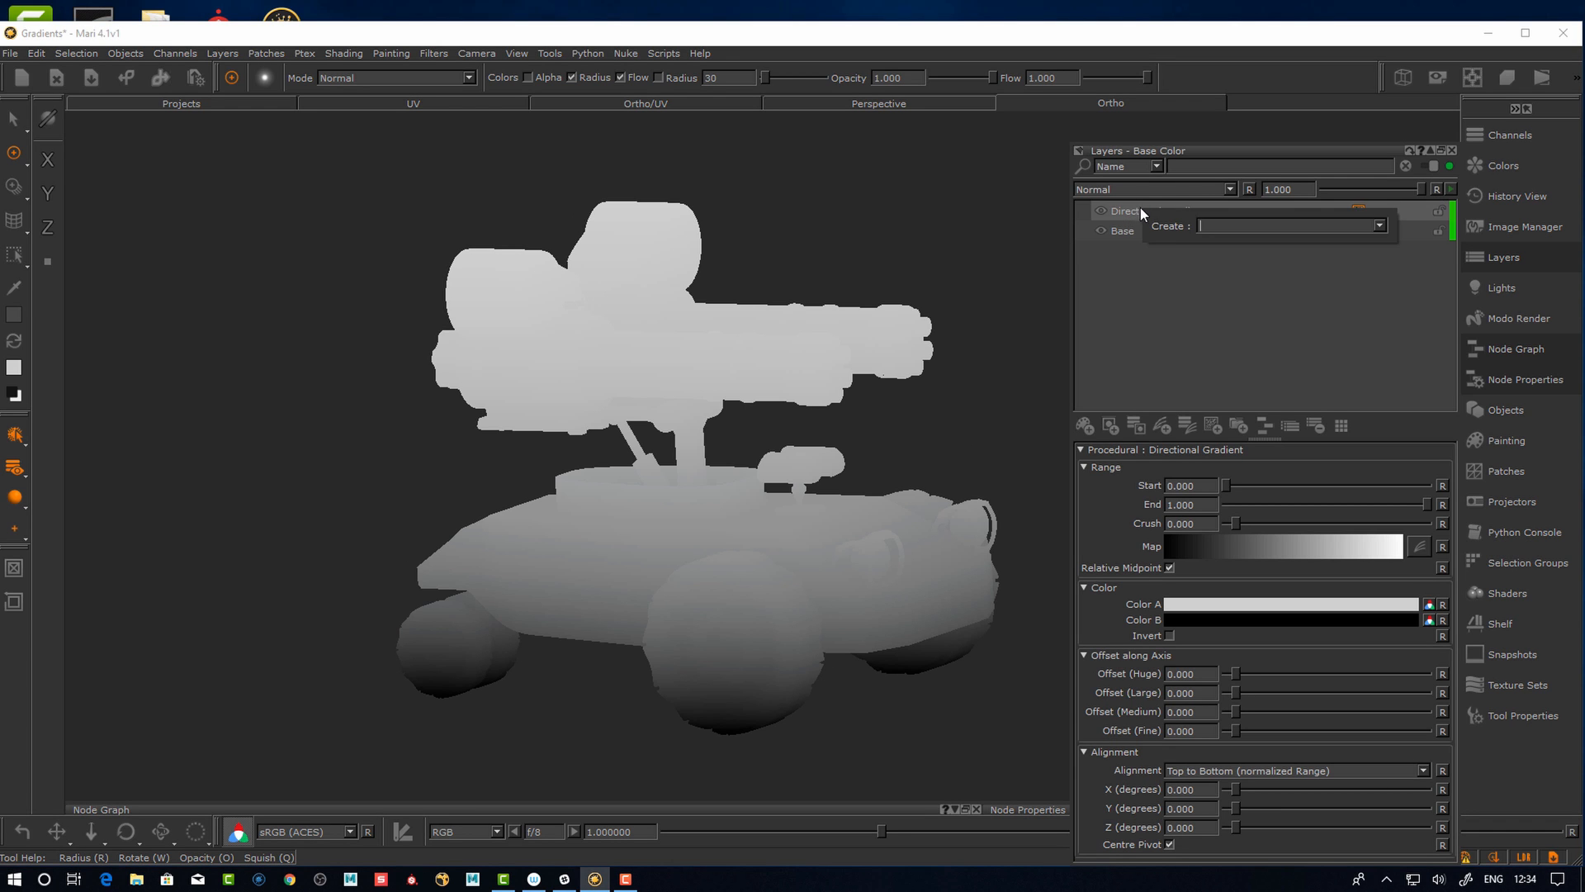
Try an Object Space Linear Gradient layer via 'ob' search, then return to Directional Gradient
type("ob")
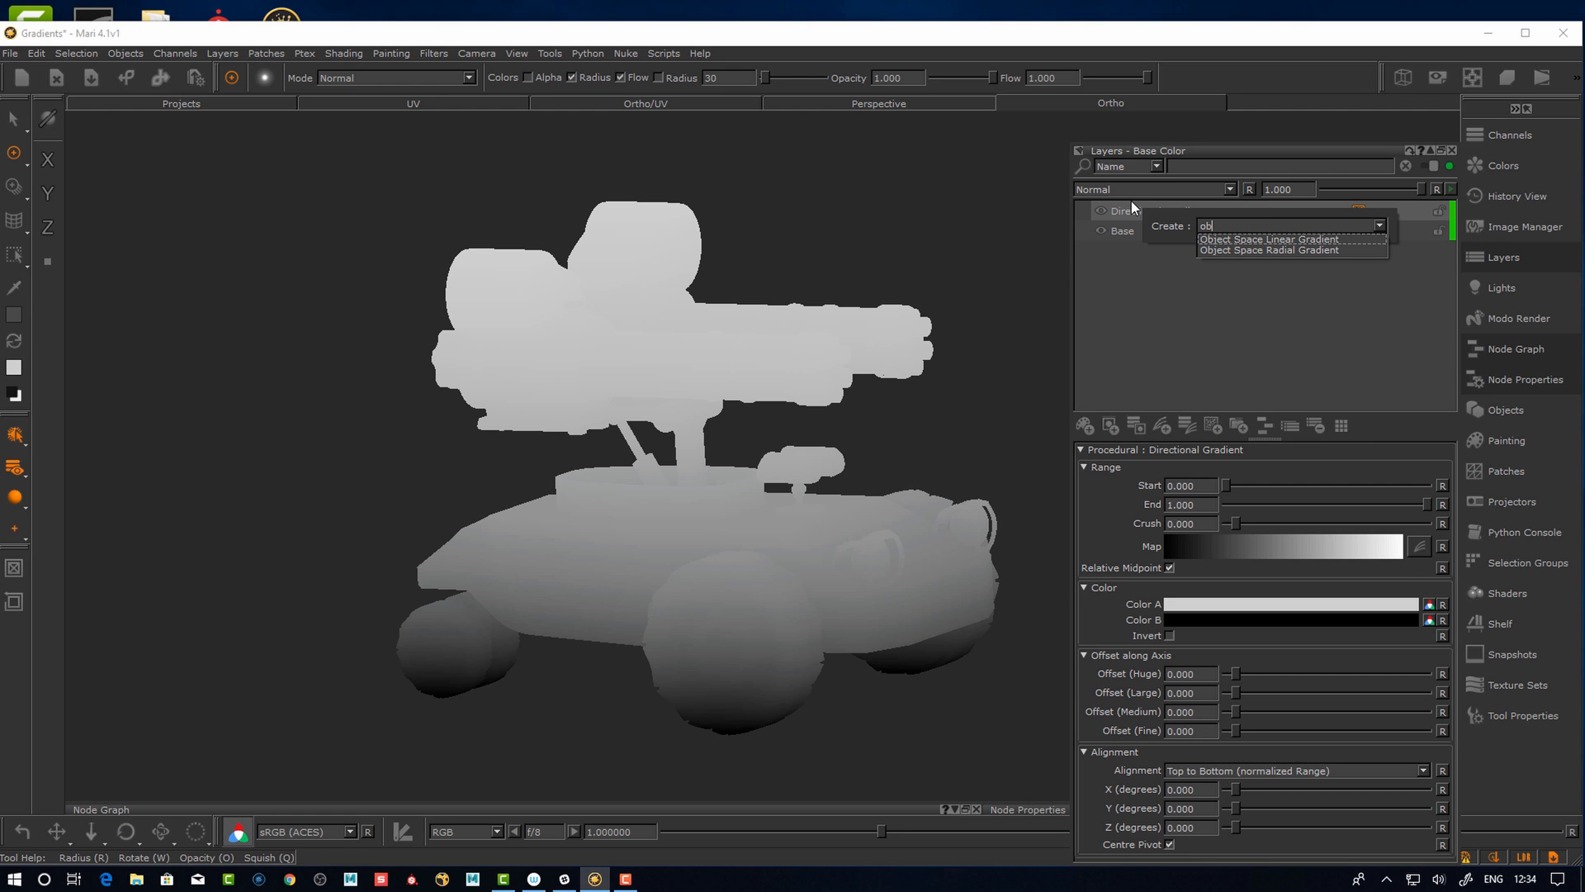
left_click(1268, 238)
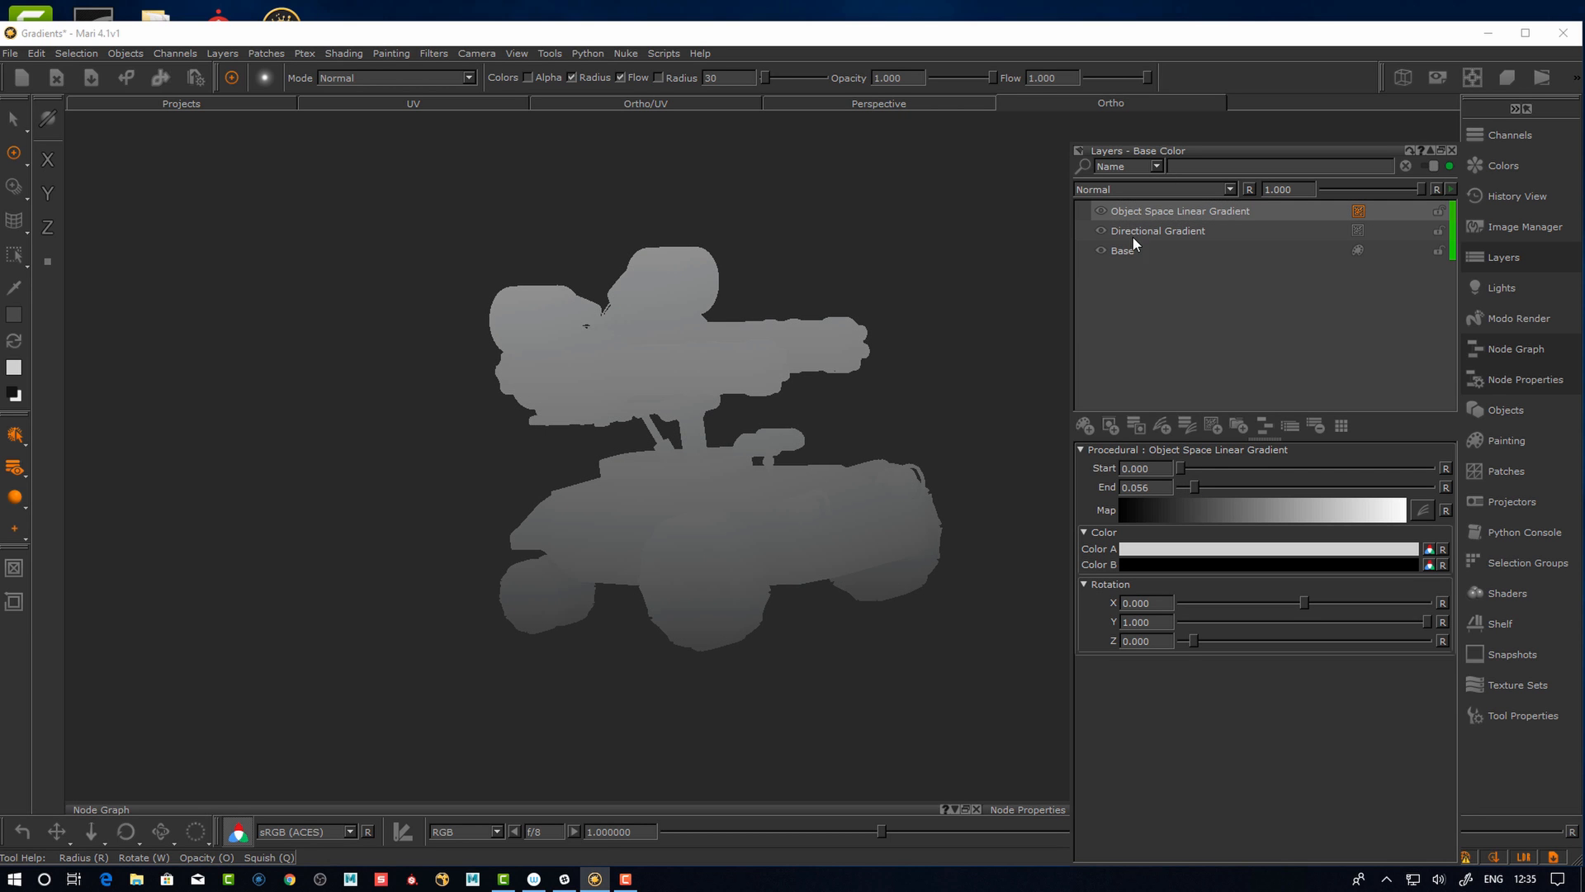
left_click(1179, 210)
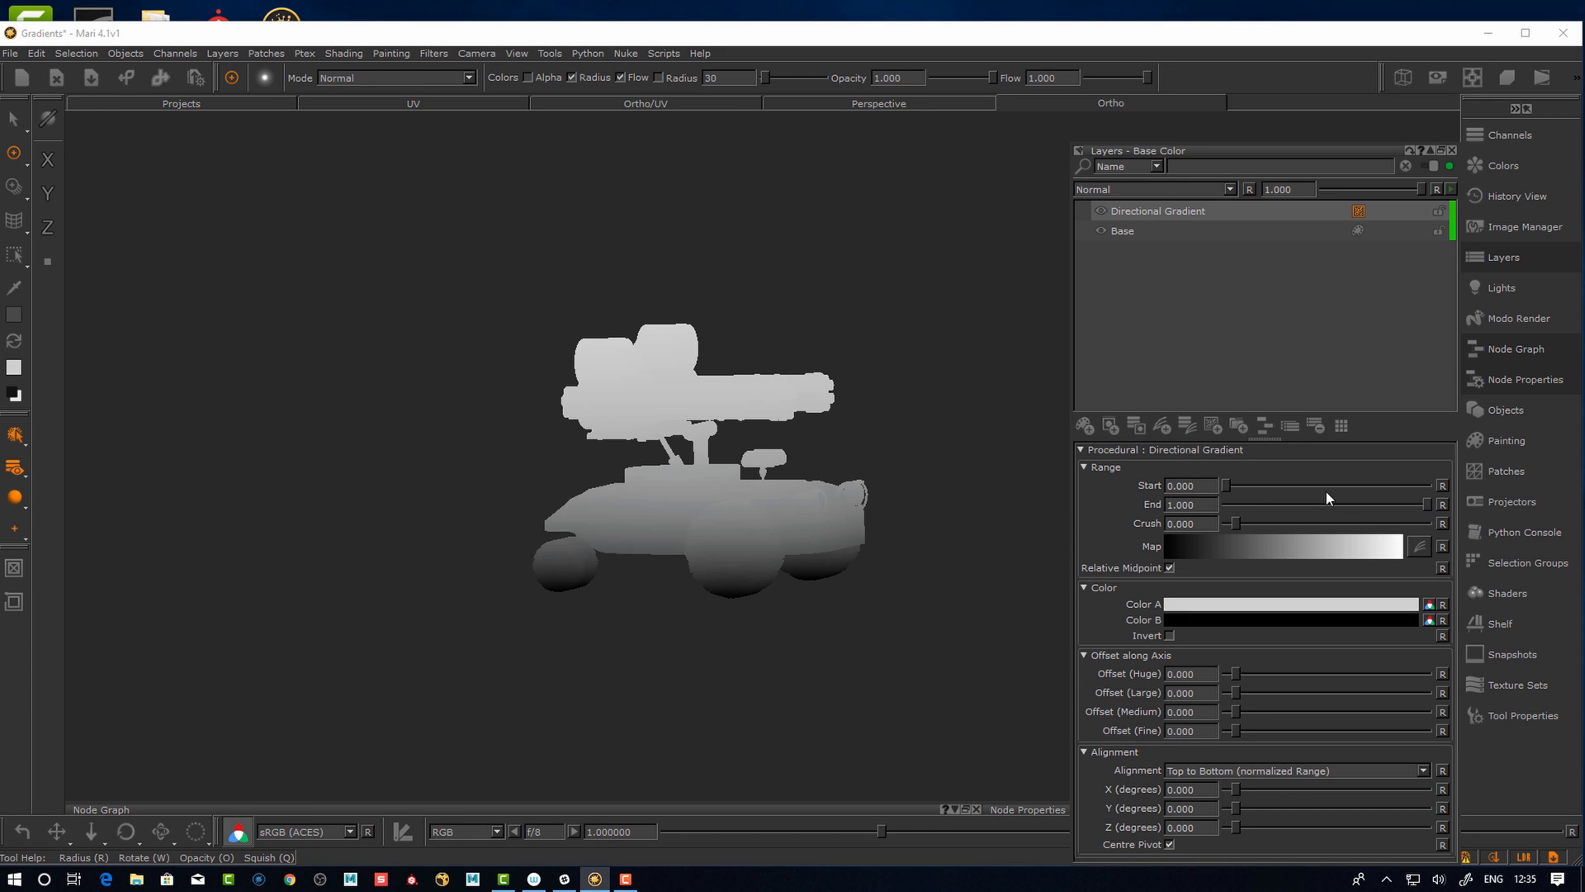
mouse_move(1256, 538)
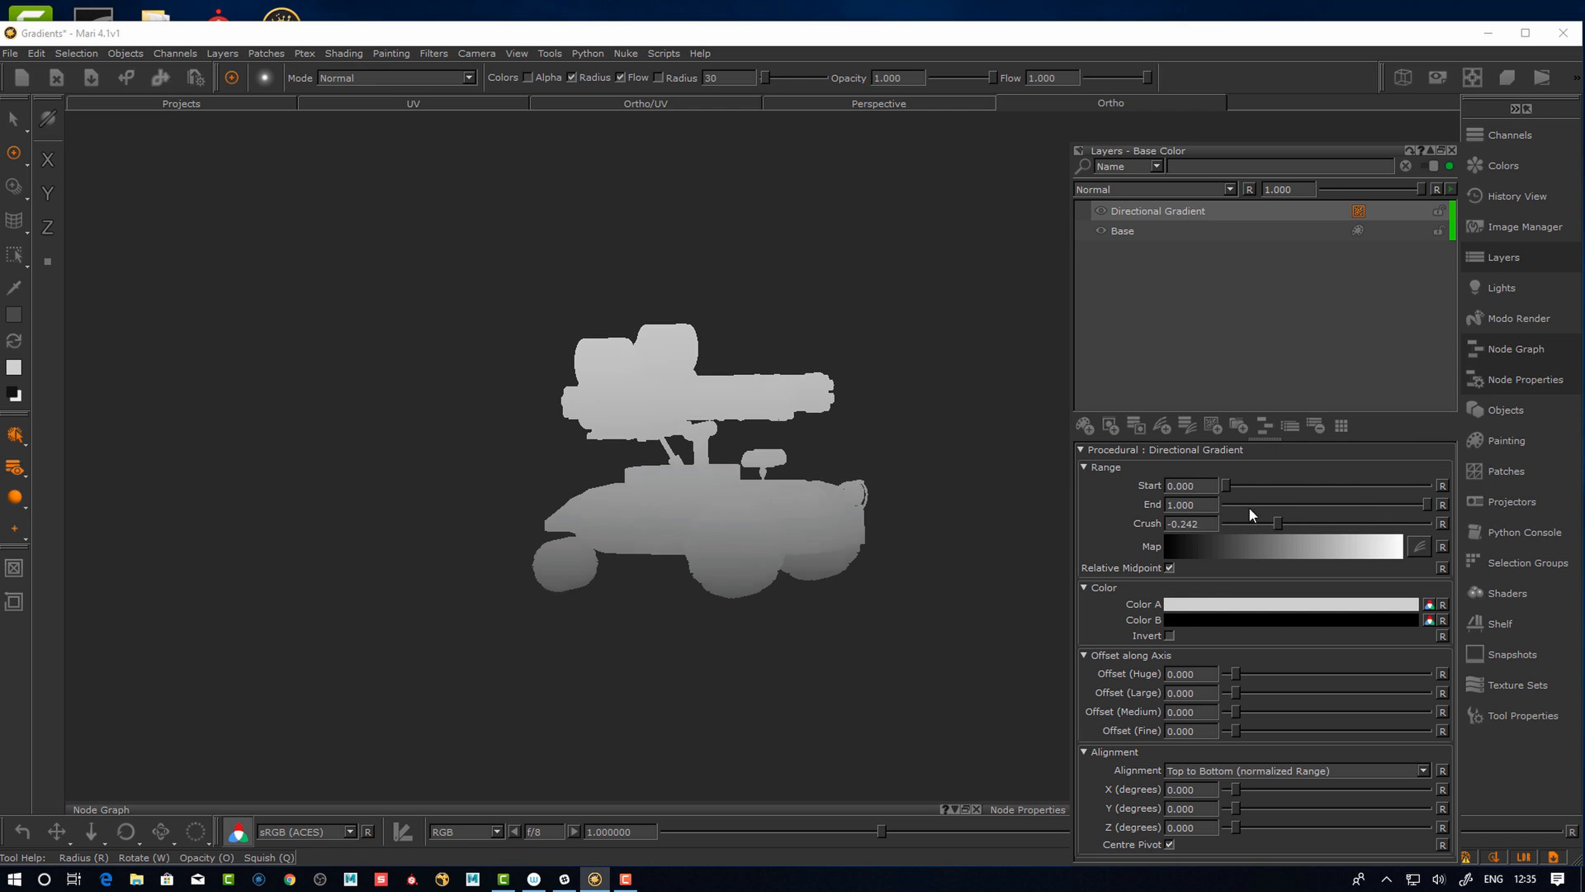
Set the Directional Gradient's Crush to -0.5 to soften the lower shading
left_click(1420, 547)
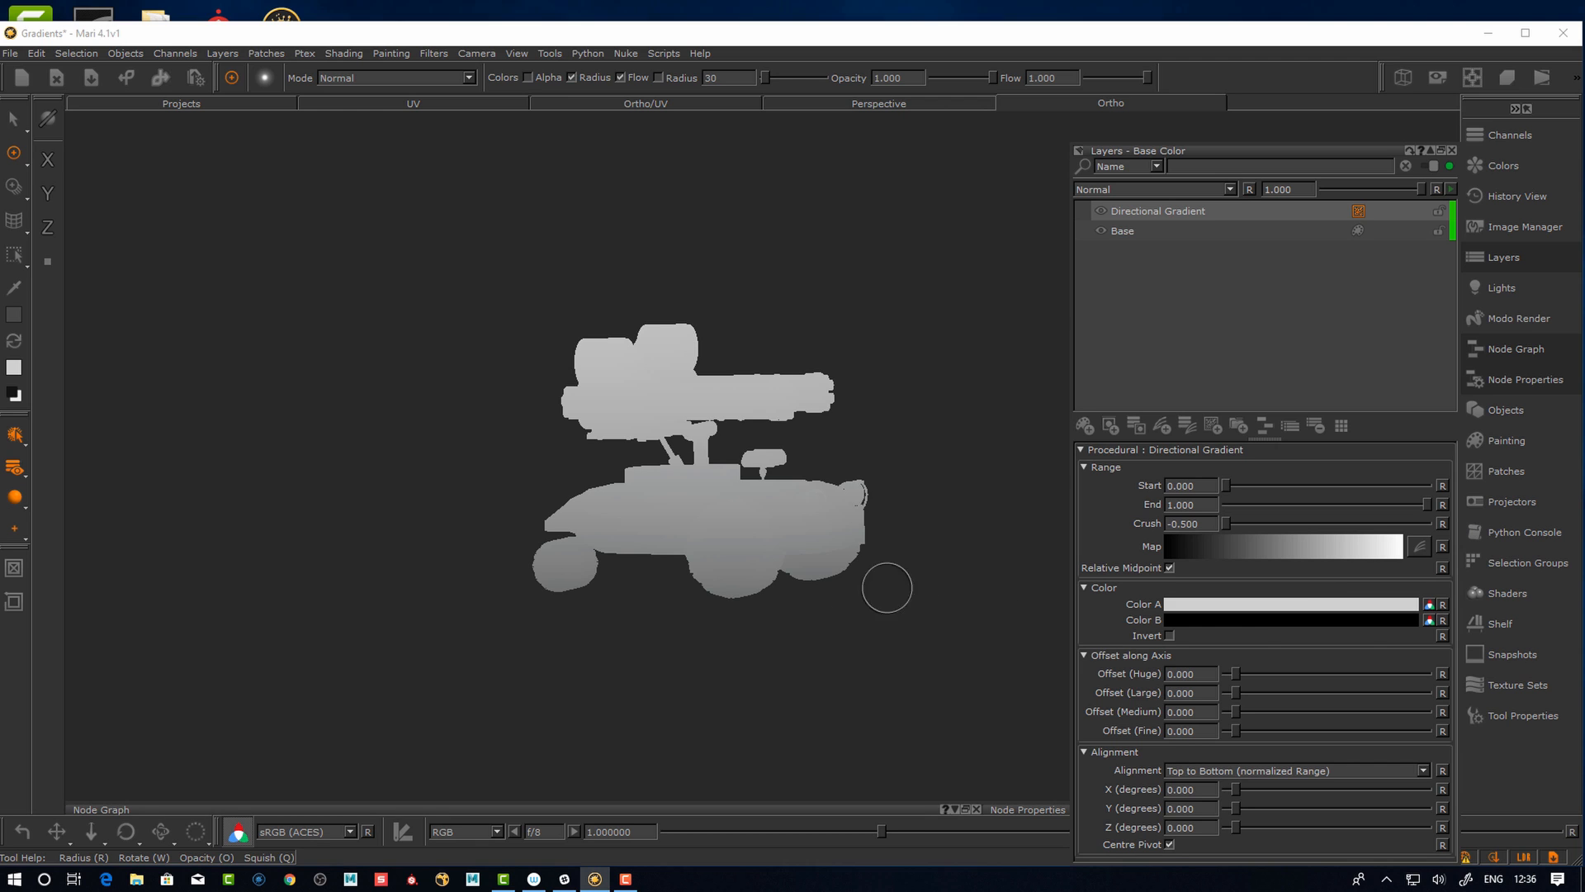
mouse_move(948, 664)
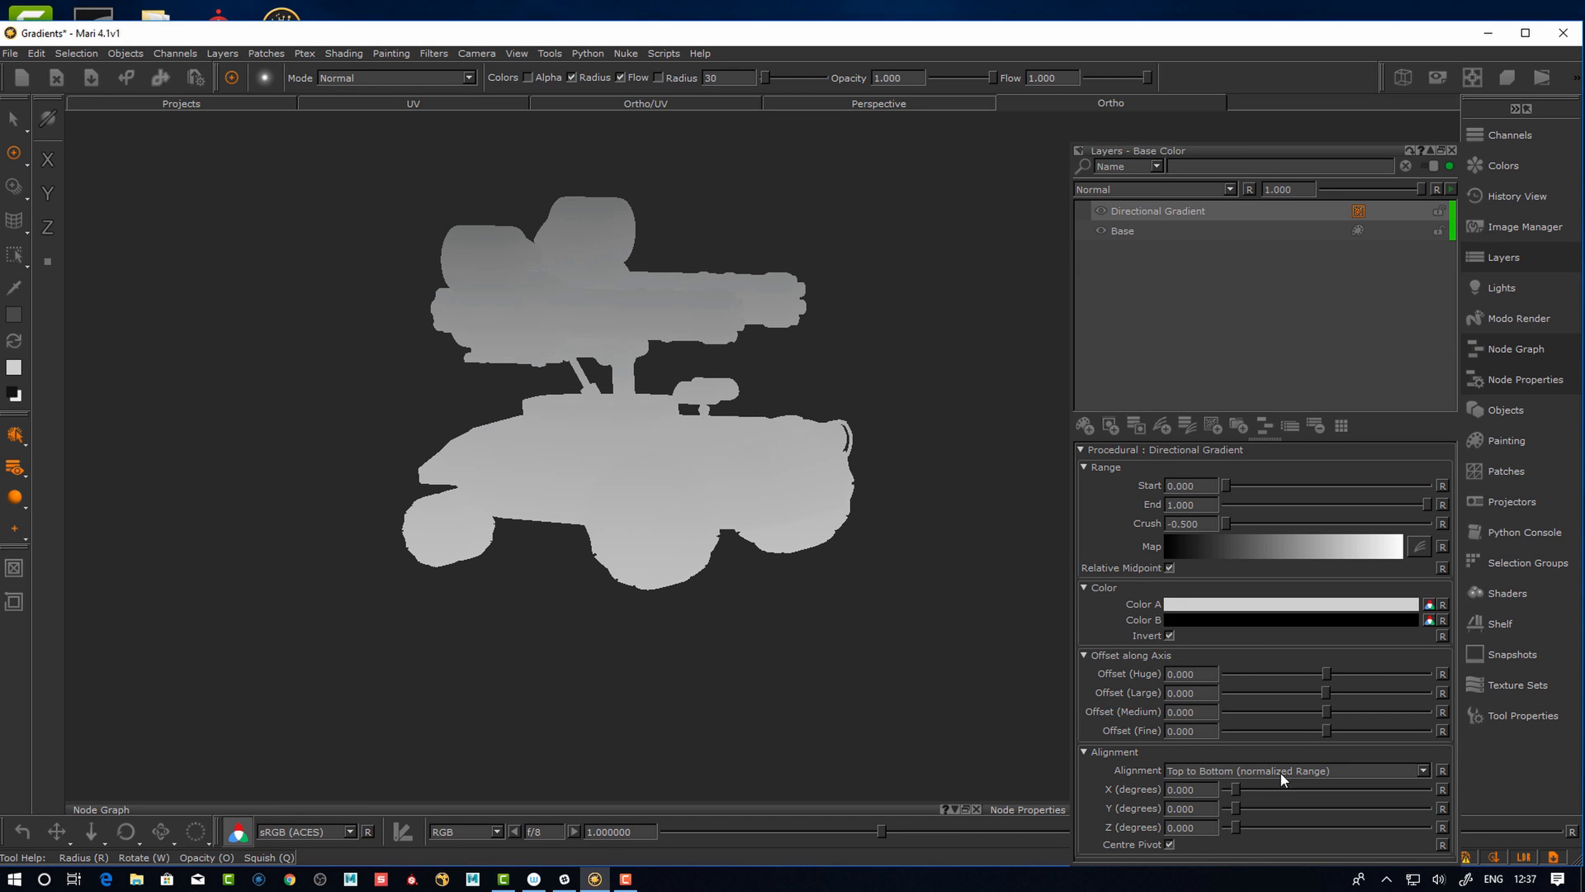
mouse_move(1024, 671)
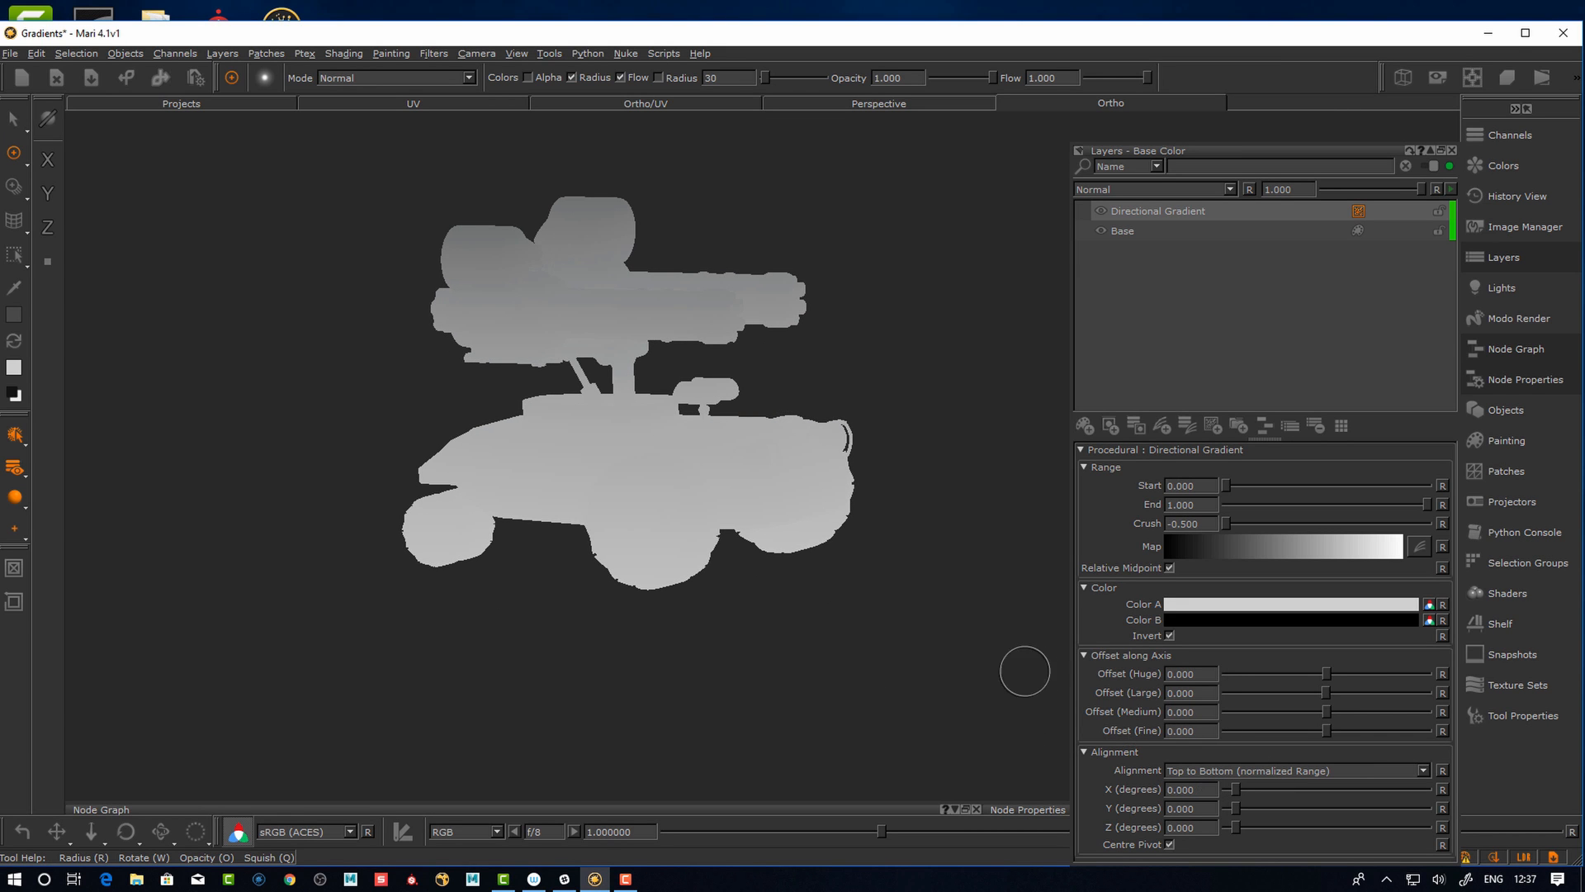
Set the gradient Alignment to Back To Front, then bring up the Node Graph palette
left_click(1298, 771)
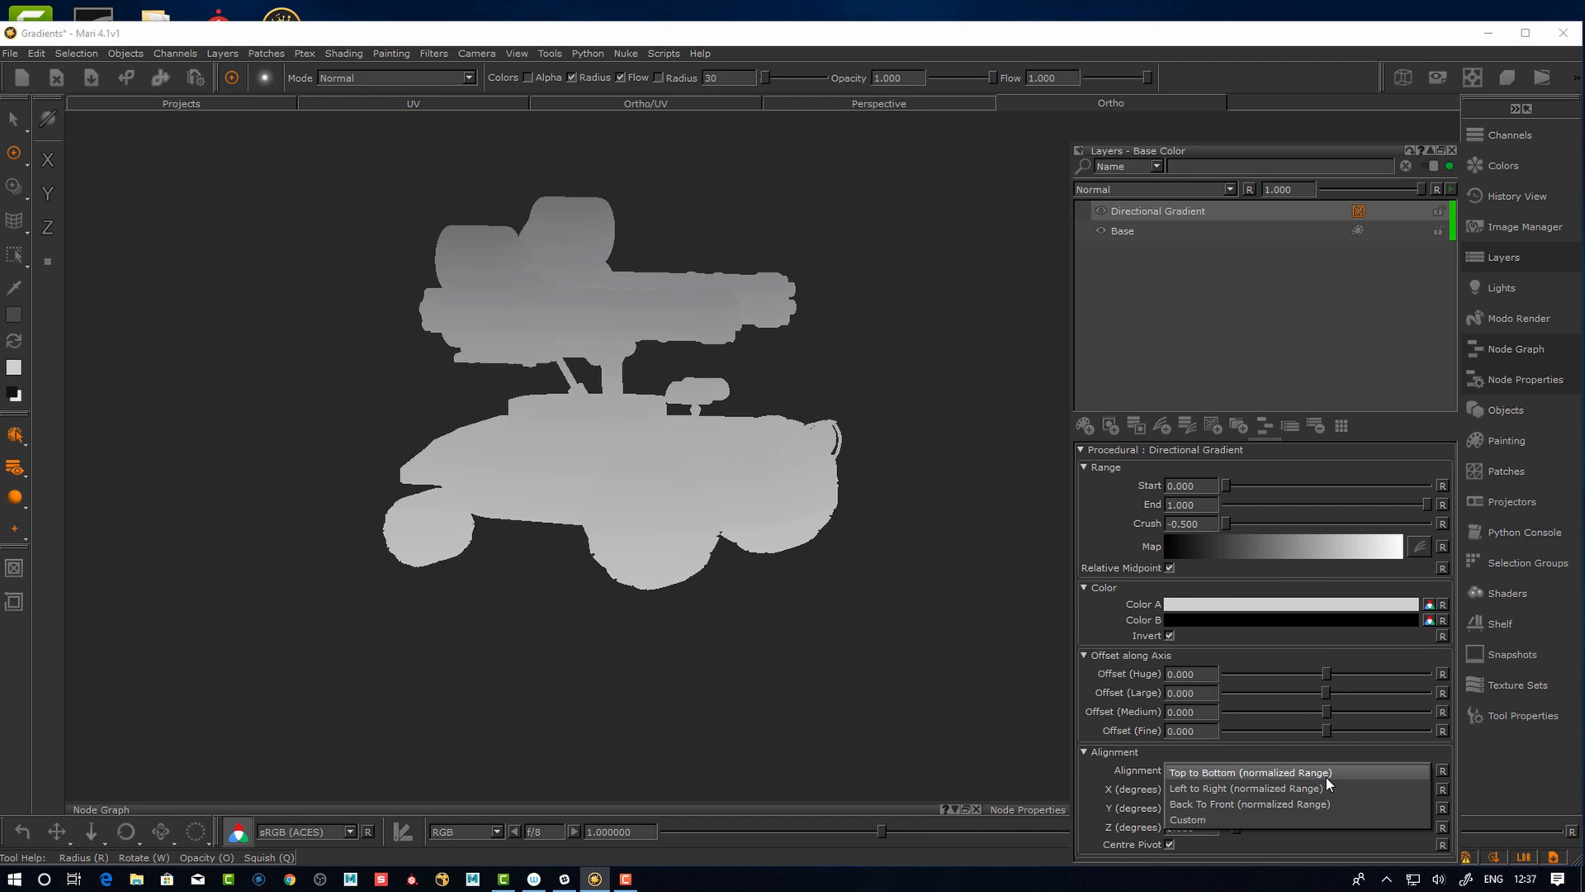
left_click(1245, 788)
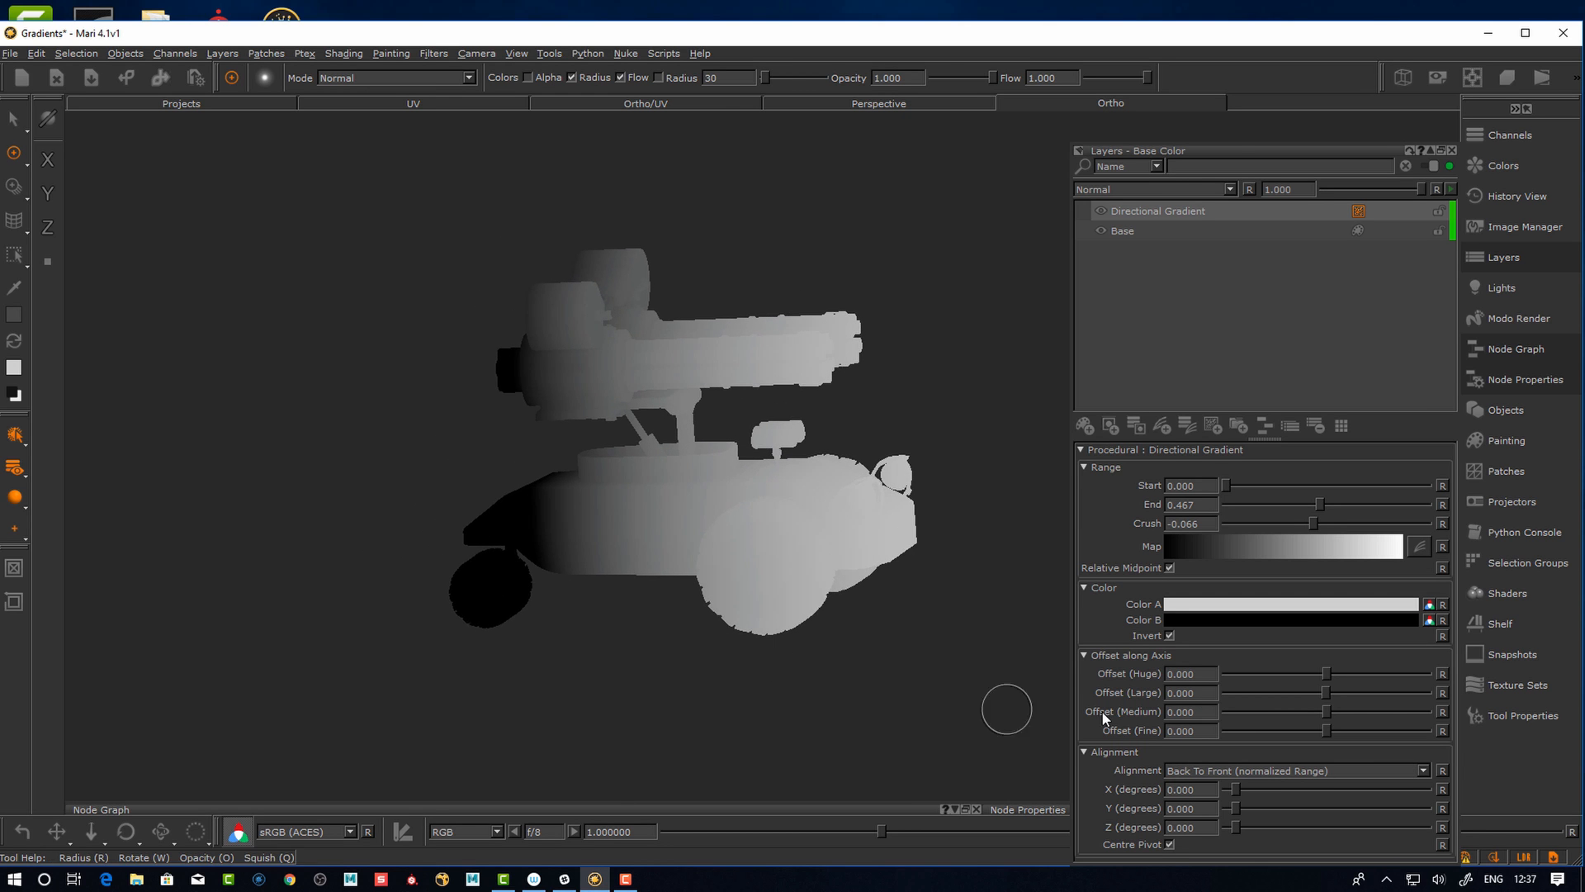
left_click(1156, 210)
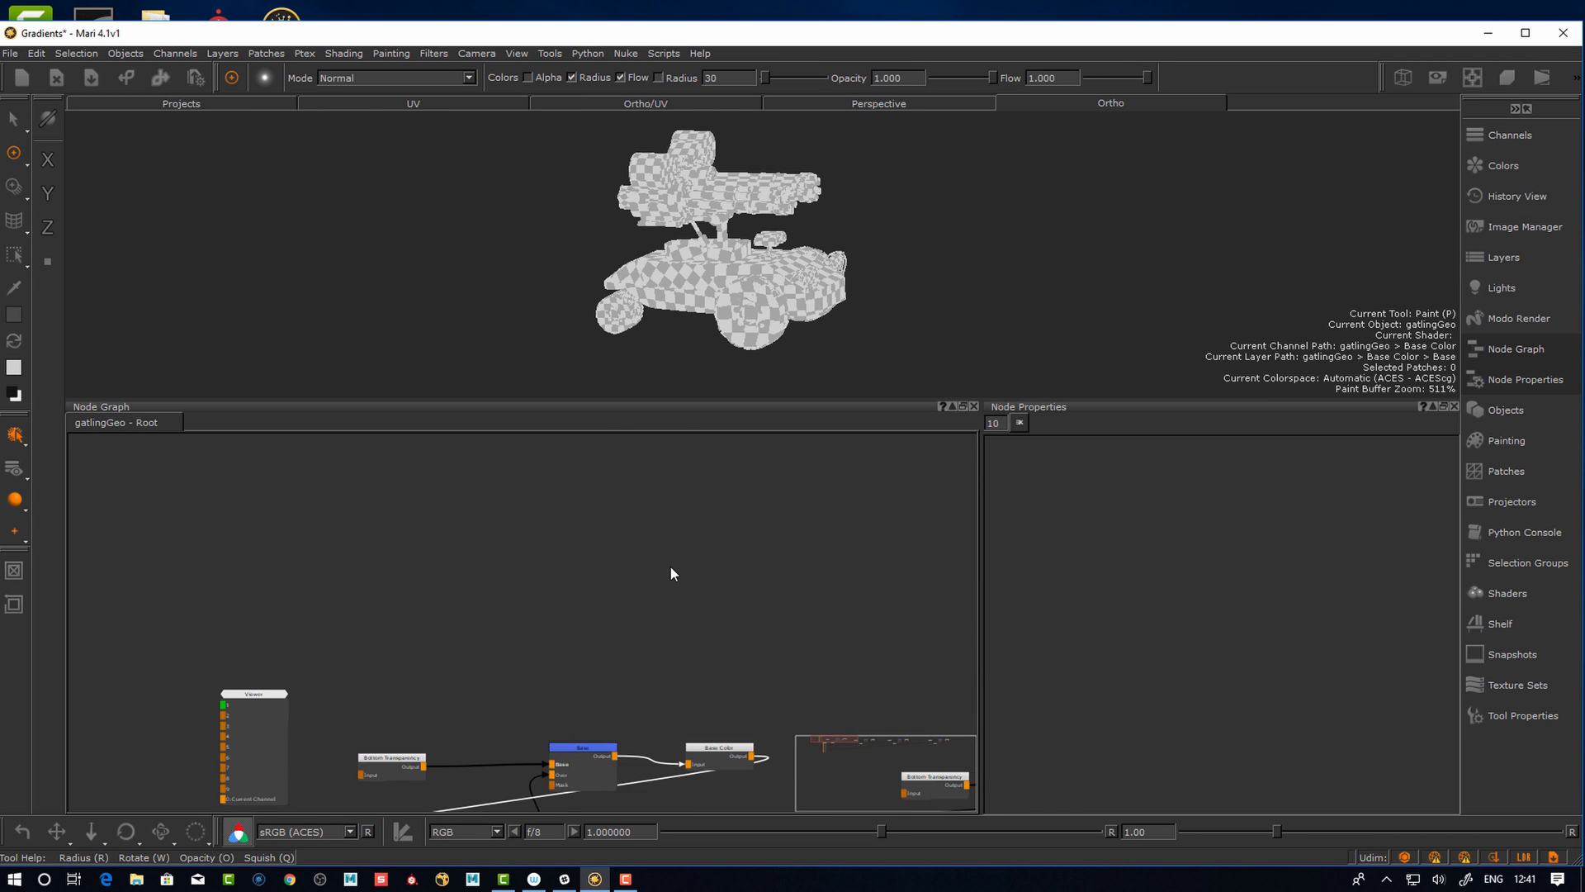
Create an Object Space Radial Gradient node feeding the Viewer and show its properties
right_click(670, 573)
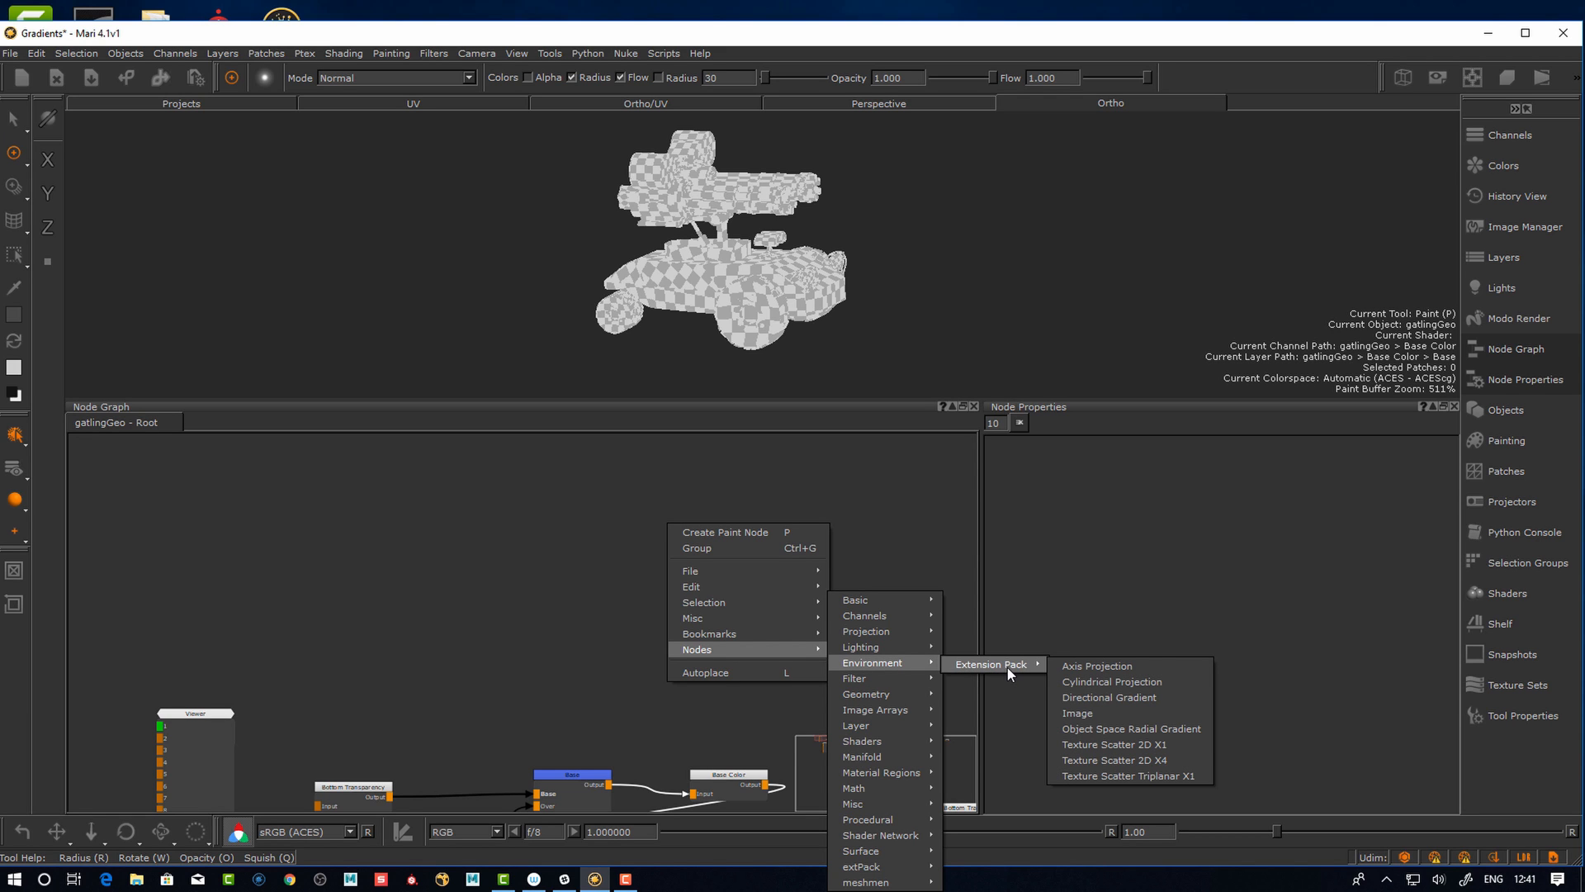
left_click(1130, 728)
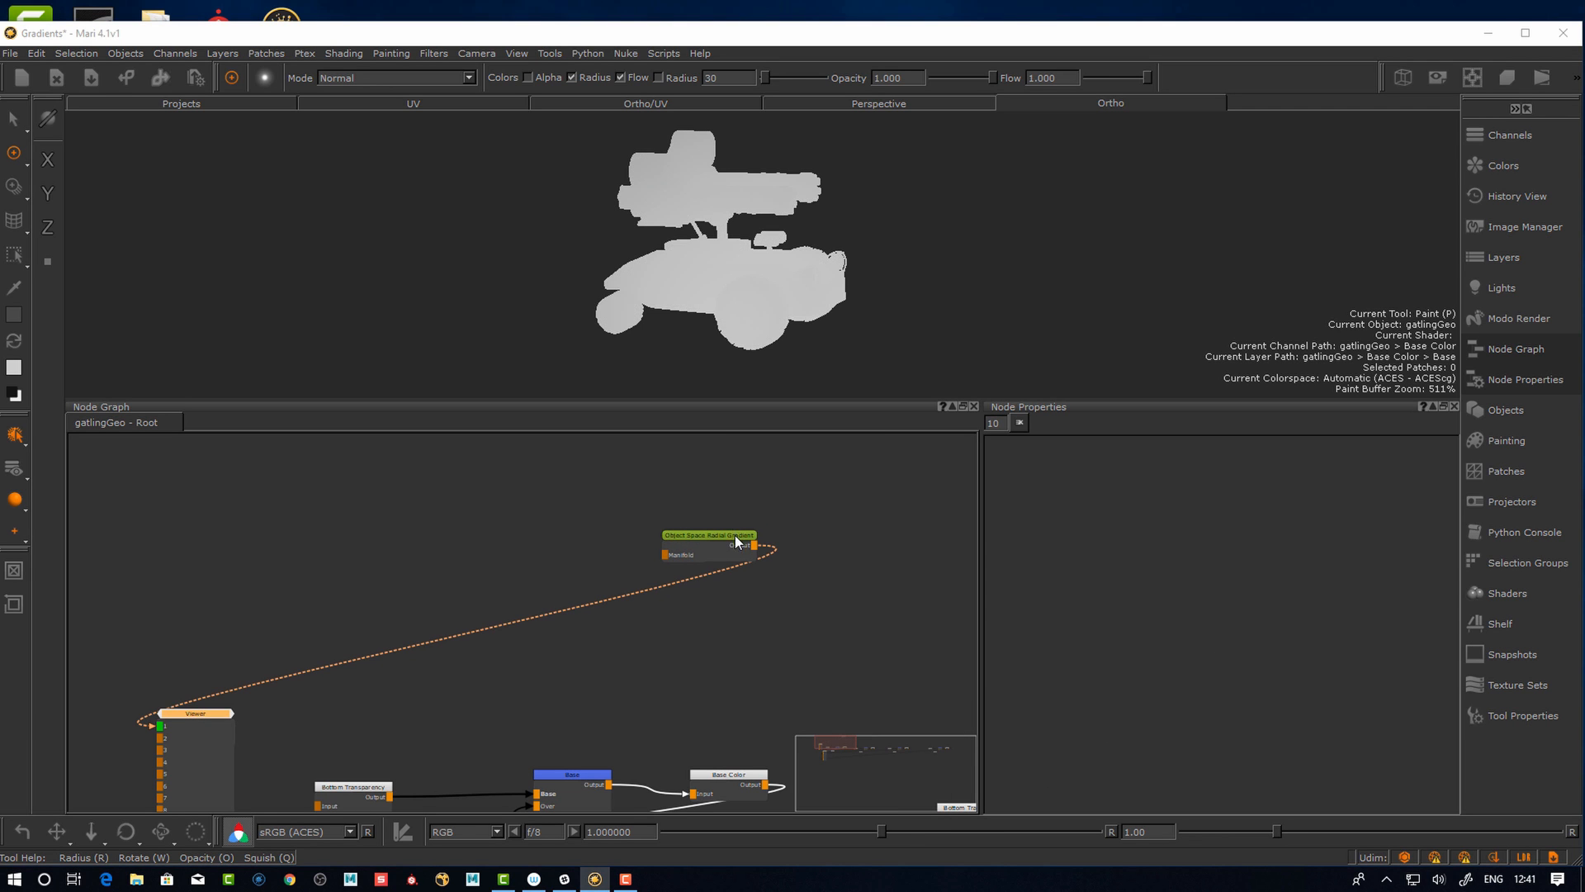
left_click(708, 535)
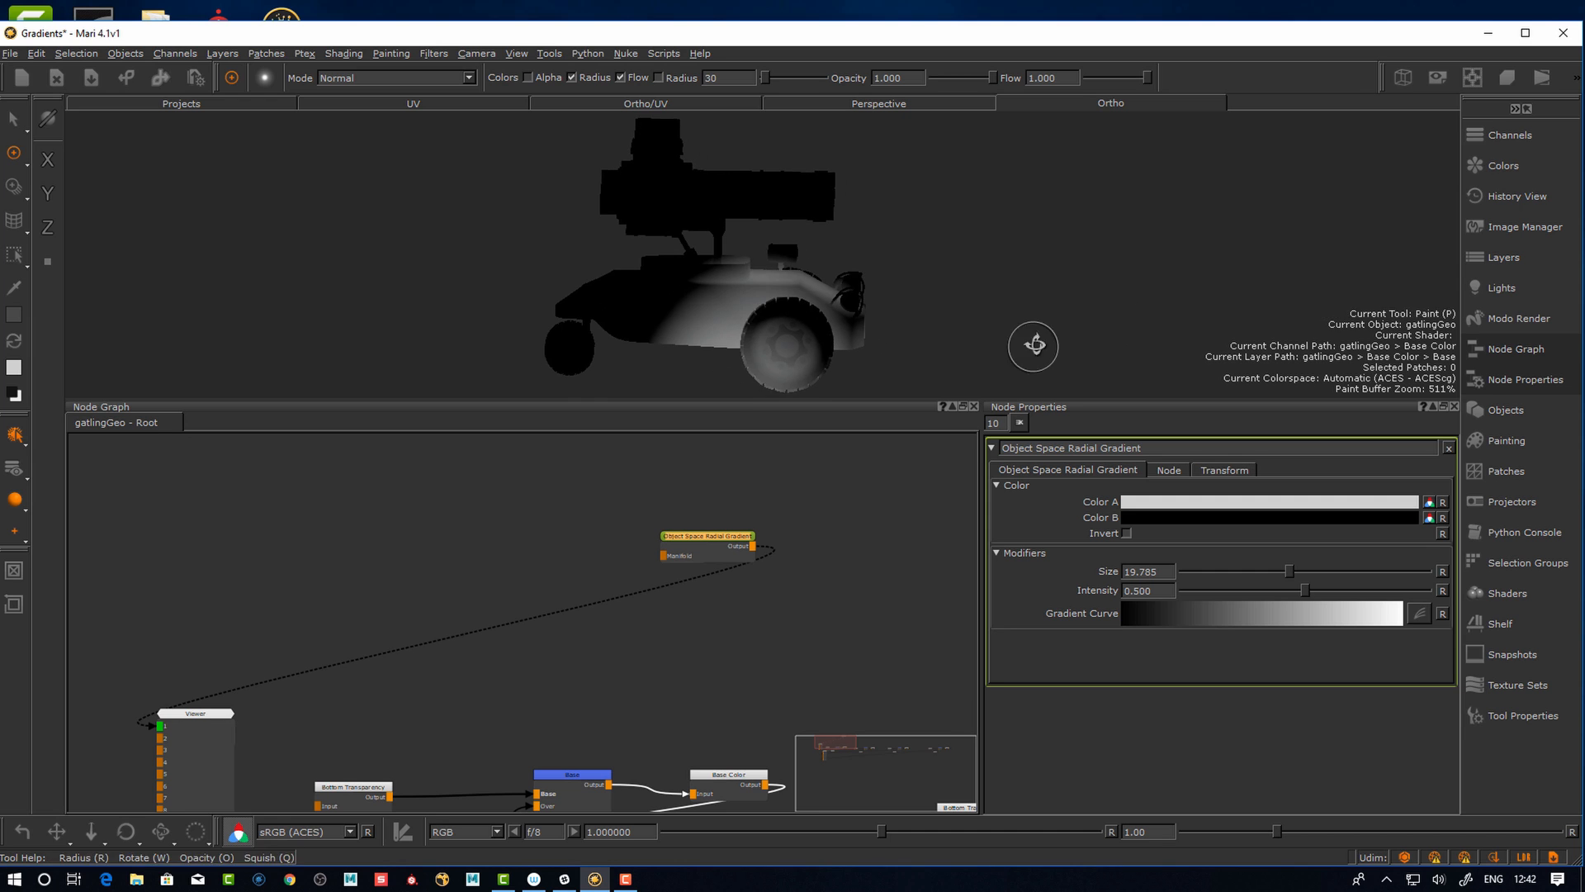
Show the Object Space Radial Gradient's Node description of the 3D radial gradient it creates
left_click(1420, 614)
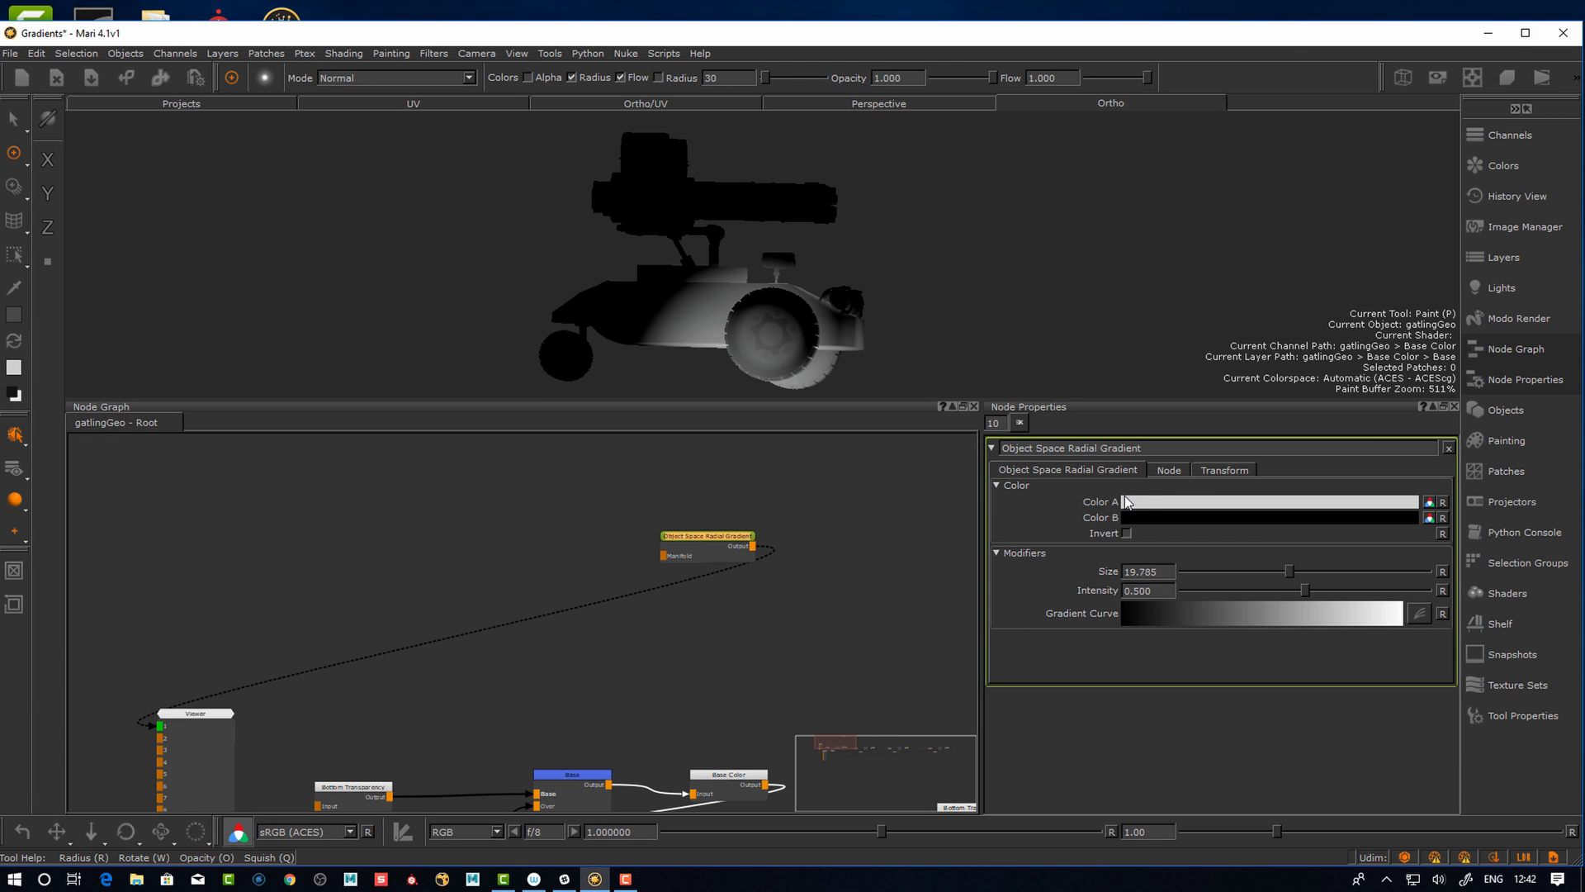
mouse_move(1065, 480)
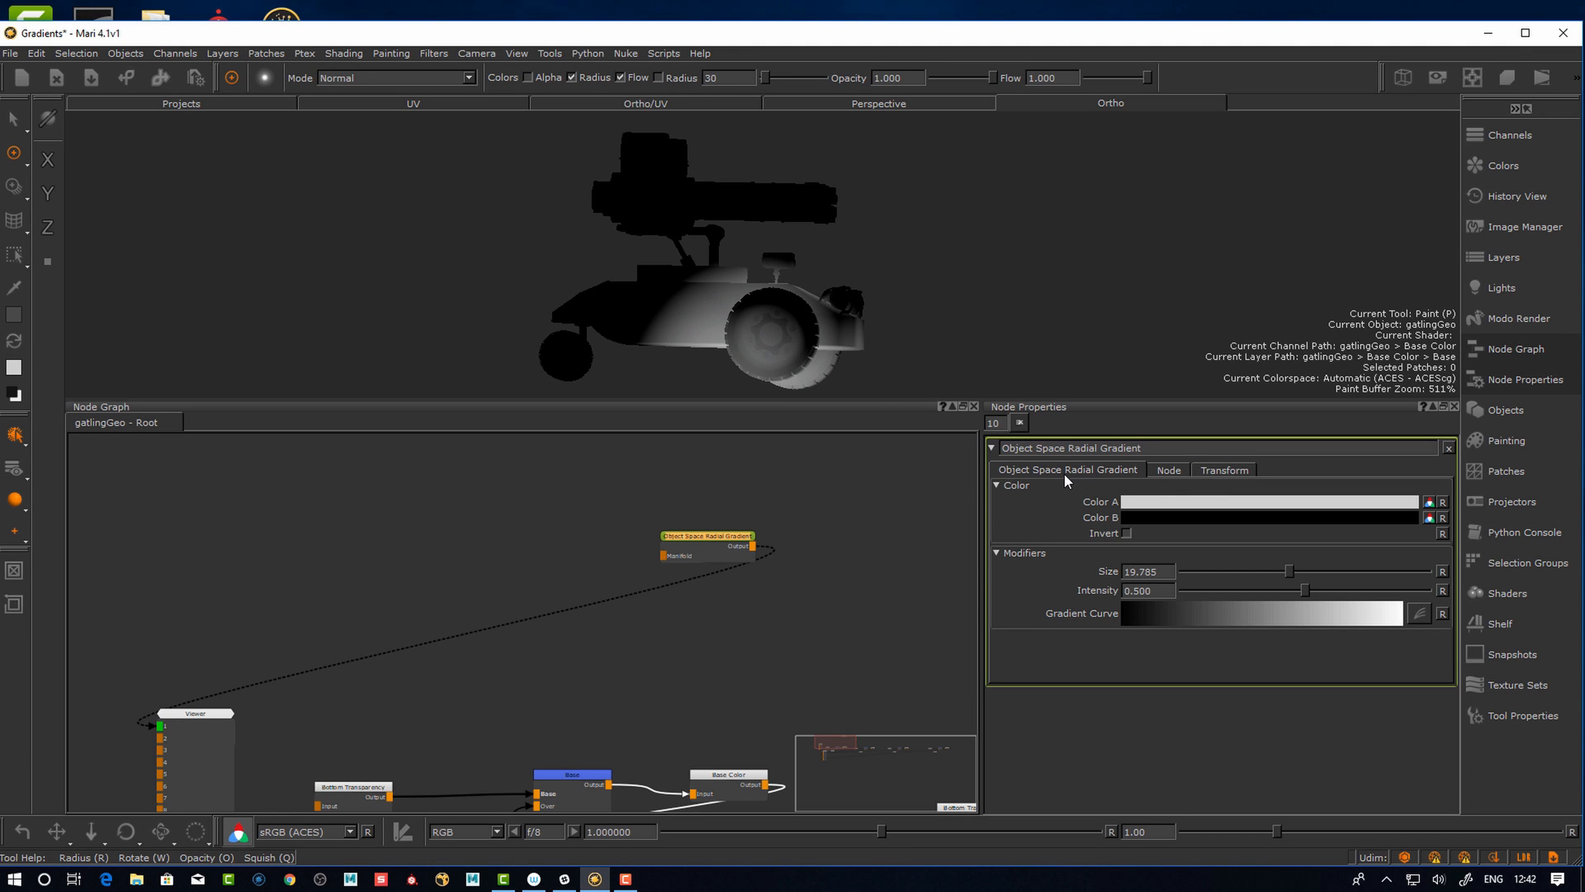
left_click(1167, 469)
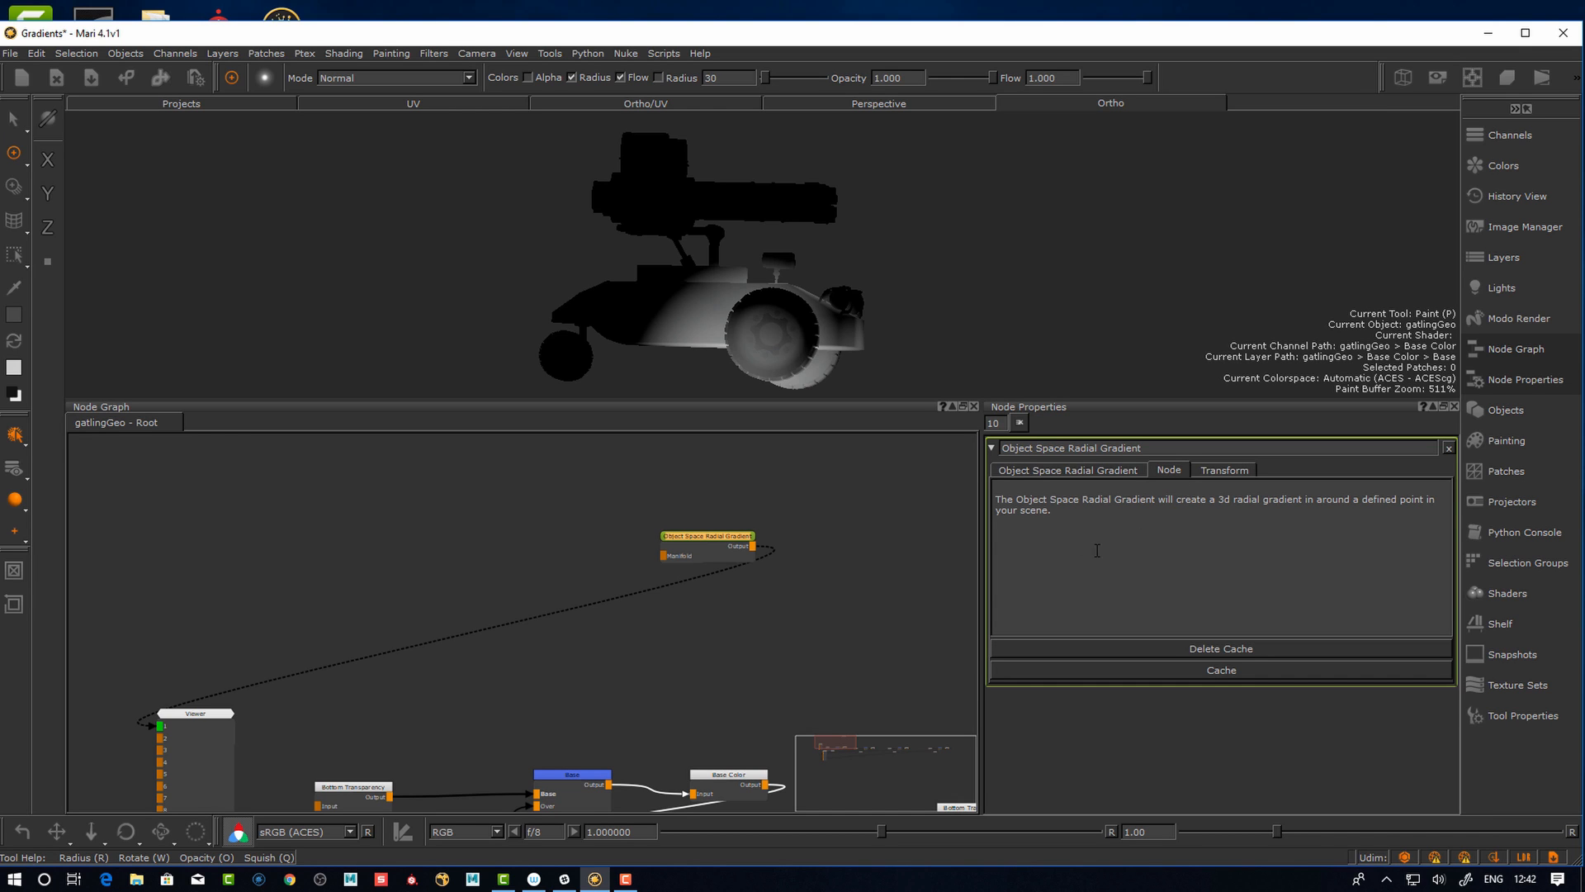
mouse_move(1223, 487)
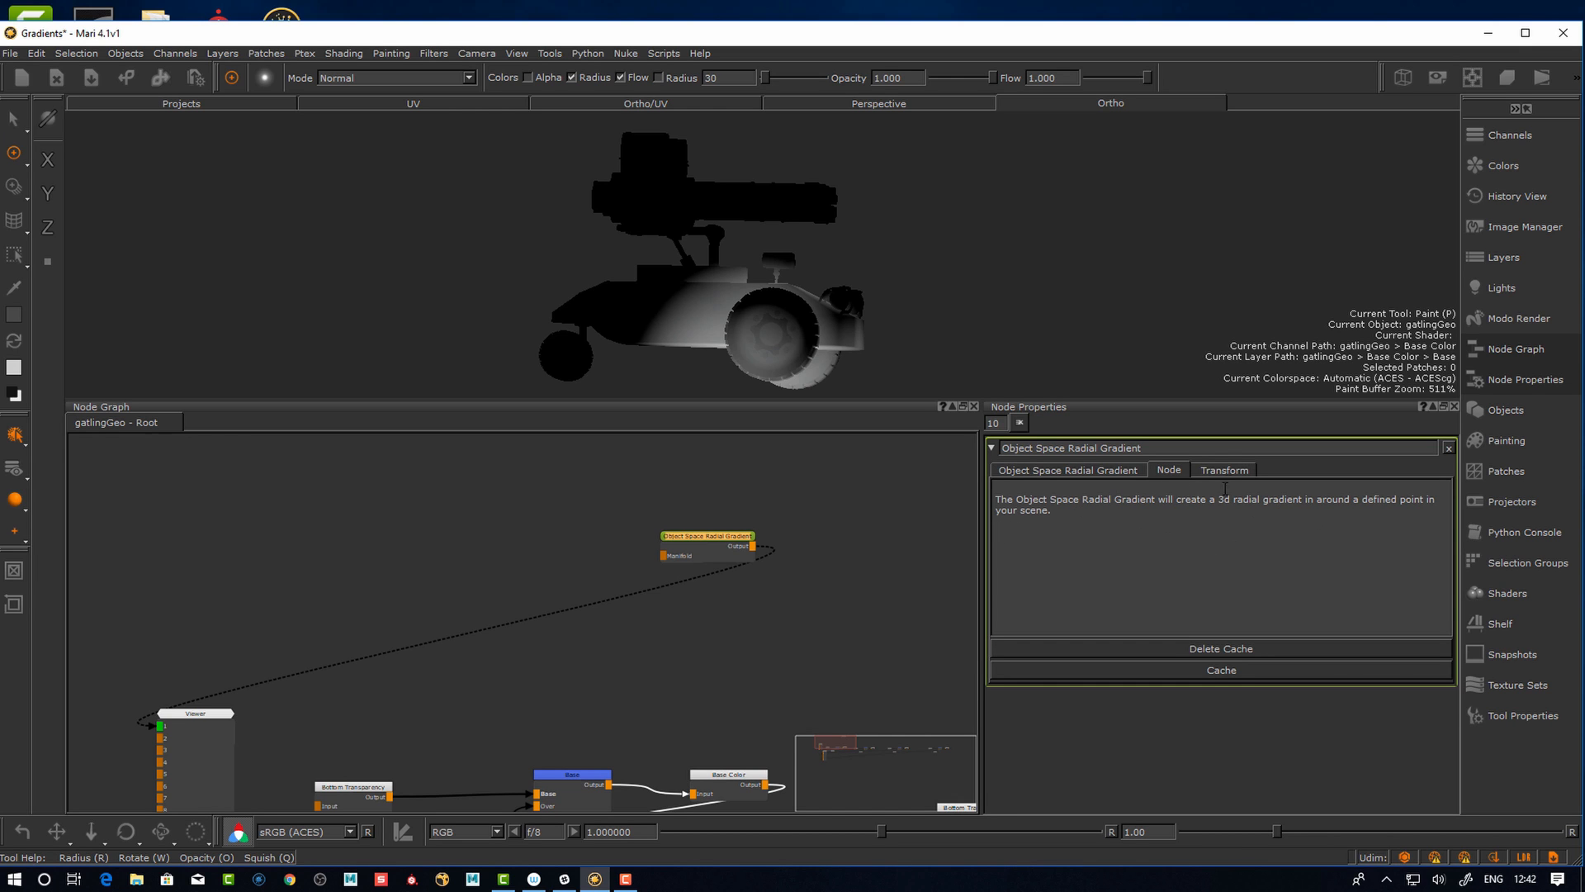
In the Transform settings, set Gradient Centre Translation Y to 50 with Scale 1 on all axes
left_click(1222, 469)
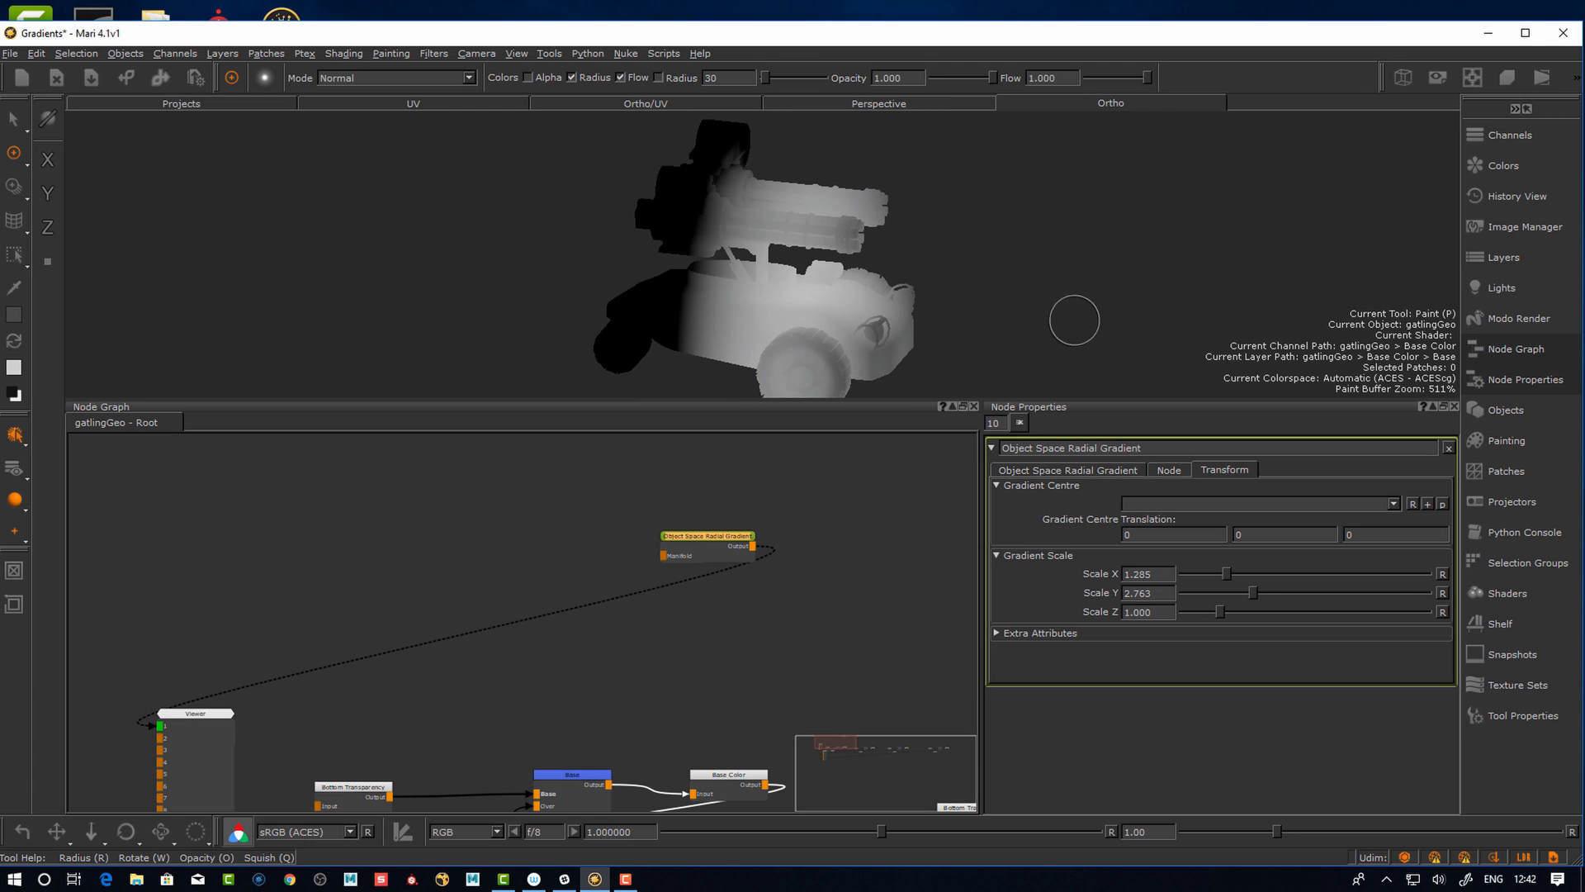
left_click(1442, 573)
type("50")
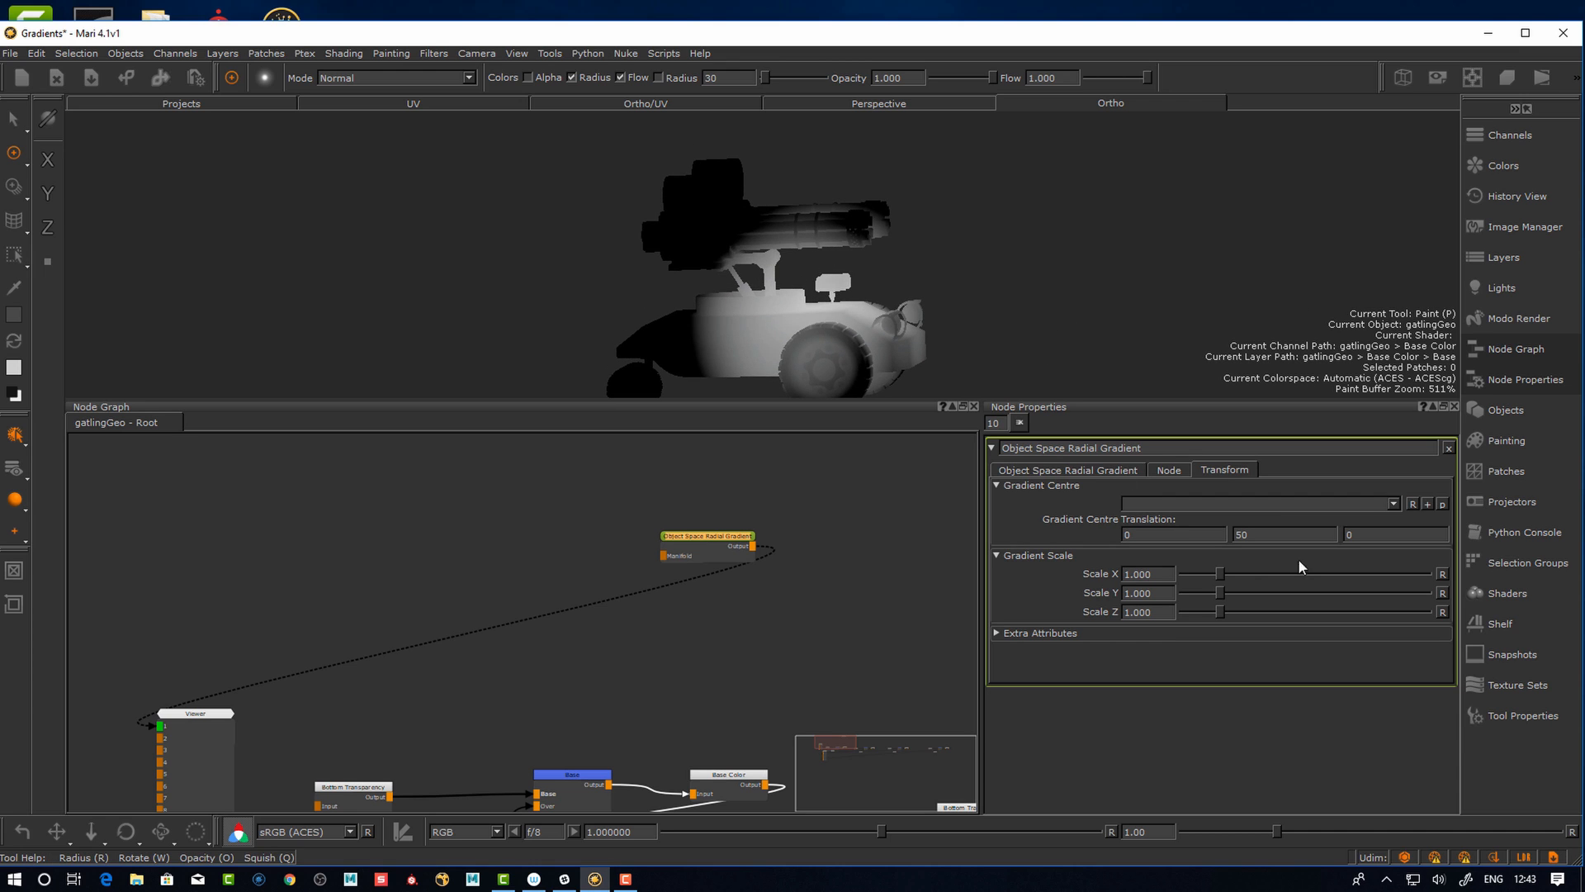
mouse_move(1516, 197)
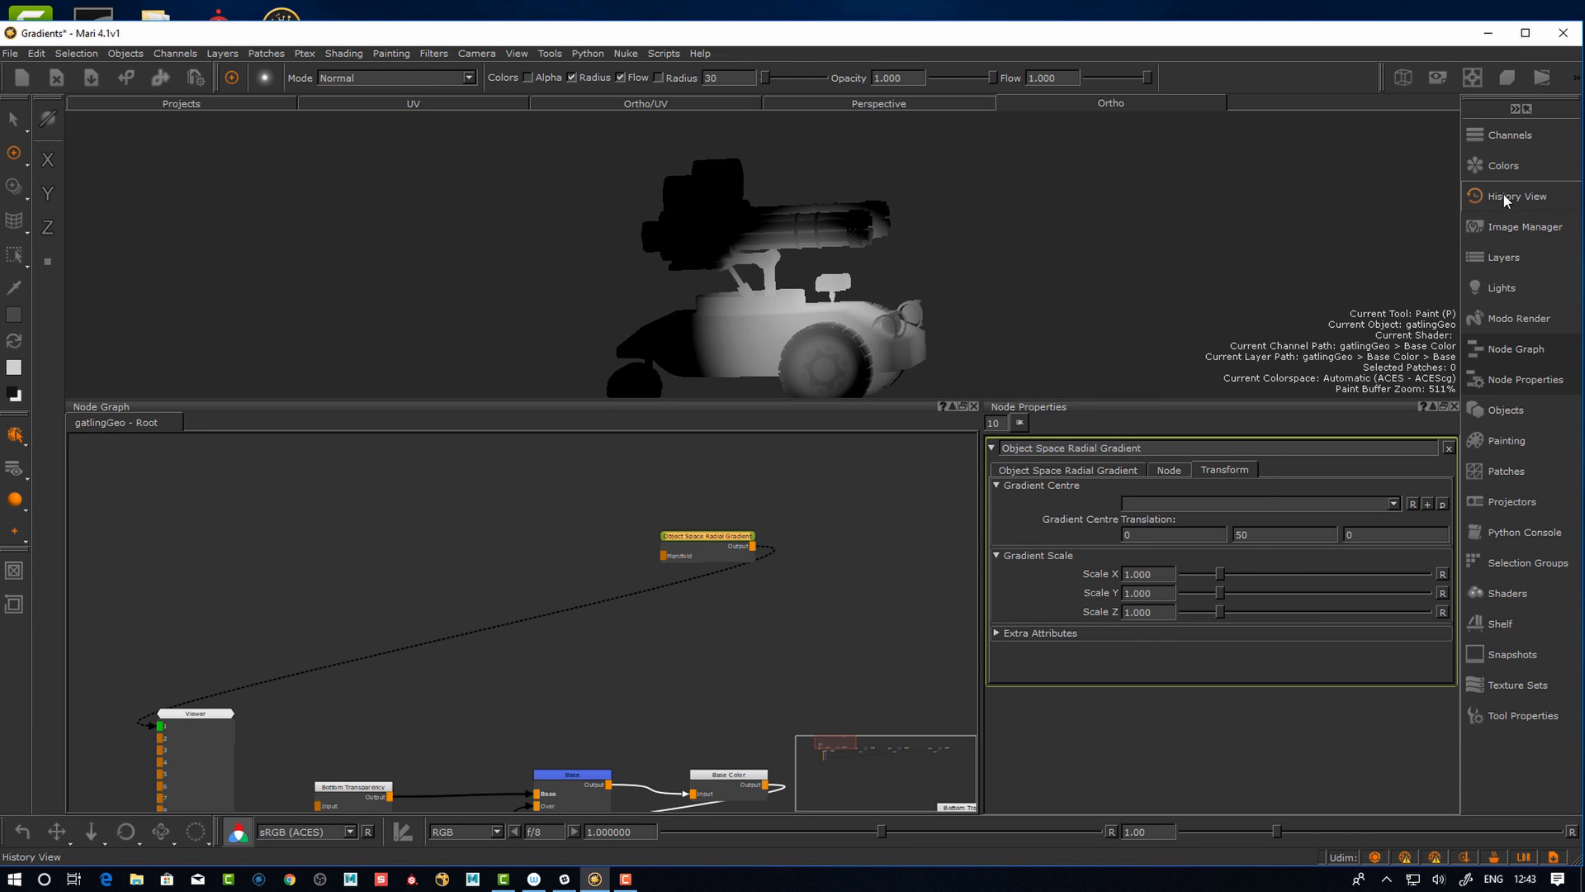
Set the Gradient Centre to the Locator object so the glow follows it
left_click(1506, 409)
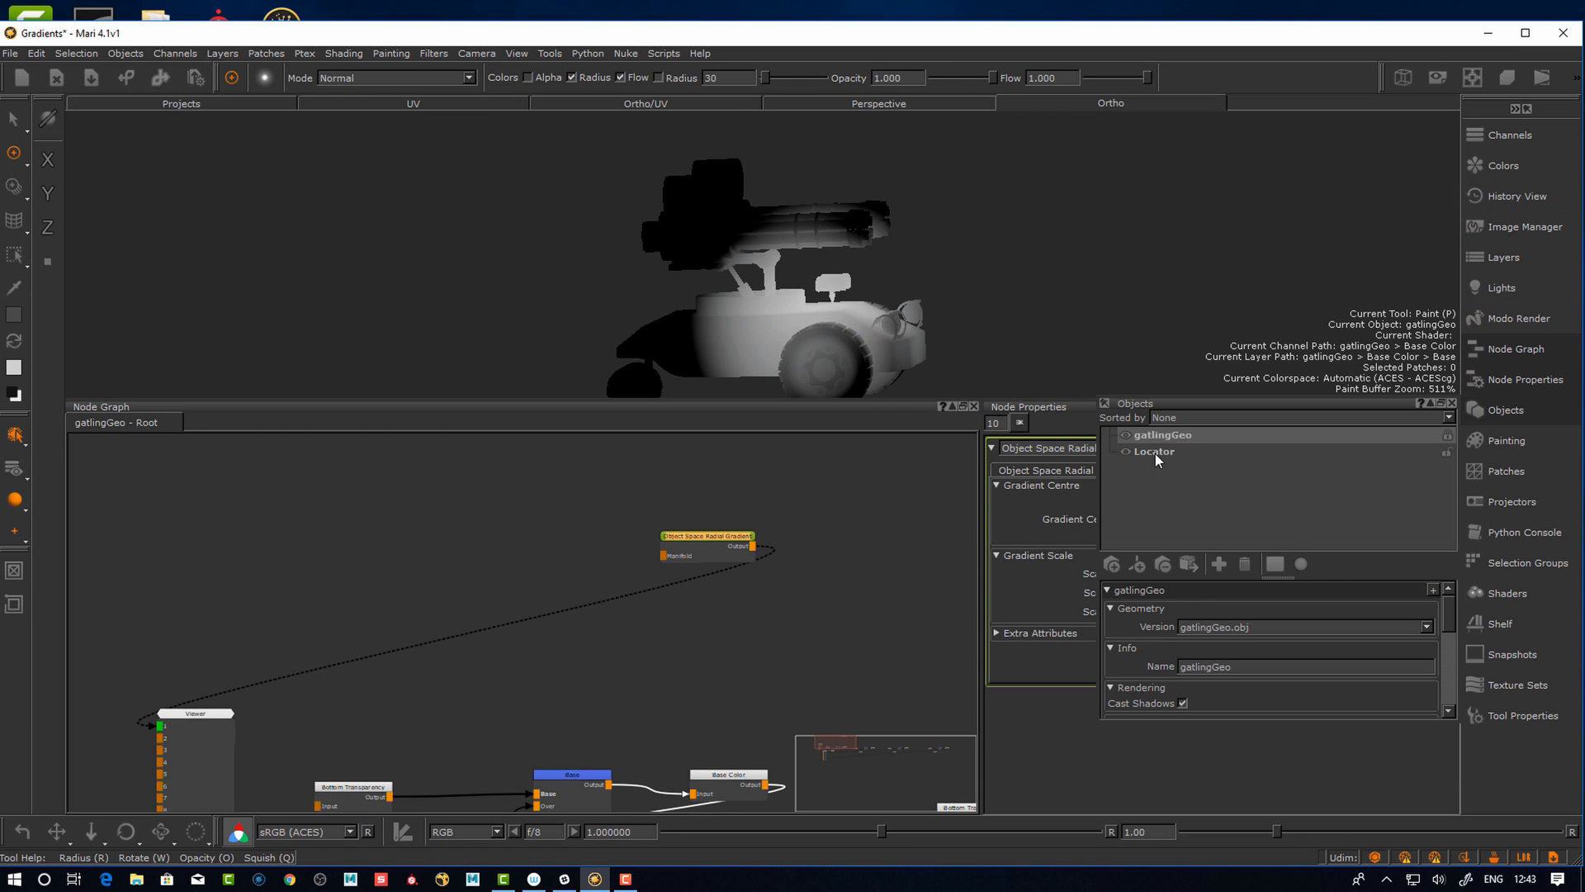
left_click(1154, 451)
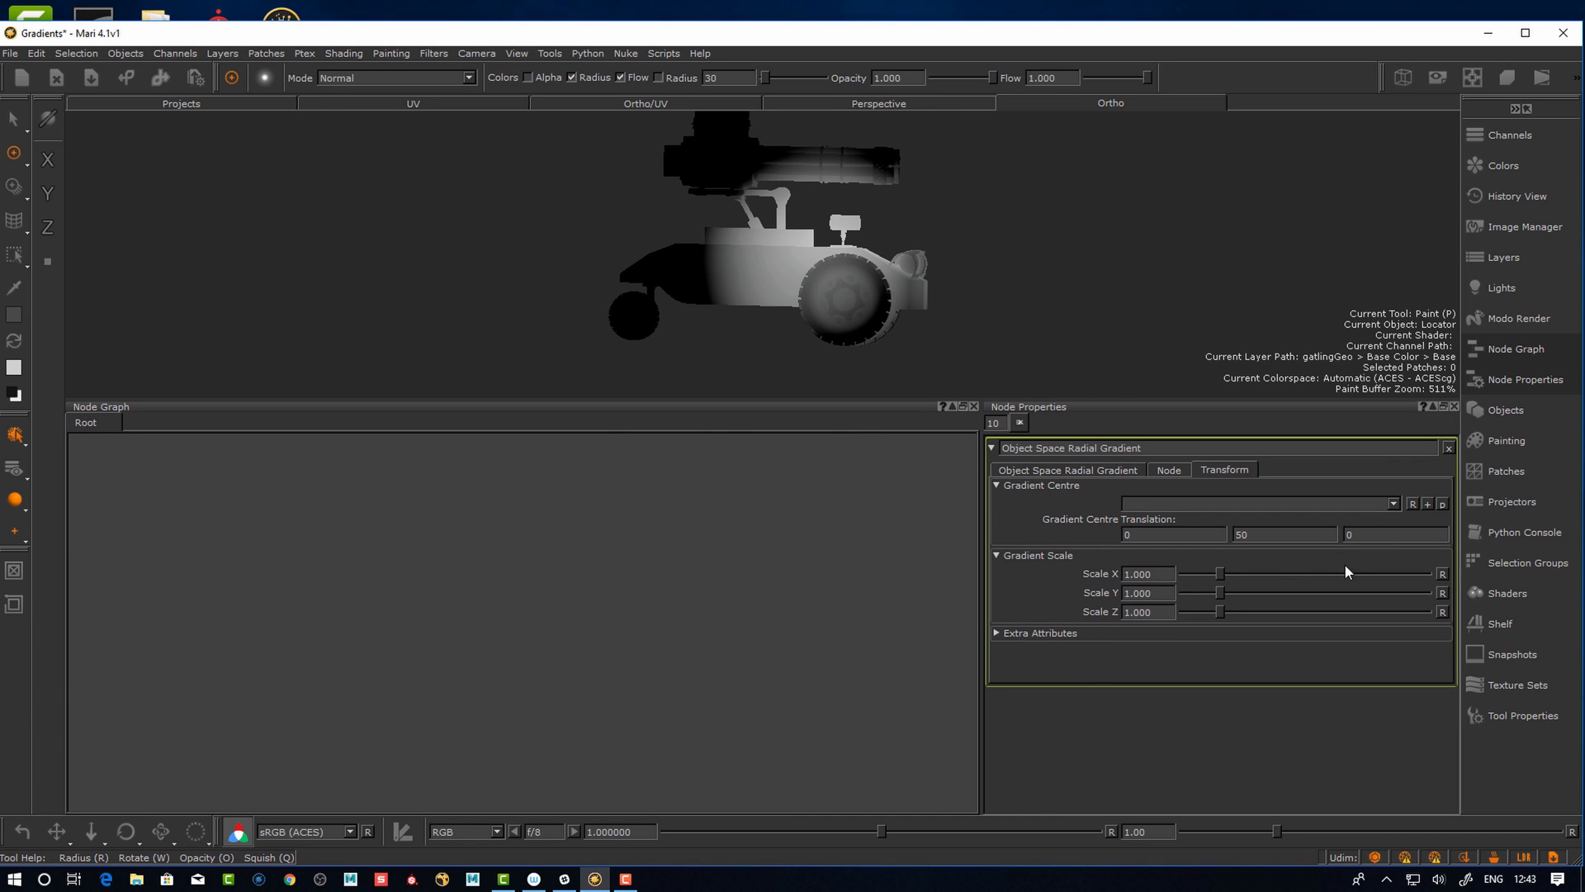
mouse_move(1405, 515)
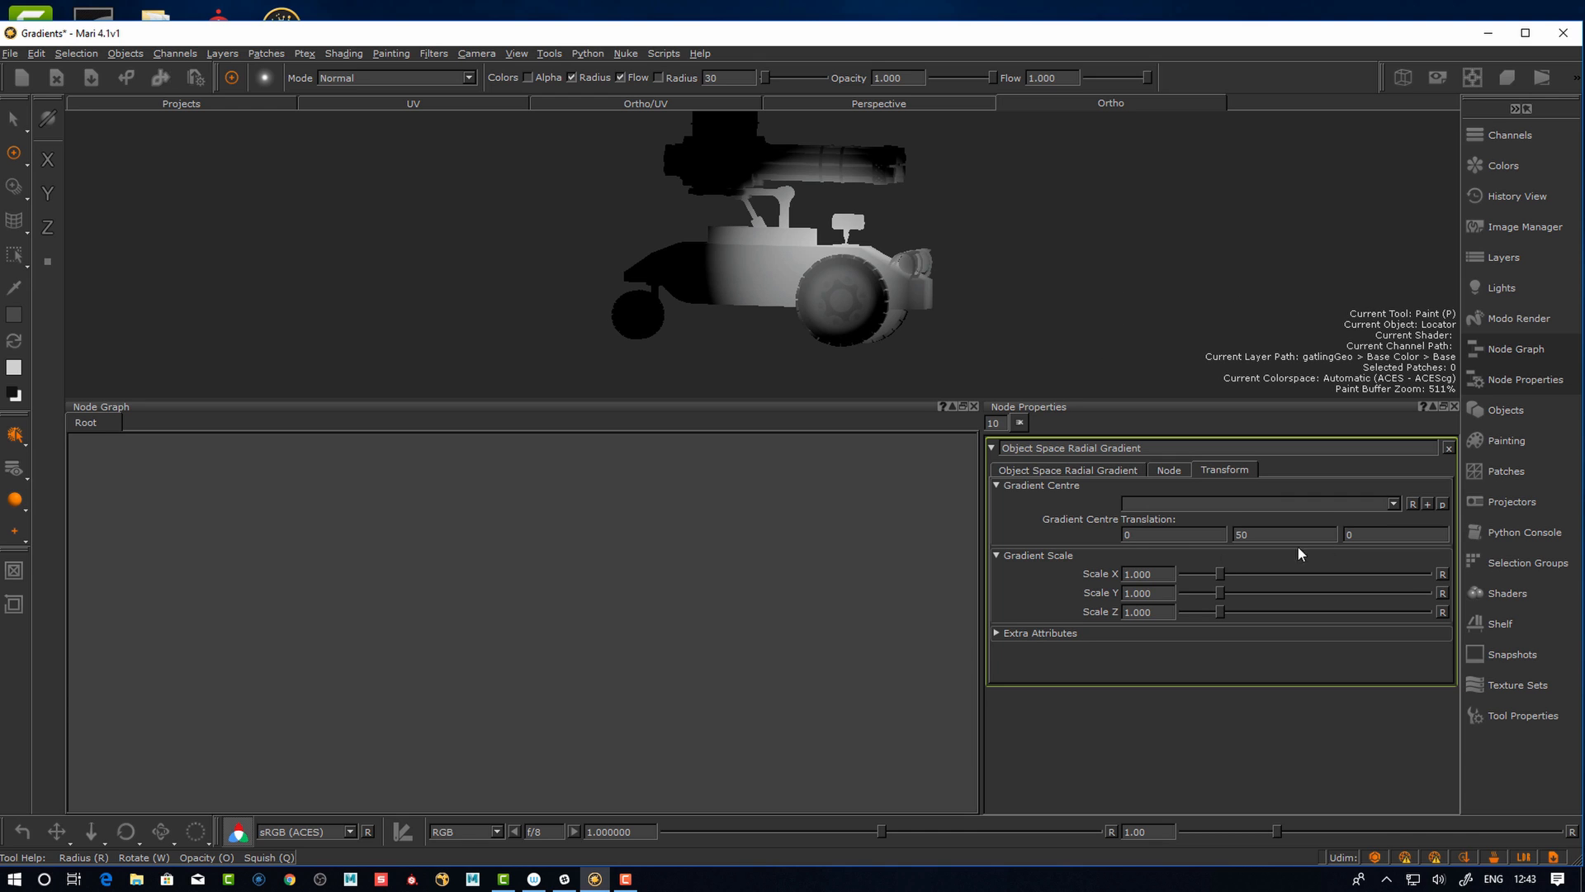
left_click(1392, 502)
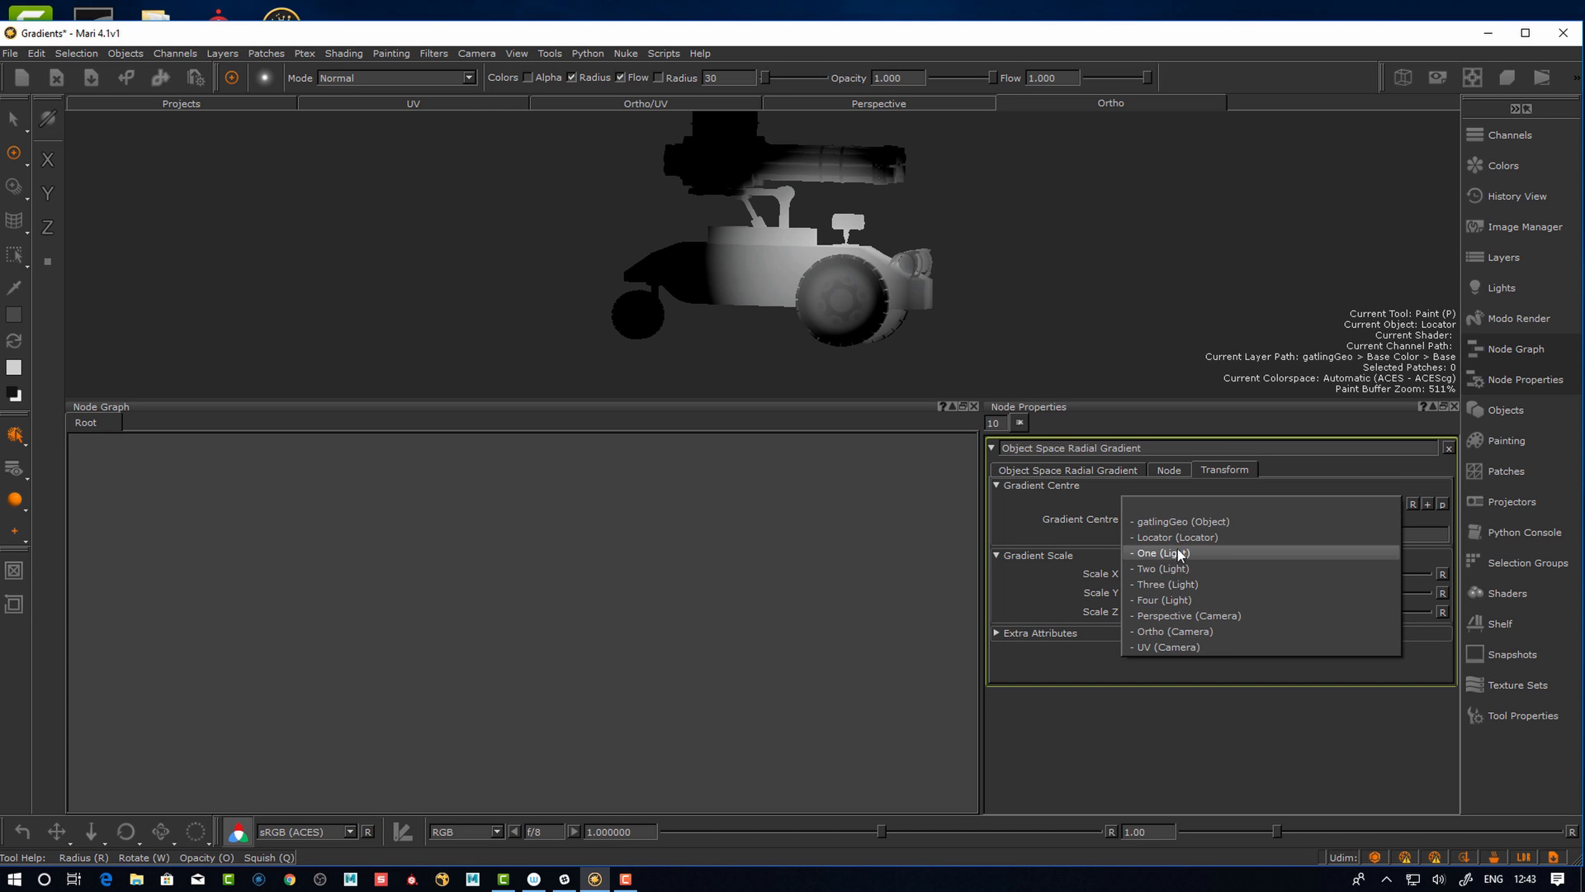
left_click(1175, 537)
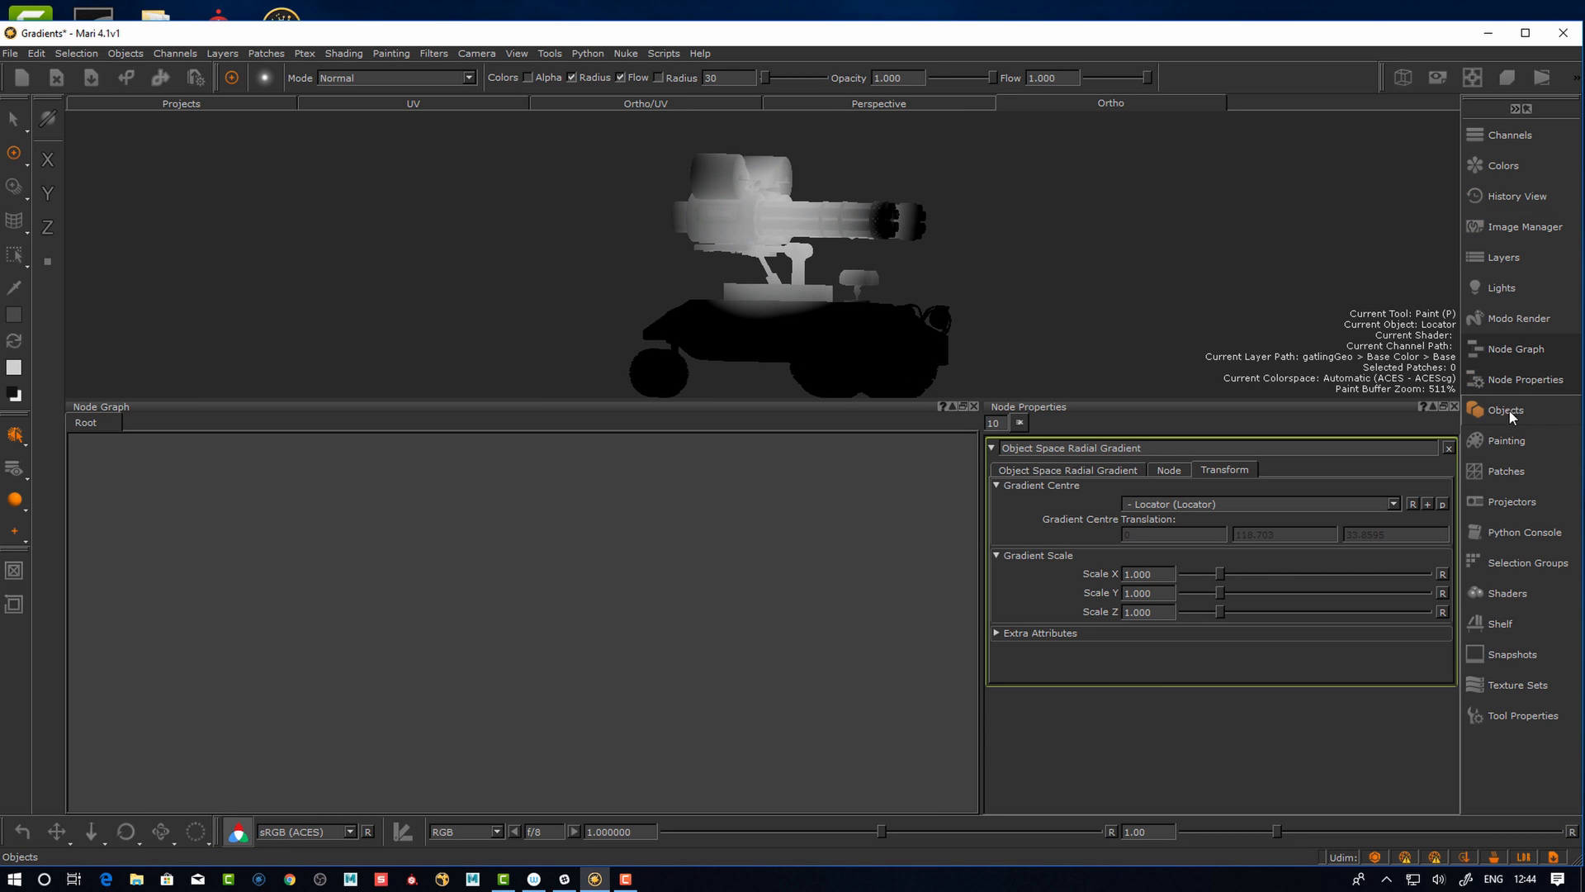
Select the Locator in the Objects palette so its transform handle appears
left_click(1506, 410)
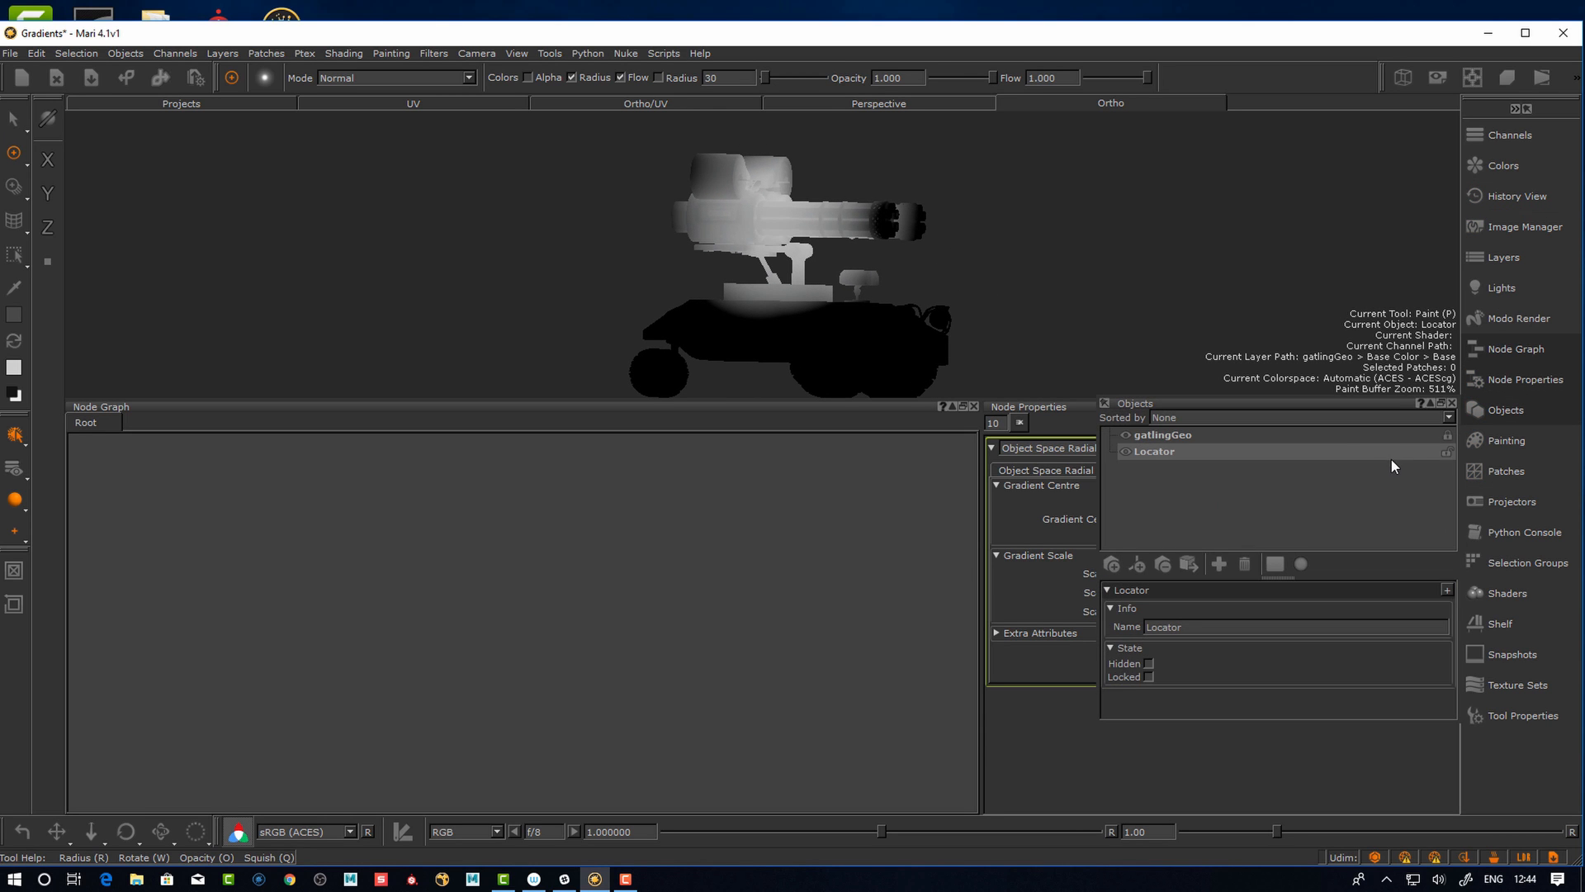
left_click(1149, 676)
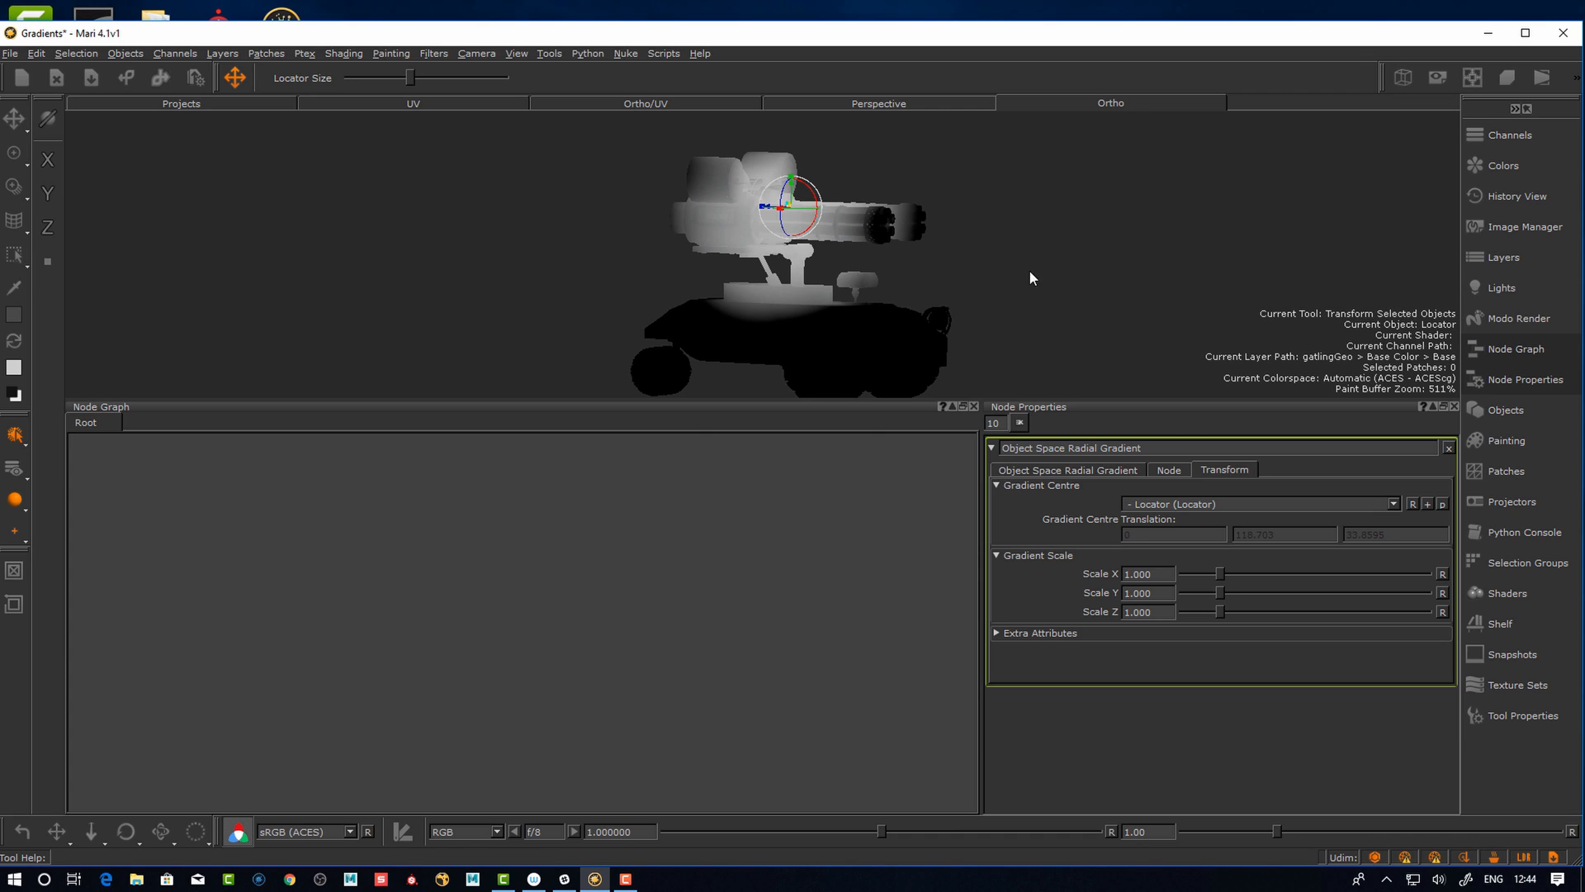
mouse_move(1090, 363)
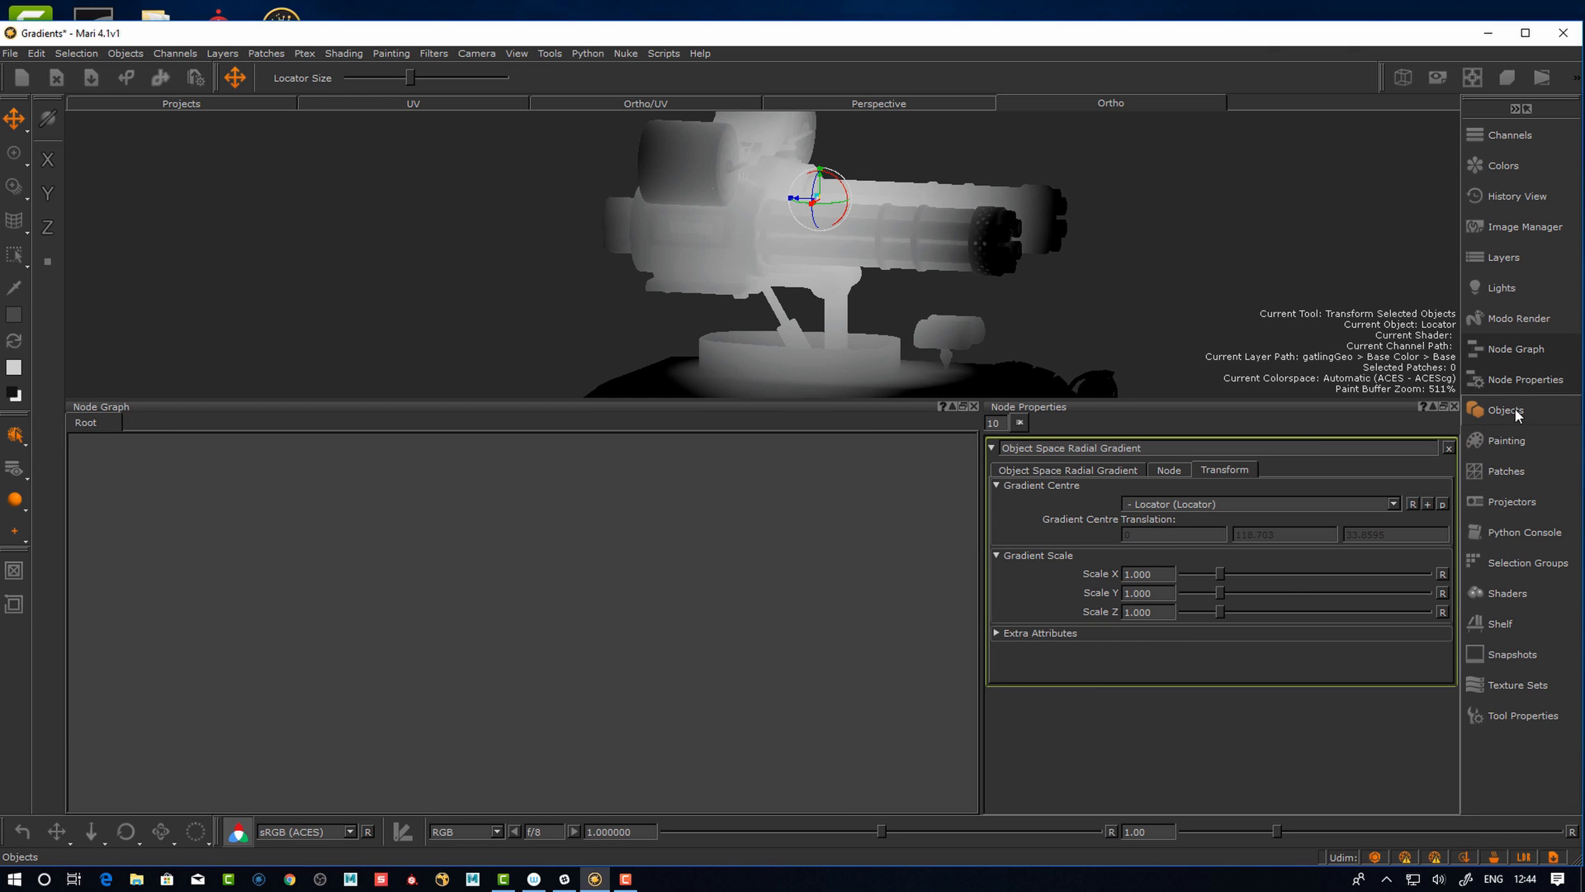
Inspect the locator-centred turret glow and reopen the Objects palette list
left_click(1506, 409)
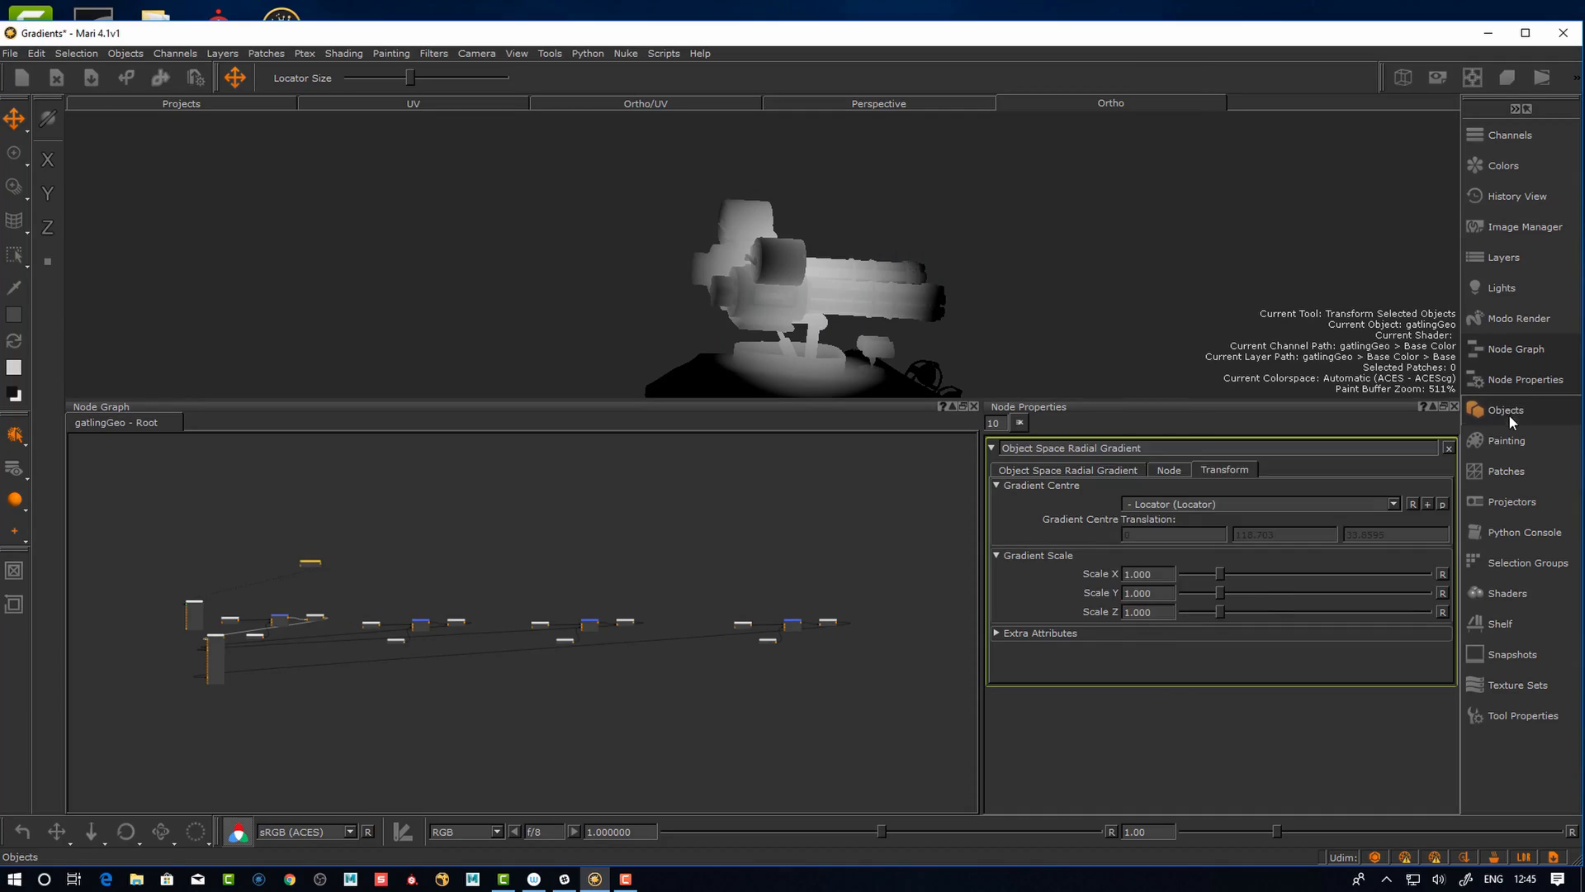
left_click(1506, 409)
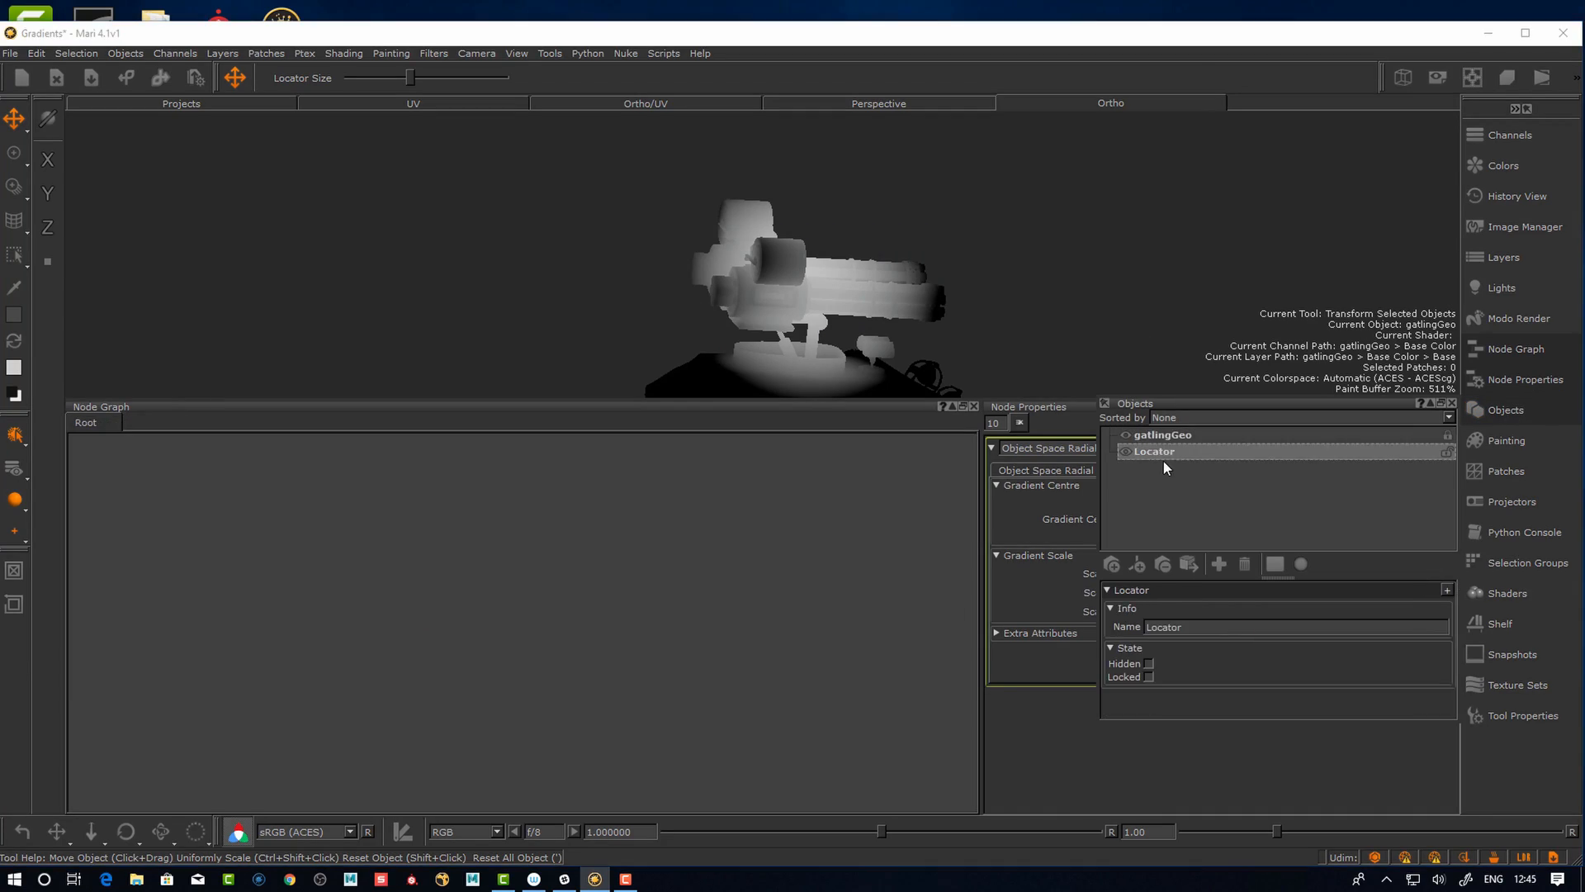